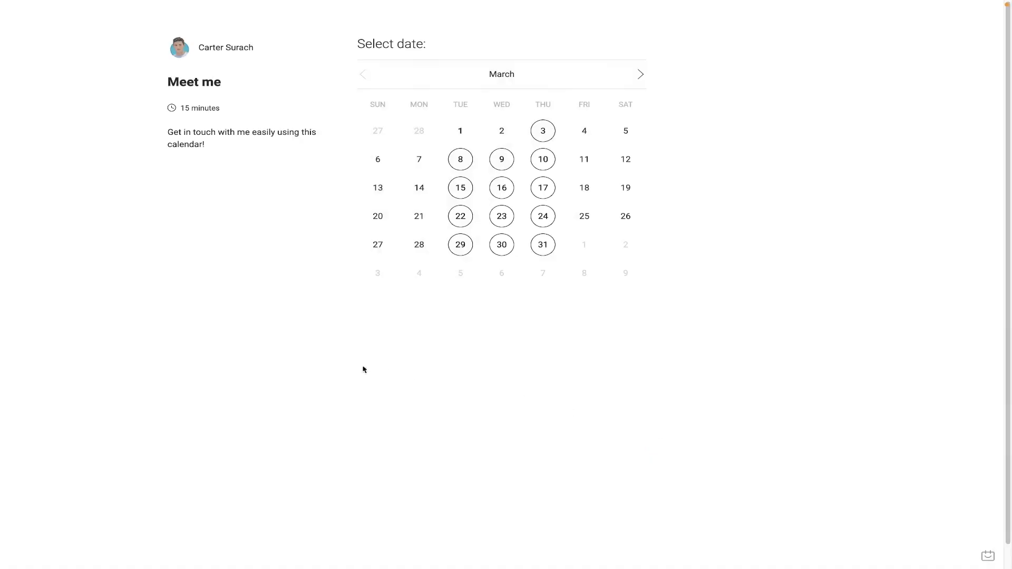
{"action": "mouse_move", "coordinate": [487, 189]}
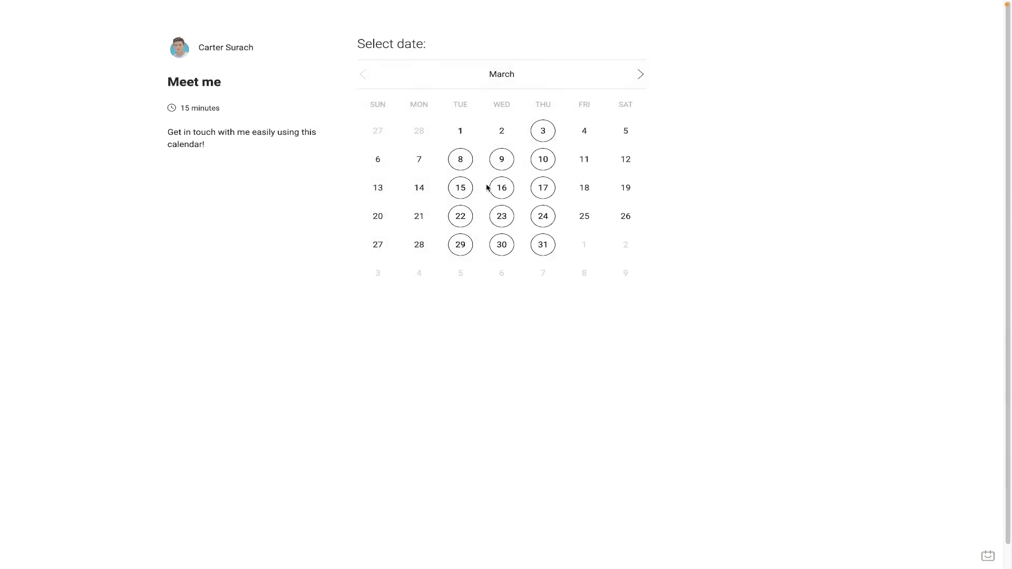
{"action": "mouse_move", "coordinate": [386, 168]}
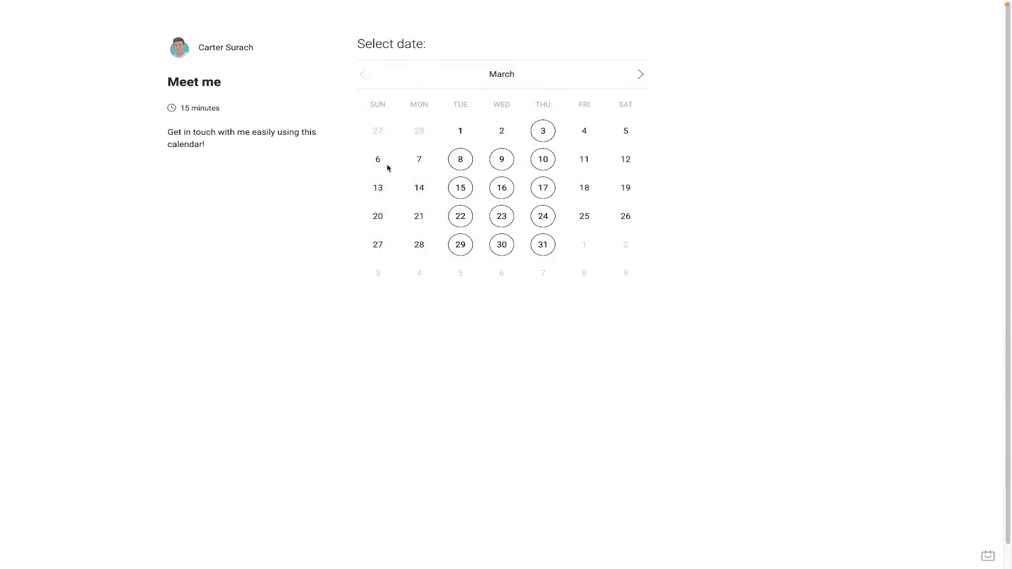
{"action": "mouse_move", "coordinate": [546, 227]}
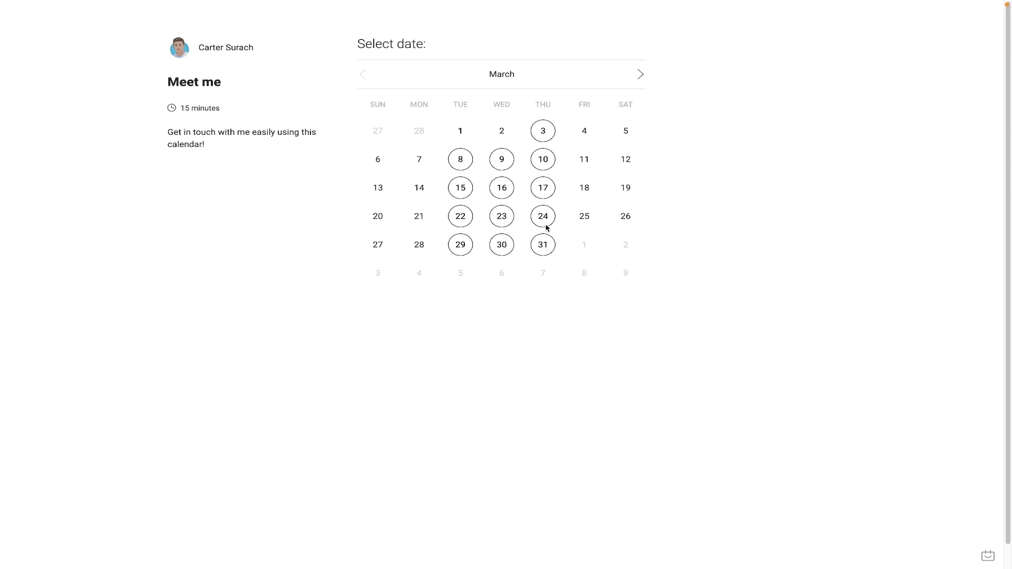
{"action": "mouse_move", "coordinate": [506, 94]}
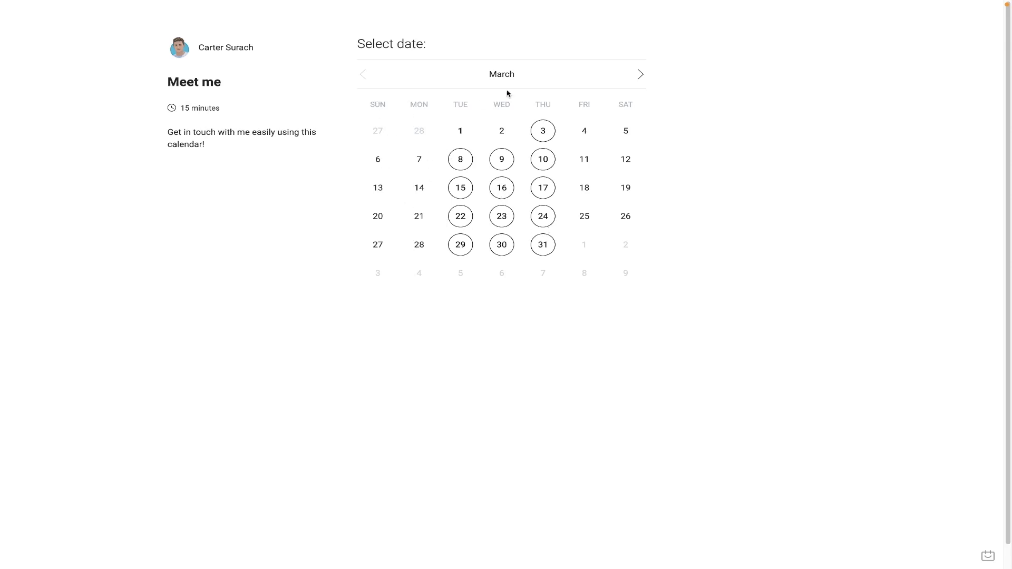
{"action": "mouse_move", "coordinate": [596, 124]}
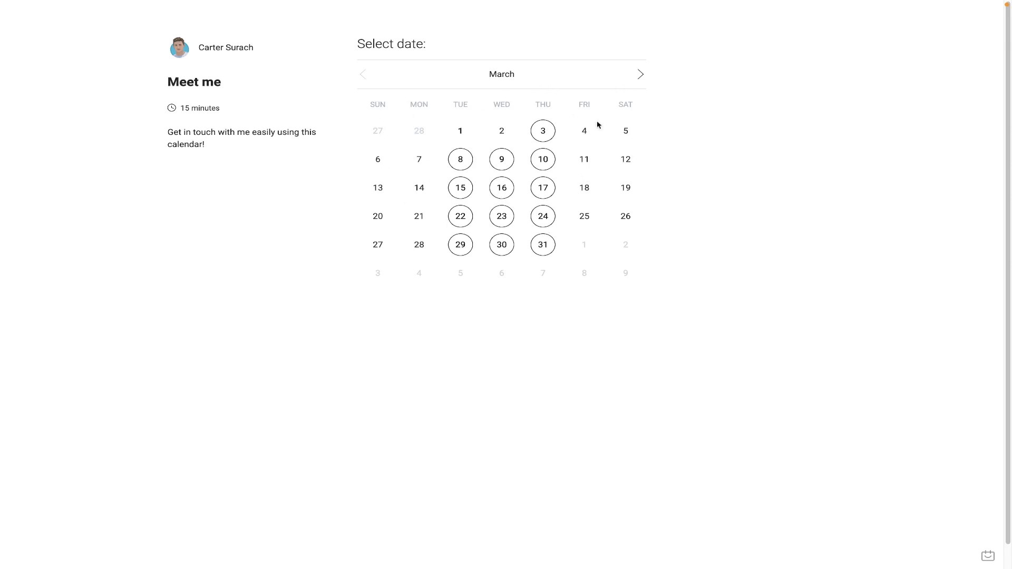
{"action": "mouse_move", "coordinate": [547, 196]}
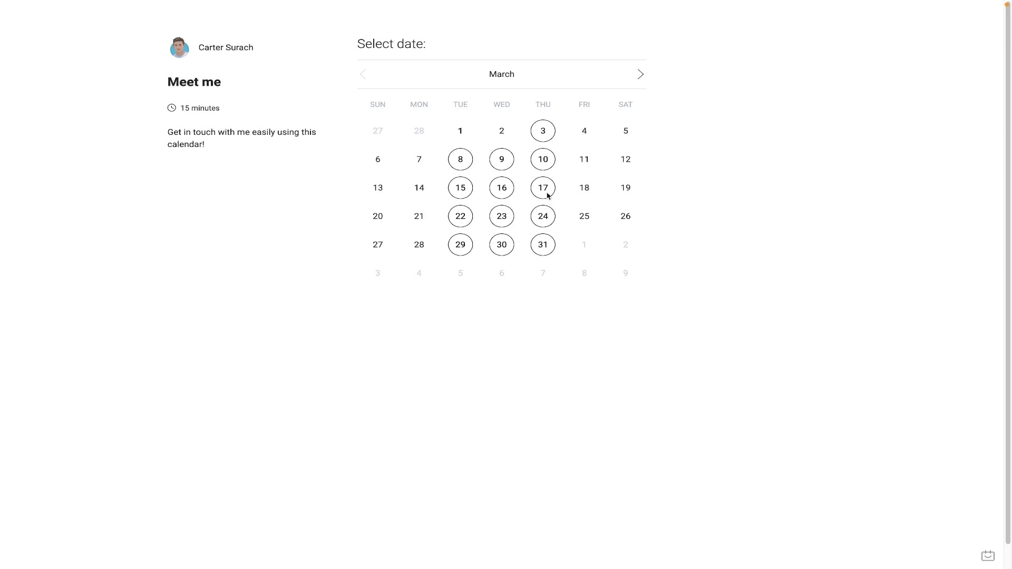
{"action": "mouse_move", "coordinate": [548, 141]}
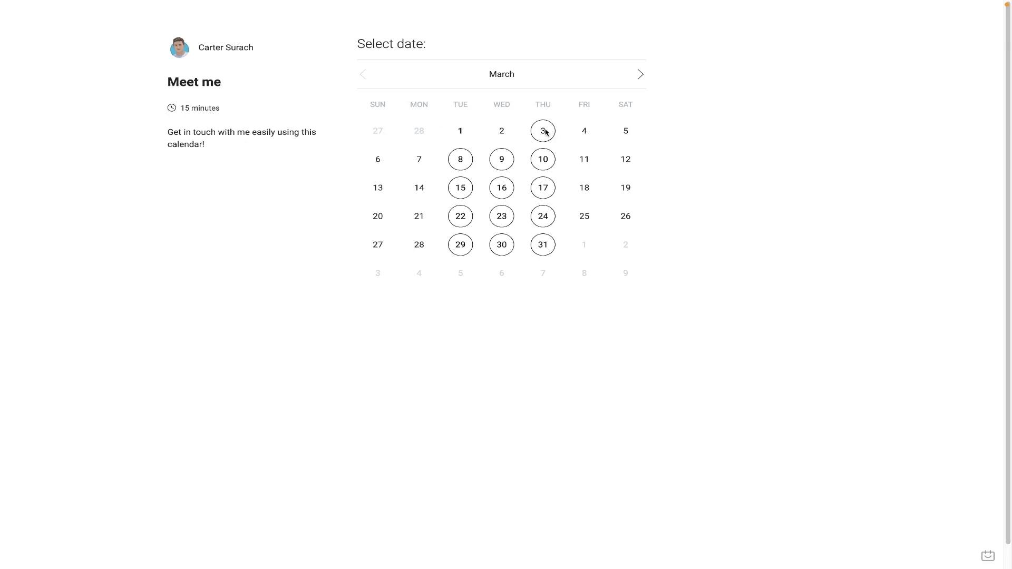
- Select Thursday, March 3 to list its 15-minute time slots from 10:00 am
{"action": "left_click", "coordinate": [542, 130]}
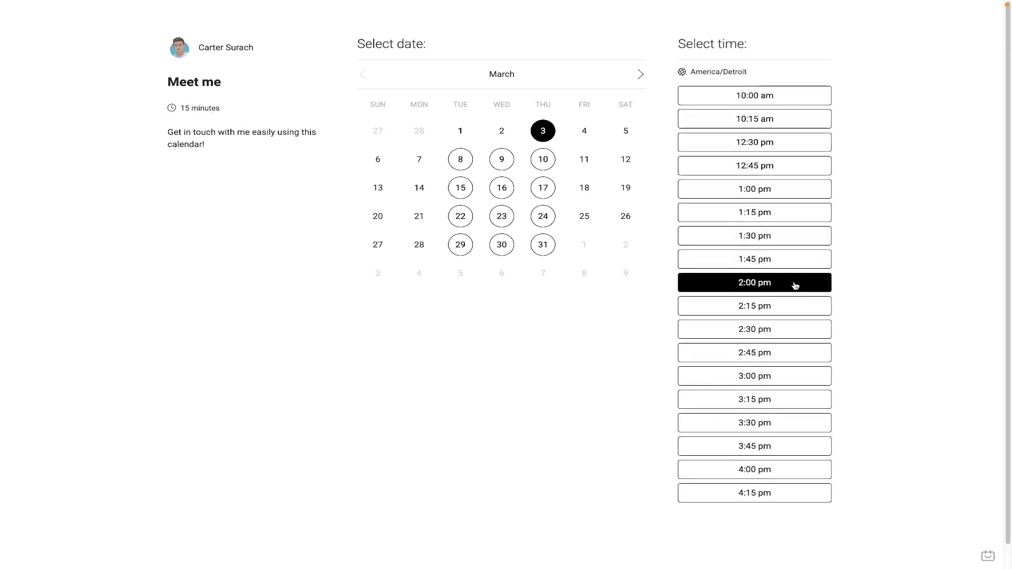
{"action": "left_click", "coordinate": [753, 95]}
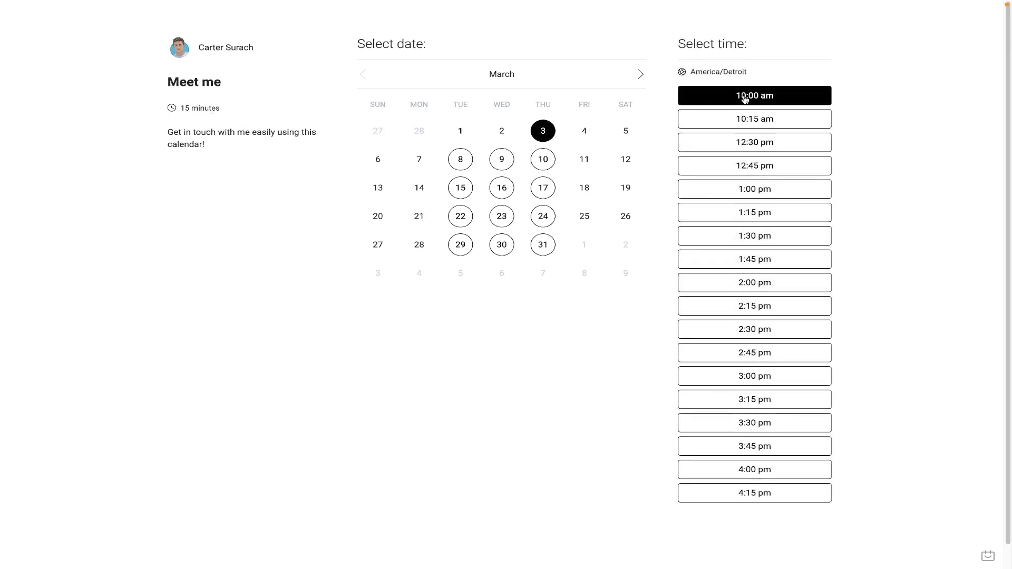
{"action": "left_click", "coordinate": [754, 96]}
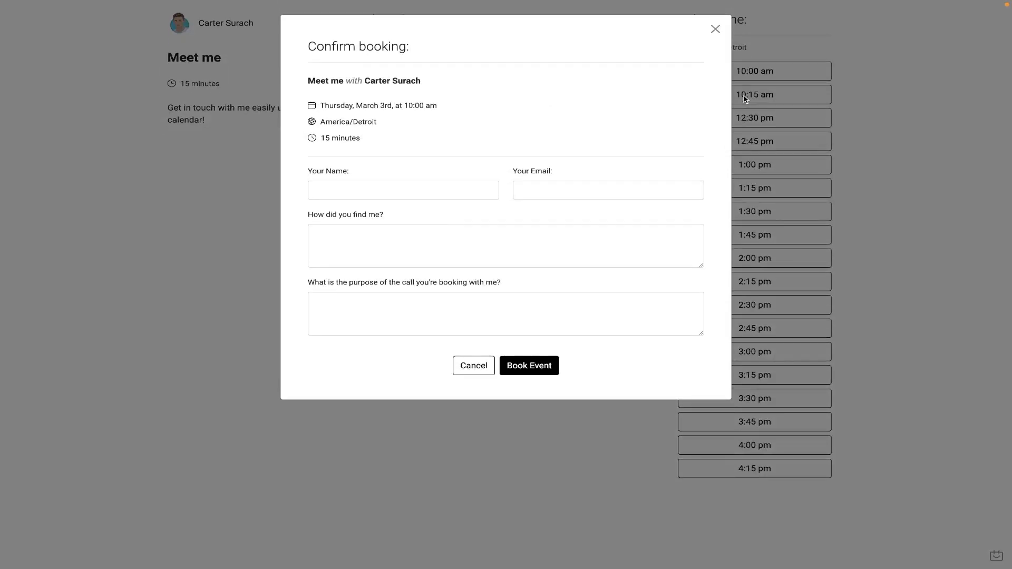
{"action": "left_click", "coordinate": [402, 190]}
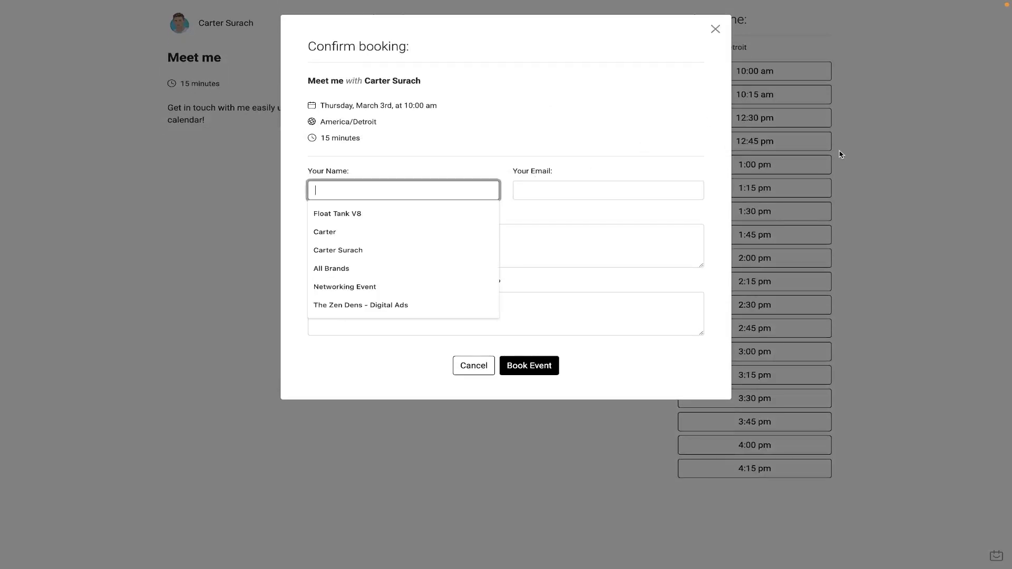
{"action": "type", "text": "ca"}
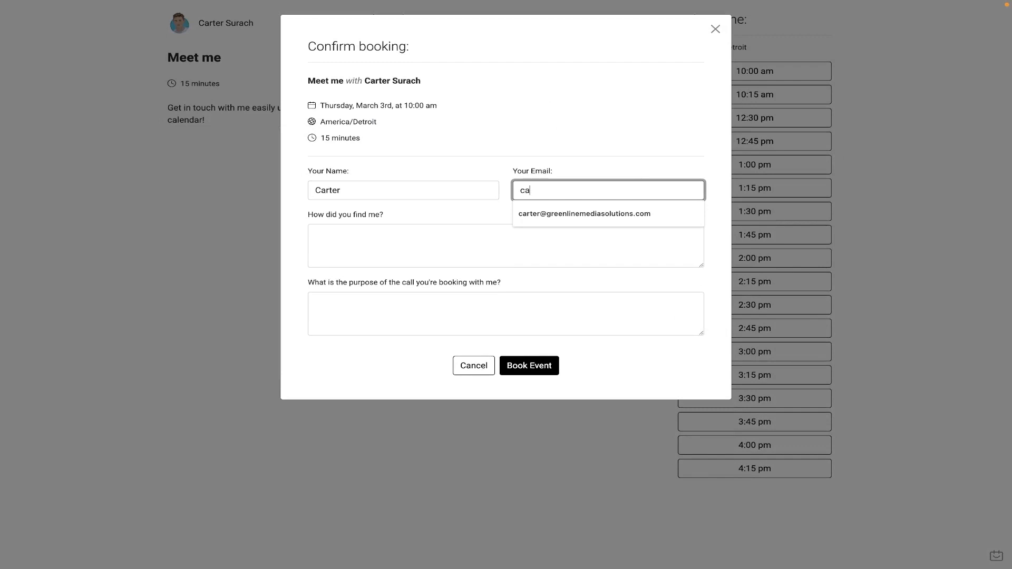
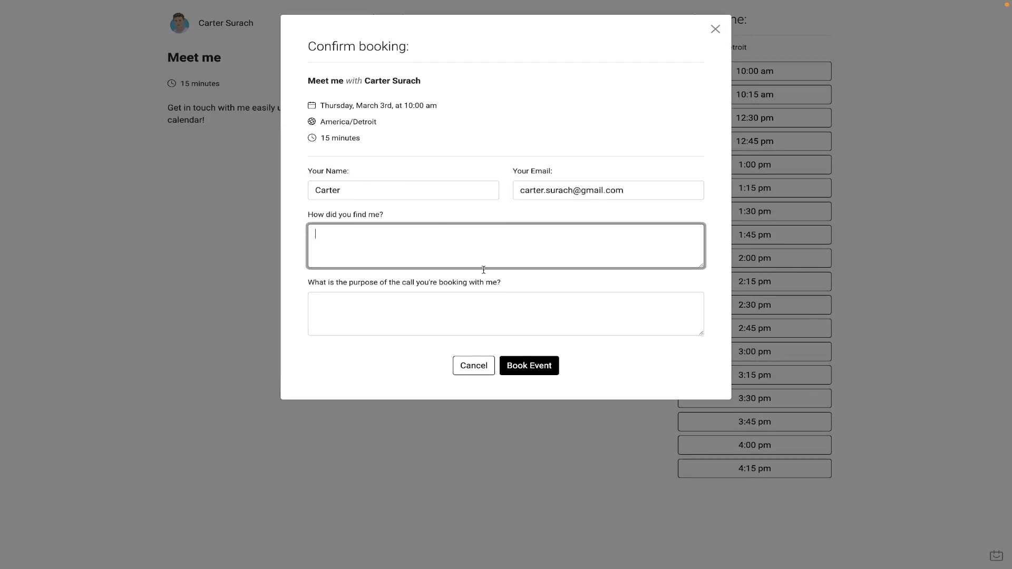
{"action": "type", "text": "Through"}
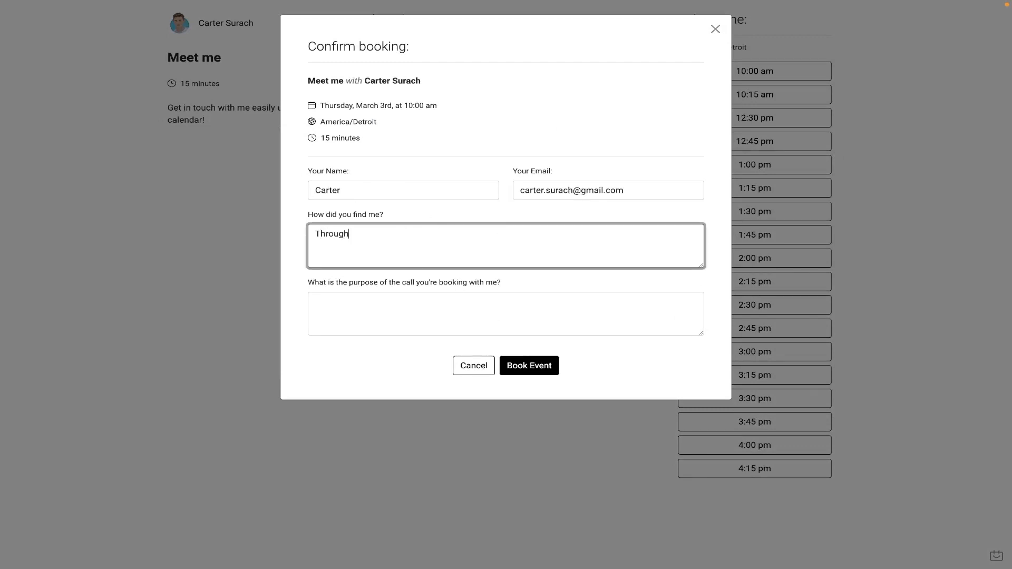
{"action": "type", "text": "youtube!"}
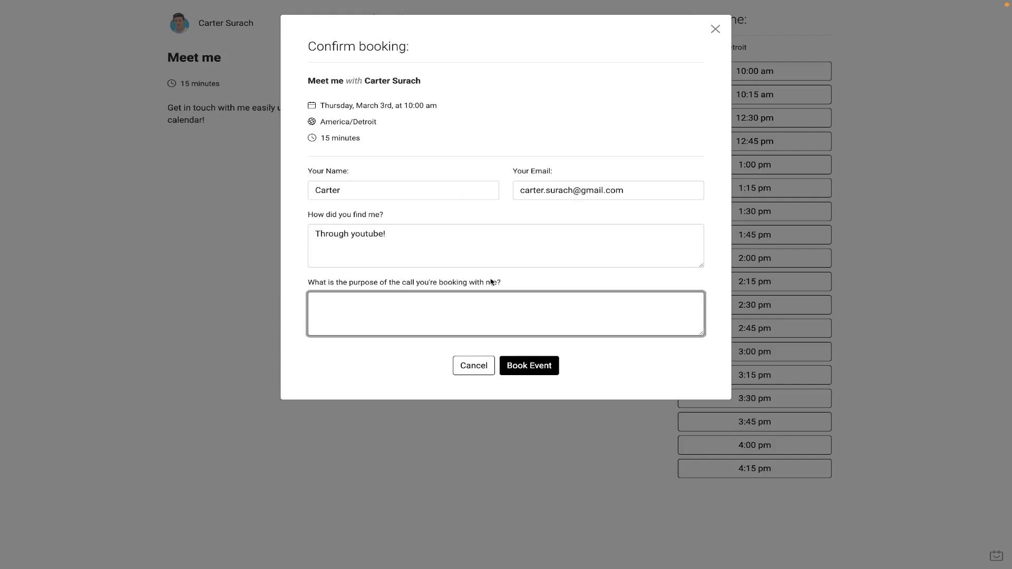
{"action": "left_click", "coordinate": [505, 313]}
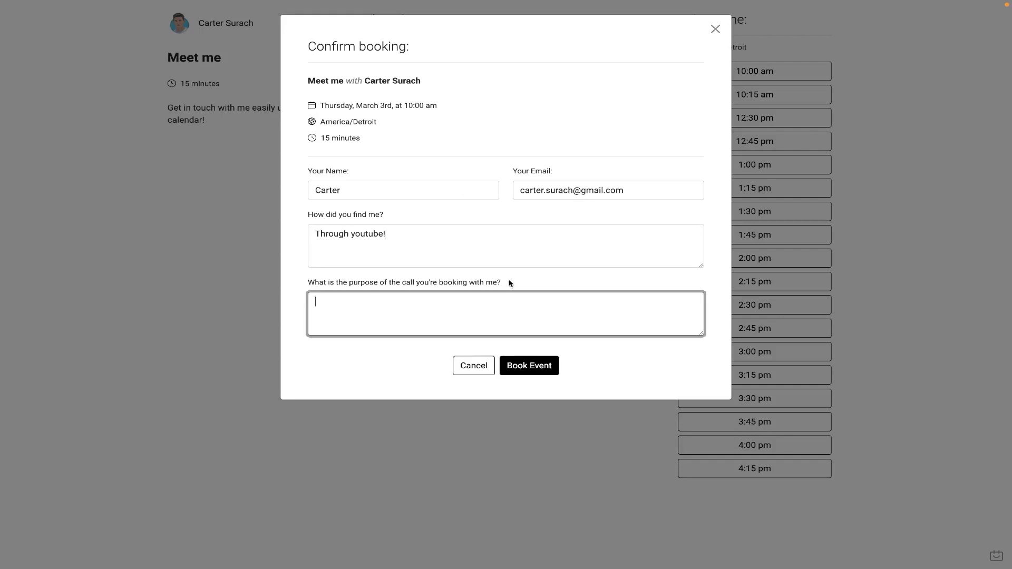
{"action": "mouse_move", "coordinate": [353, 280]}
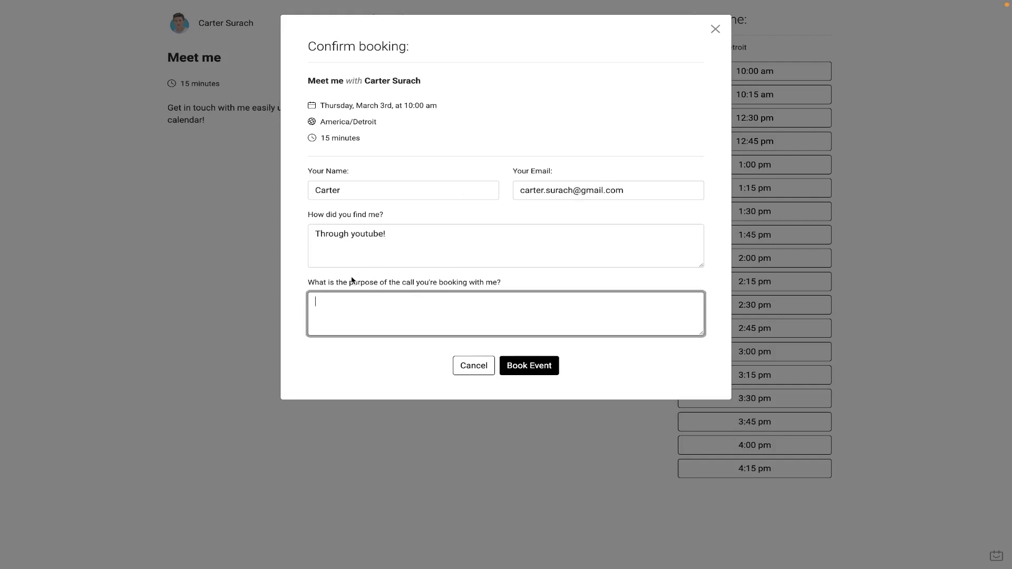
{"action": "type", "text": "I want to learn about your services!"}
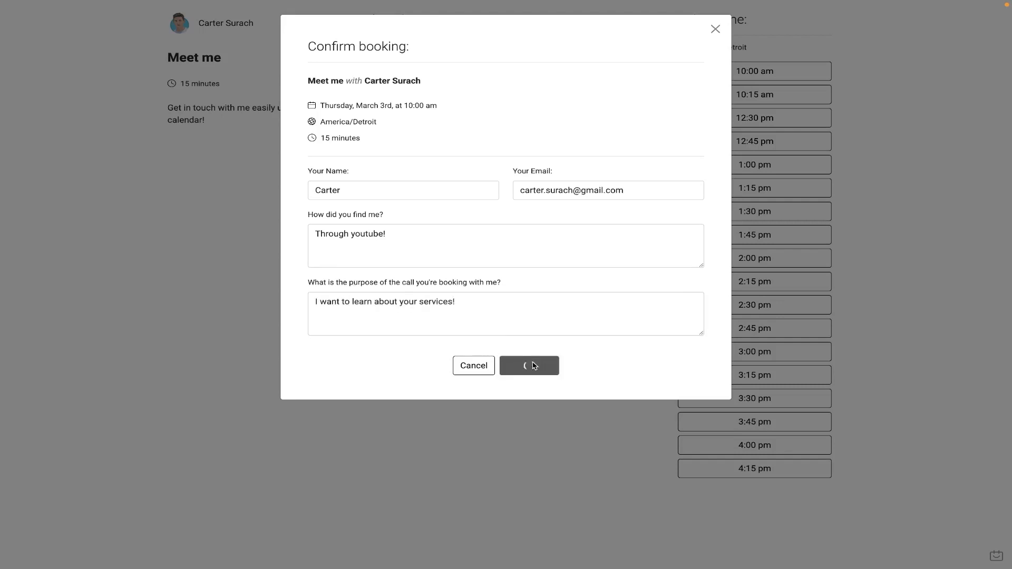
{"action": "left_click", "coordinate": [529, 366]}
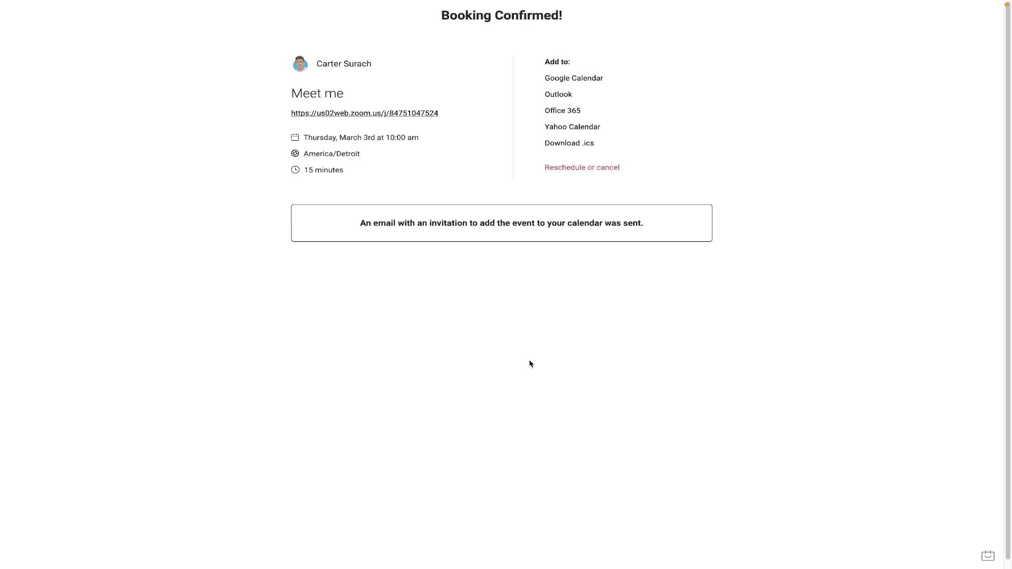
{"action": "mouse_move", "coordinate": [361, 169]}
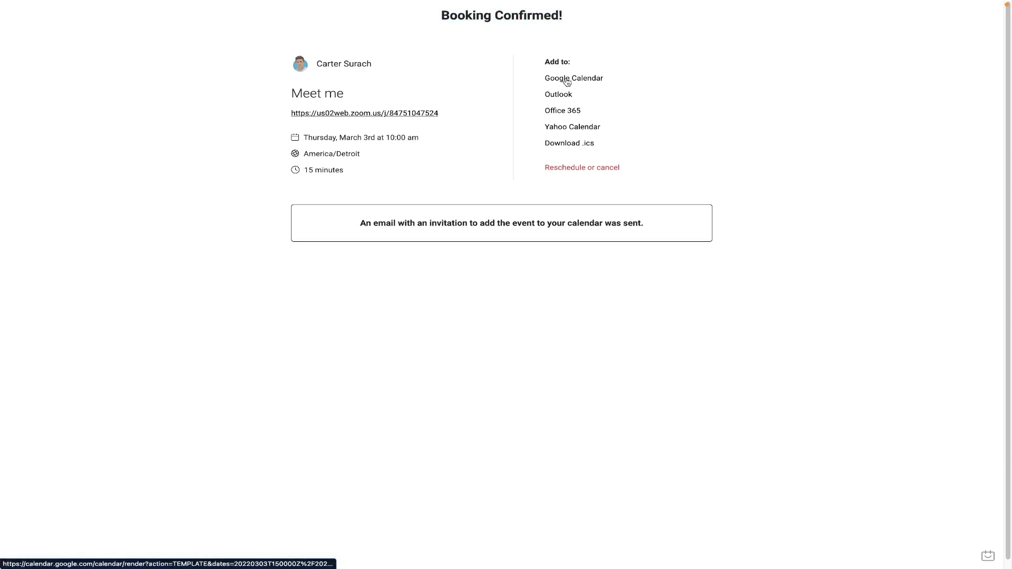
{"action": "mouse_move", "coordinate": [561, 114]}
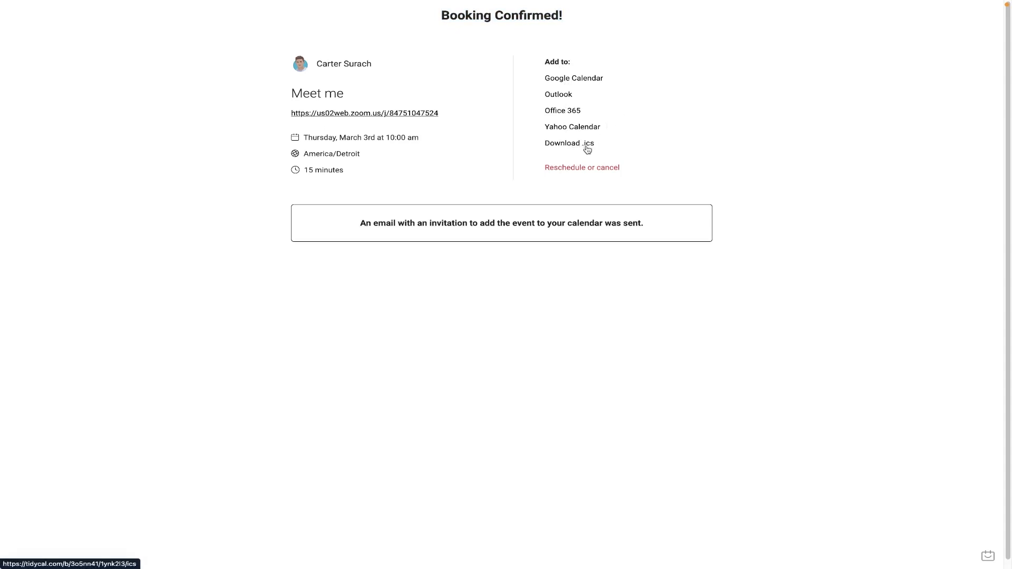
{"action": "mouse_move", "coordinate": [573, 147]}
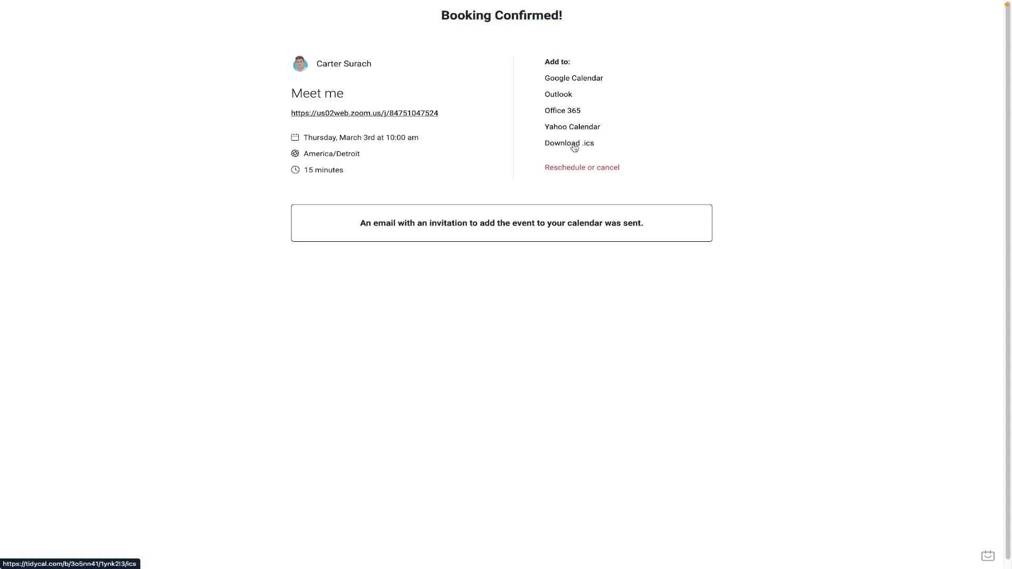
- Look over the Booking Confirmed page's calendar add options and Zoom meeting link
{"action": "left_click_drag", "start_coordinate": [359, 223], "coordinate": [455, 224]}
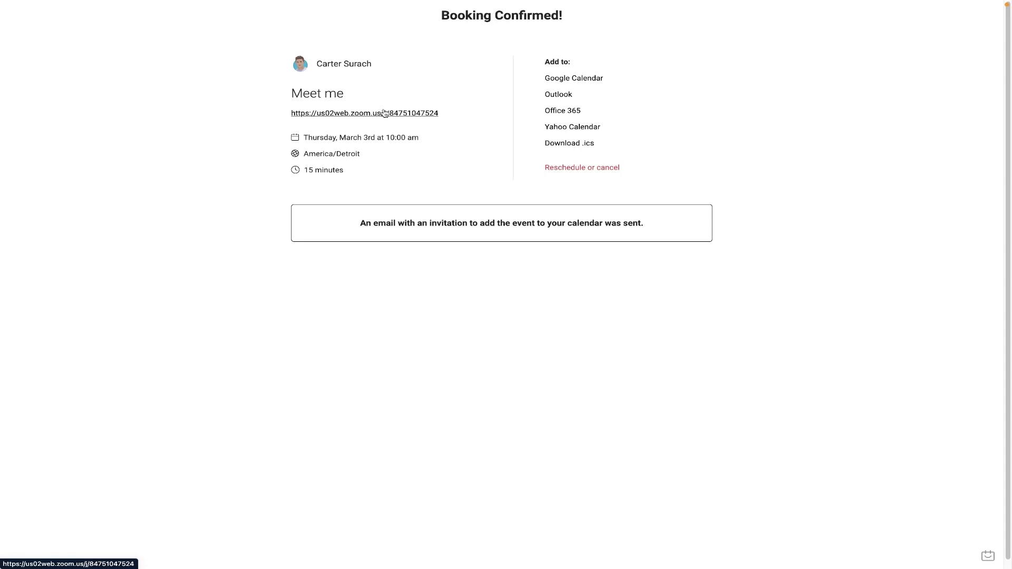
{"action": "mouse_move", "coordinate": [635, 241]}
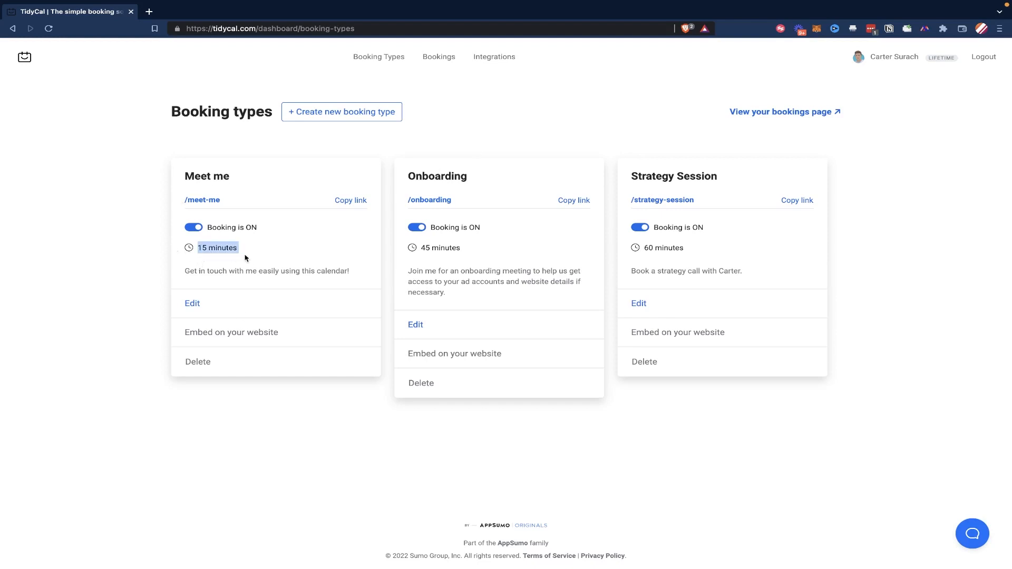
{"action": "mouse_move", "coordinate": [422, 247]}
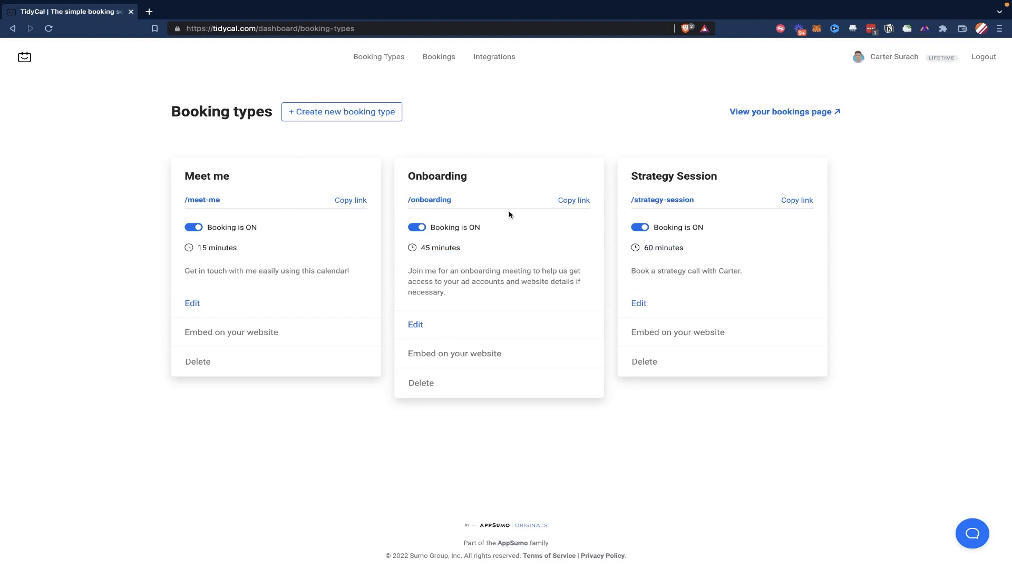
{"action": "mouse_move", "coordinate": [576, 299]}
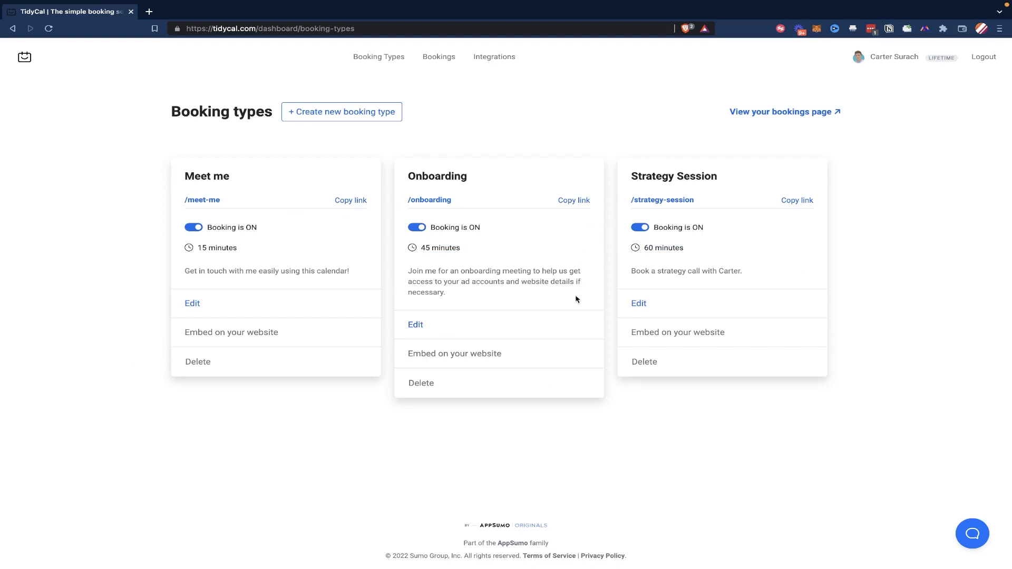
{"action": "mouse_move", "coordinate": [337, 319]}
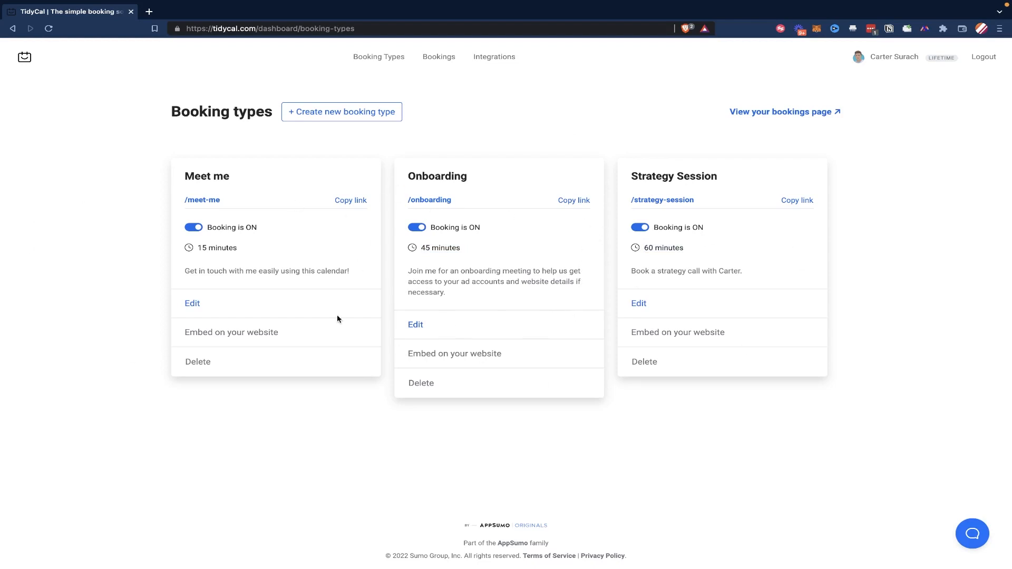
- Copy the Meet me embed code and return to the Booking Types overview
{"action": "left_click", "coordinate": [455, 353]}
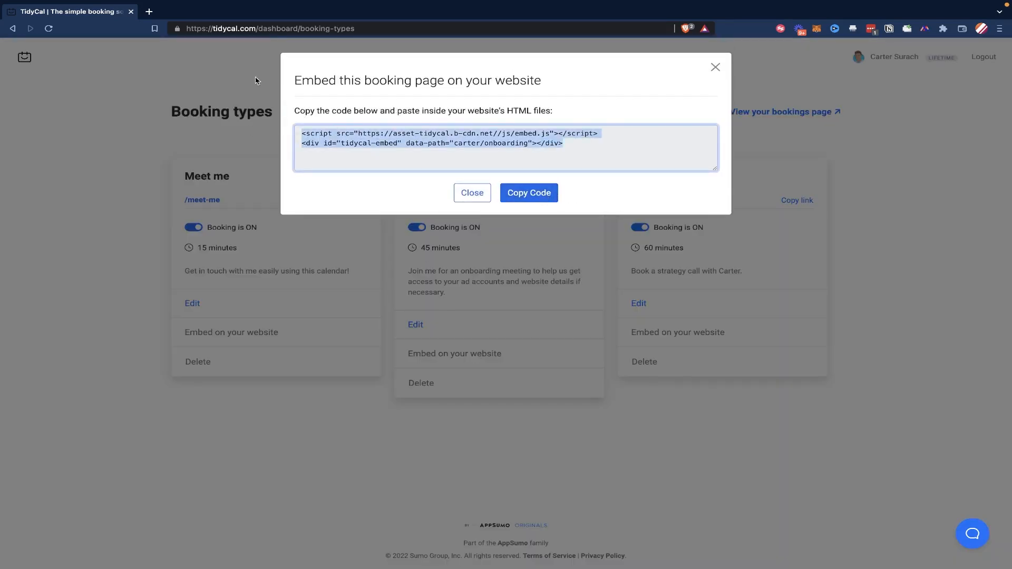
{"action": "left_click", "coordinate": [528, 154]}
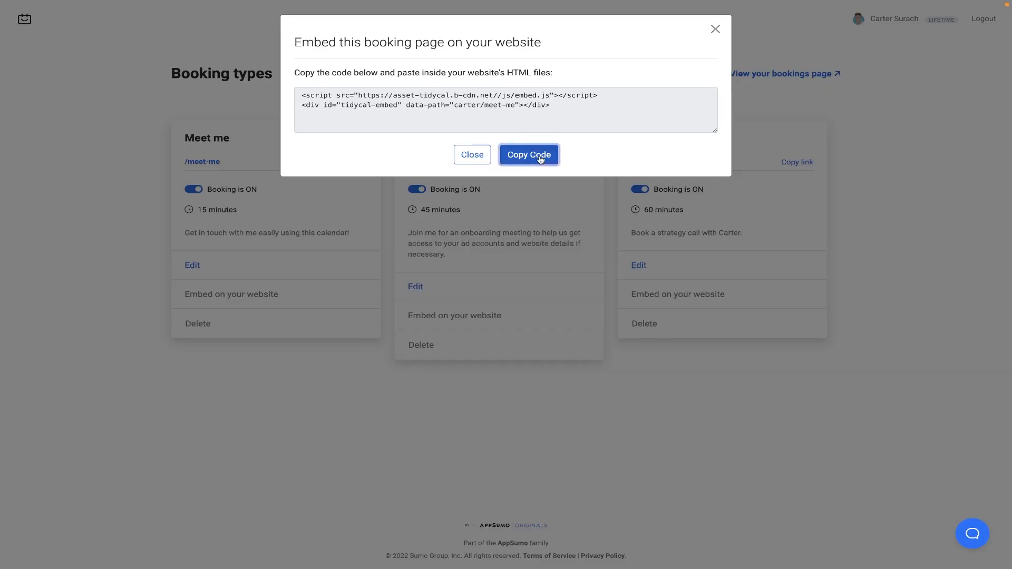
{"action": "left_click", "coordinate": [472, 154]}
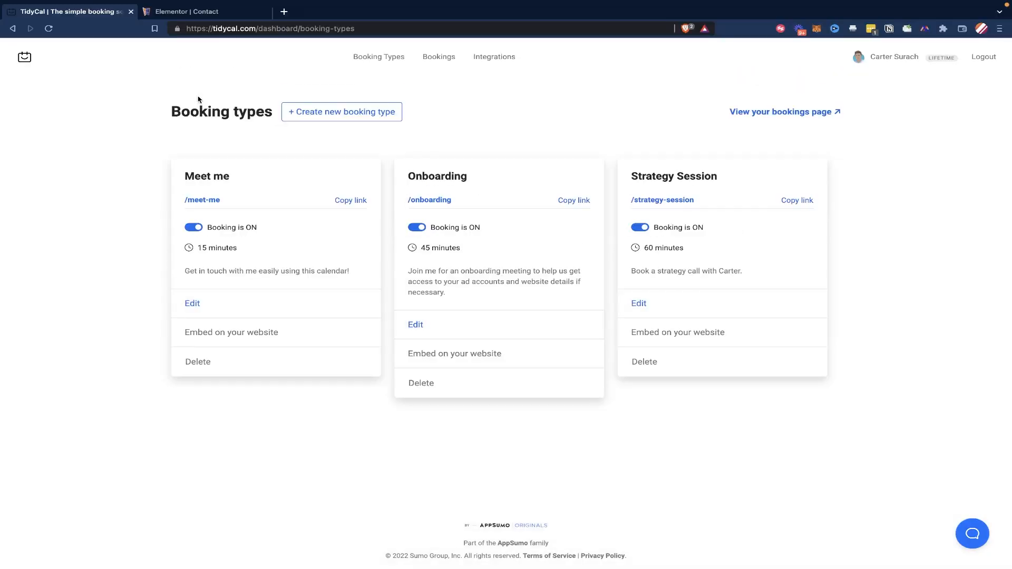
- Paste the TidyCal embed.js script for Meet me into the Contact page's Text Editor widget
{"action": "left_click", "coordinate": [187, 11]}
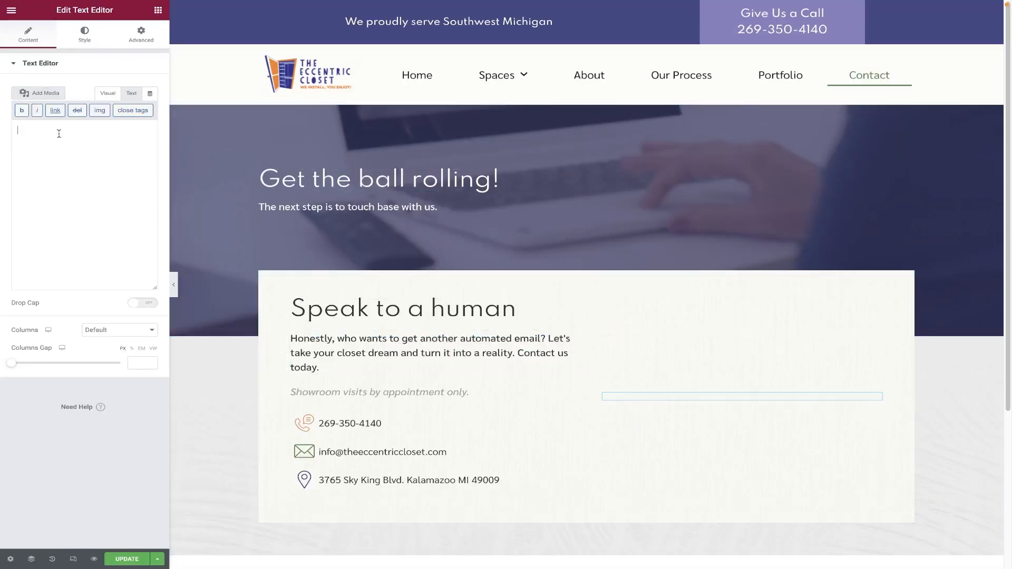
{"action": "type", "text": "<script src=\"https://asset-tidycal.b-cdn.net//js/embed.js\"></script><div id=\"tidycal-embed\" data-path=\"carter/meet-me\"></div>"}
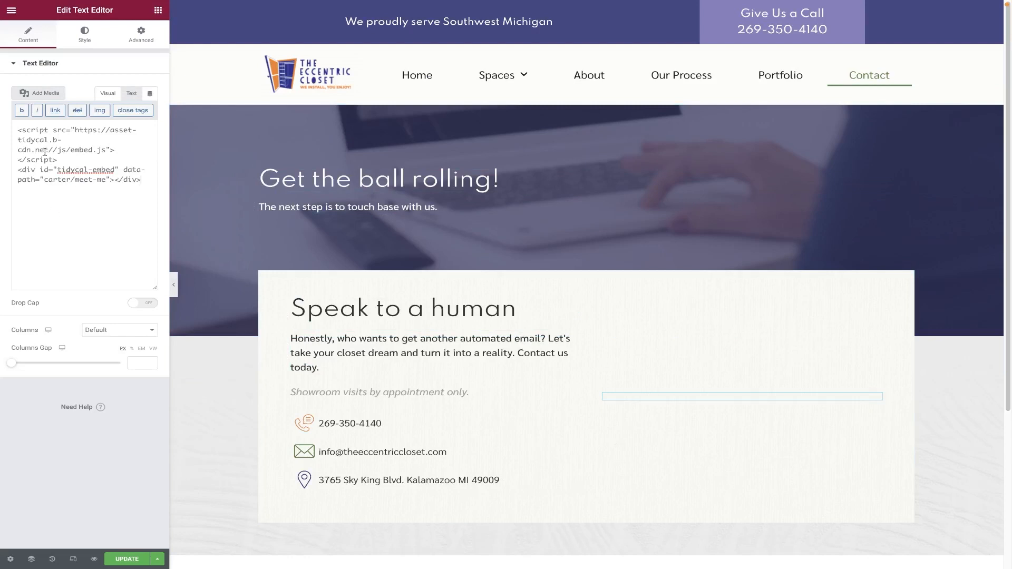
{"action": "mouse_move", "coordinate": [115, 209]}
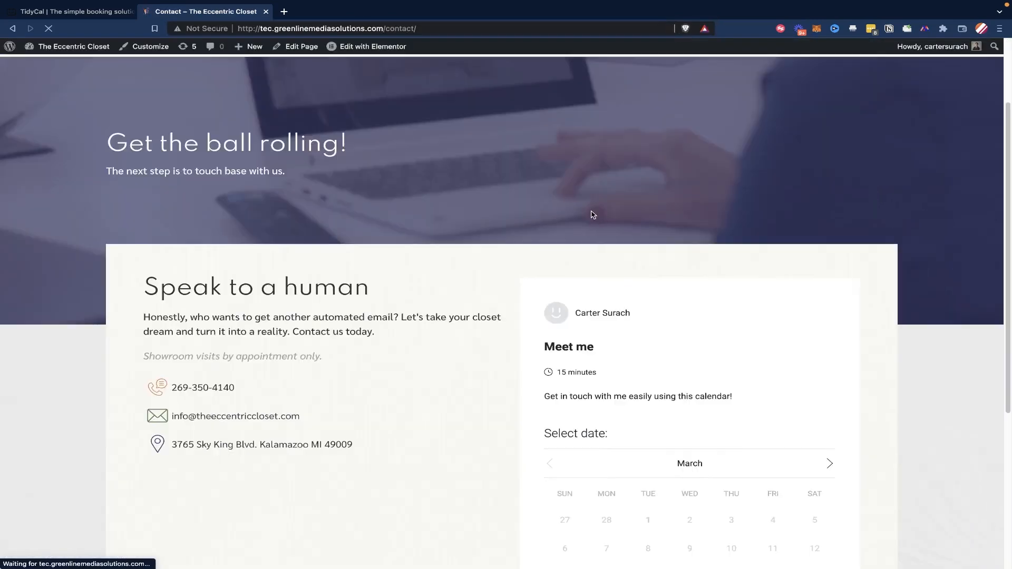
- On the live Contact page, choose March 9 at 10:00 am in the embedded calendar
{"action": "scroll", "scroll_direction": "down", "scroll_amount": 3}
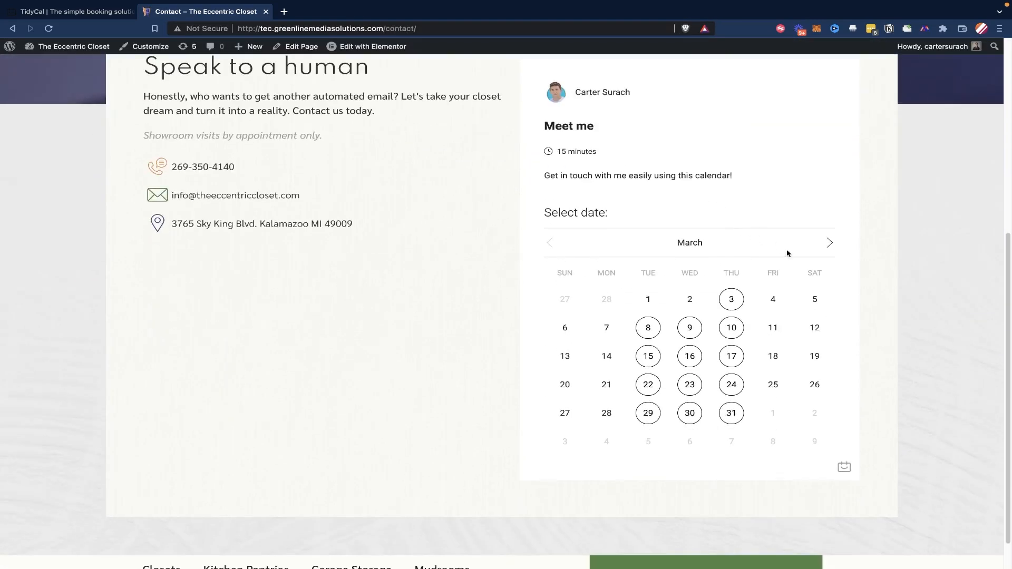
{"action": "left_click", "coordinate": [731, 299]}
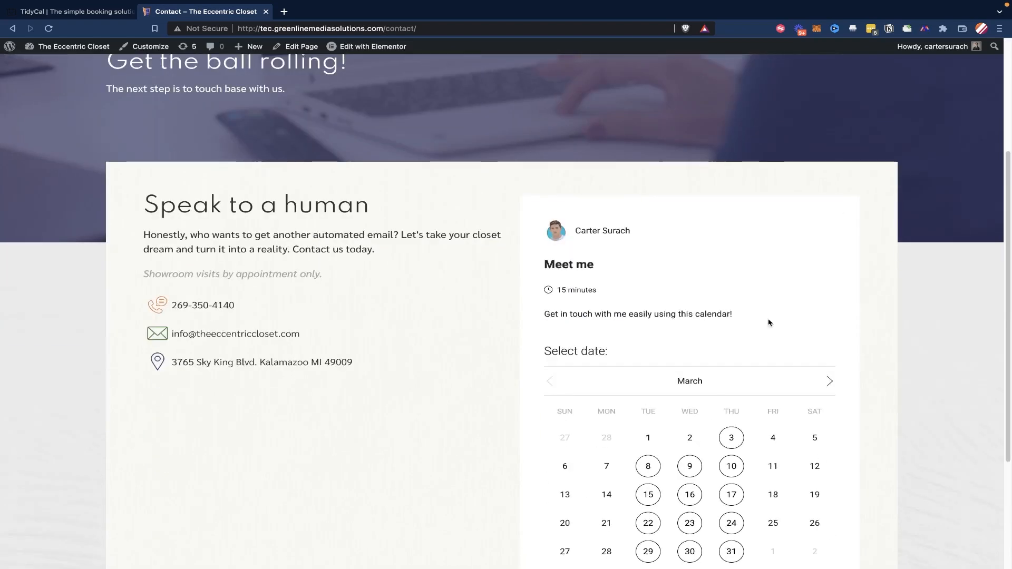
{"action": "scroll", "scroll_direction": "down", "scroll_amount": 3}
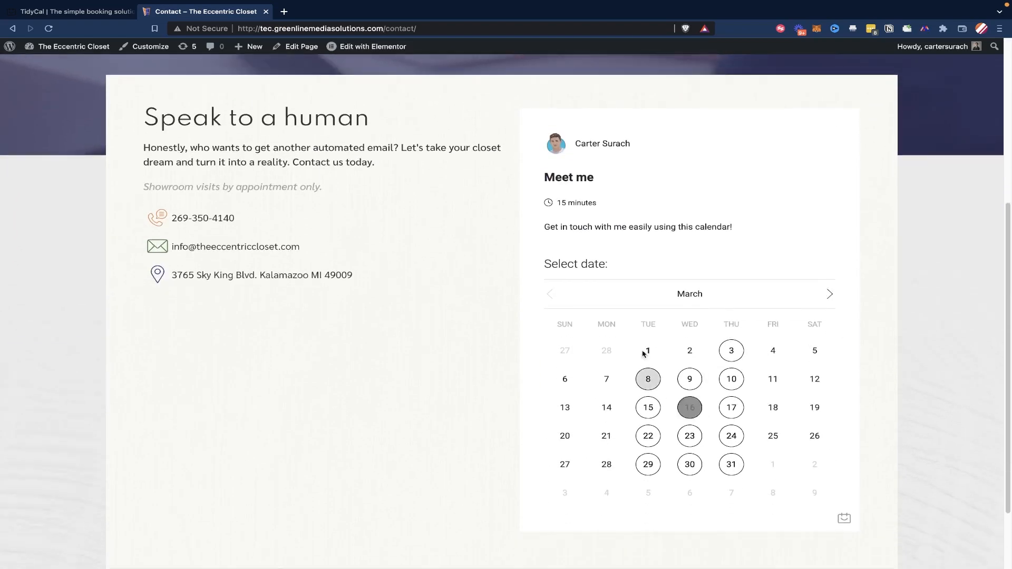
{"action": "left_click", "coordinate": [689, 379]}
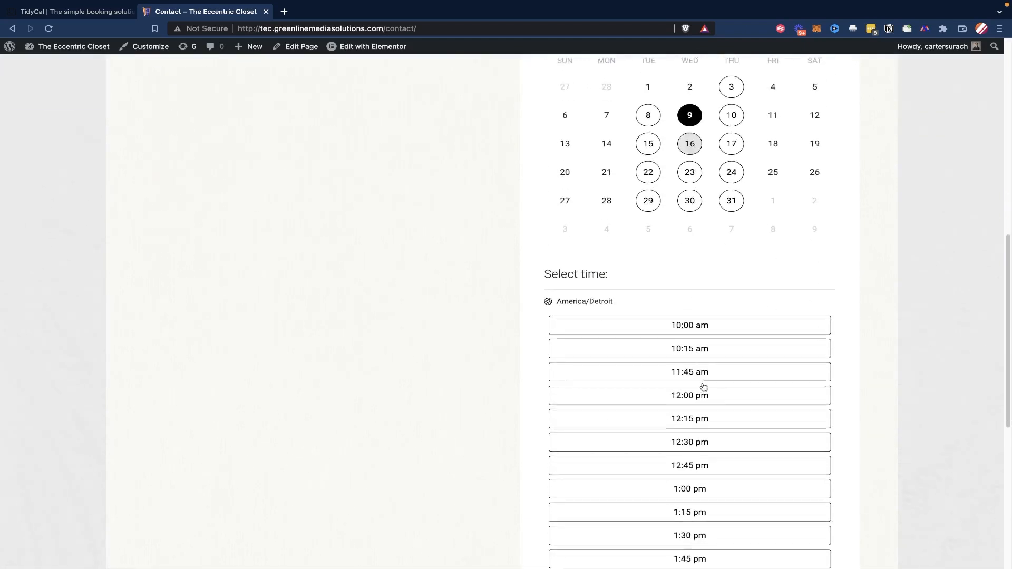
{"action": "left_click", "coordinate": [689, 324]}
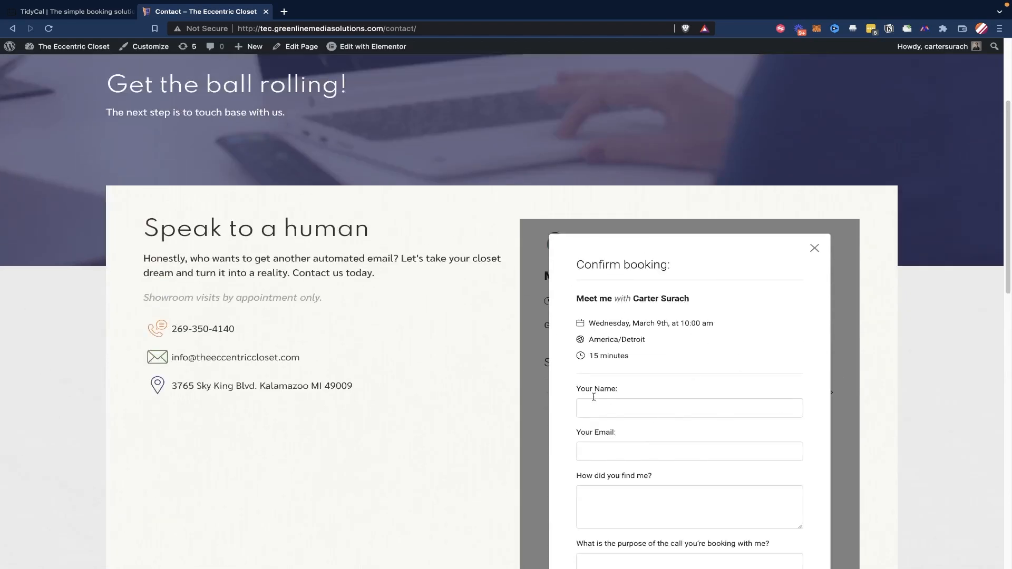
{"action": "left_click", "coordinate": [71, 12]}
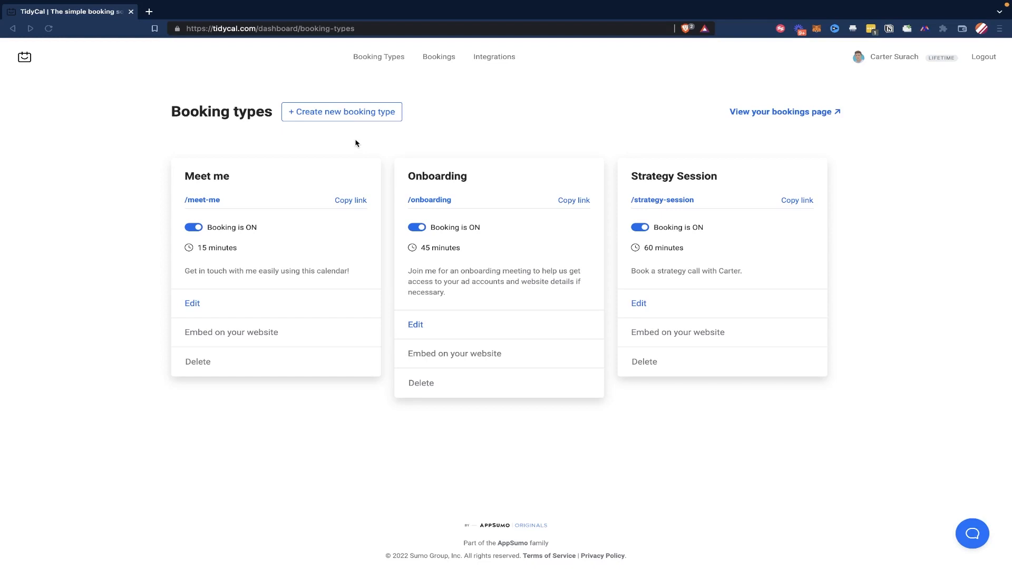
{"action": "mouse_move", "coordinate": [544, 122]}
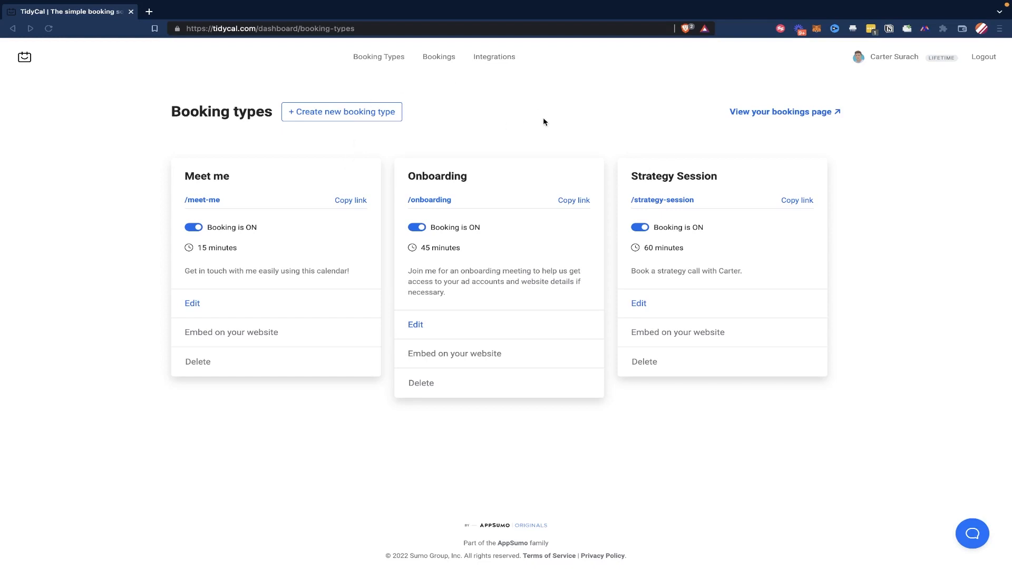
{"action": "mouse_move", "coordinate": [515, 130]}
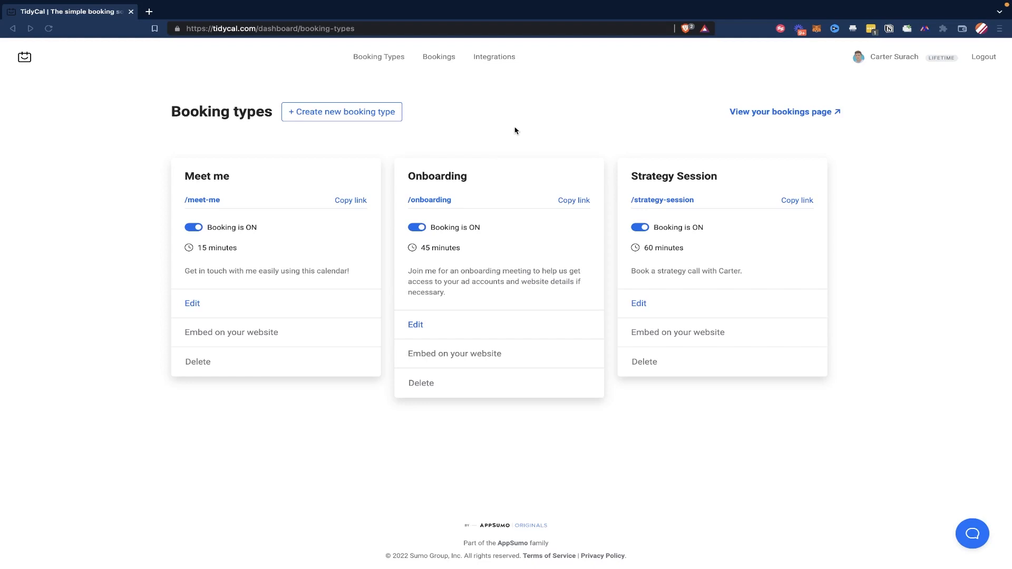
{"action": "mouse_move", "coordinate": [455, 138]}
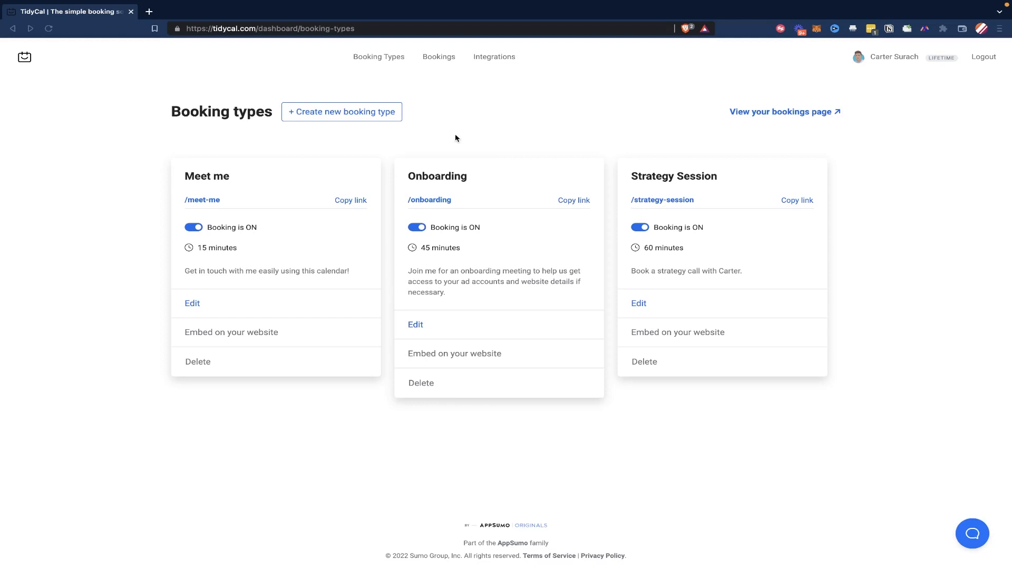
{"action": "mouse_move", "coordinate": [639, 132]}
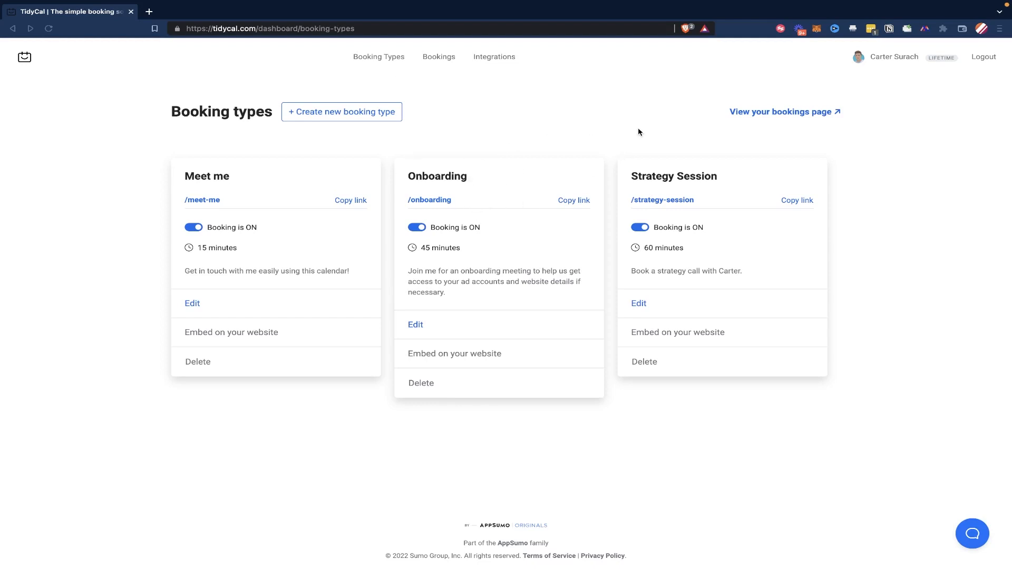
{"action": "mouse_move", "coordinate": [431, 147]}
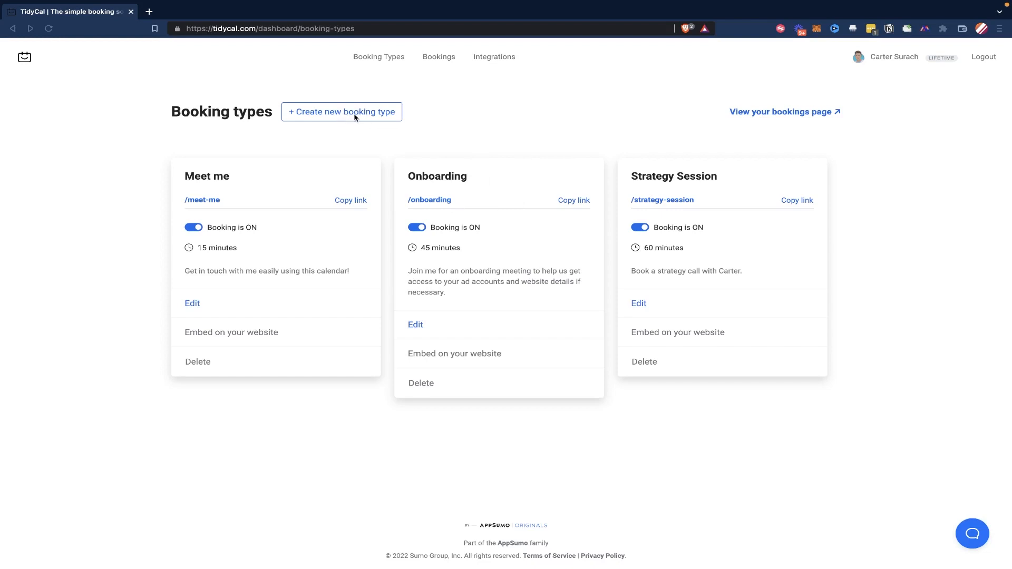
- Create a 'General Meeting' booking type described as a meeting type to discuss anything under the sun
{"action": "left_click", "coordinate": [341, 111]}
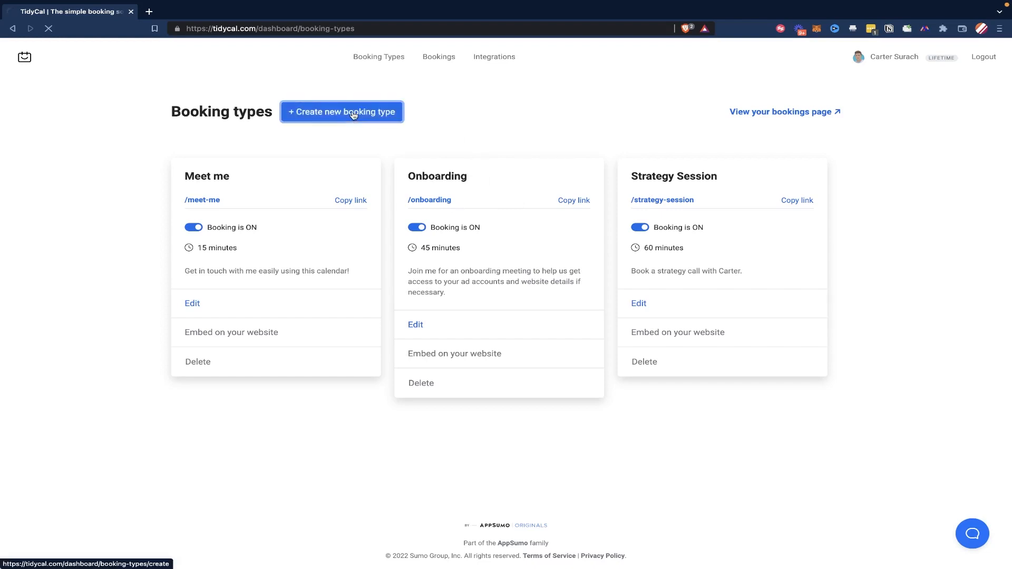
{"action": "left_click", "coordinate": [342, 112]}
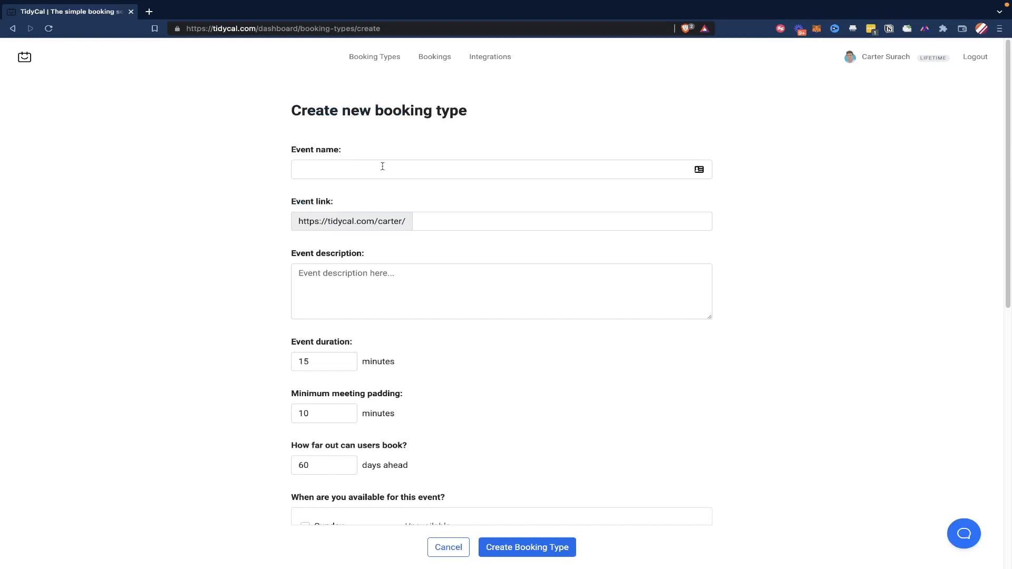
{"action": "left_click", "coordinate": [501, 169]}
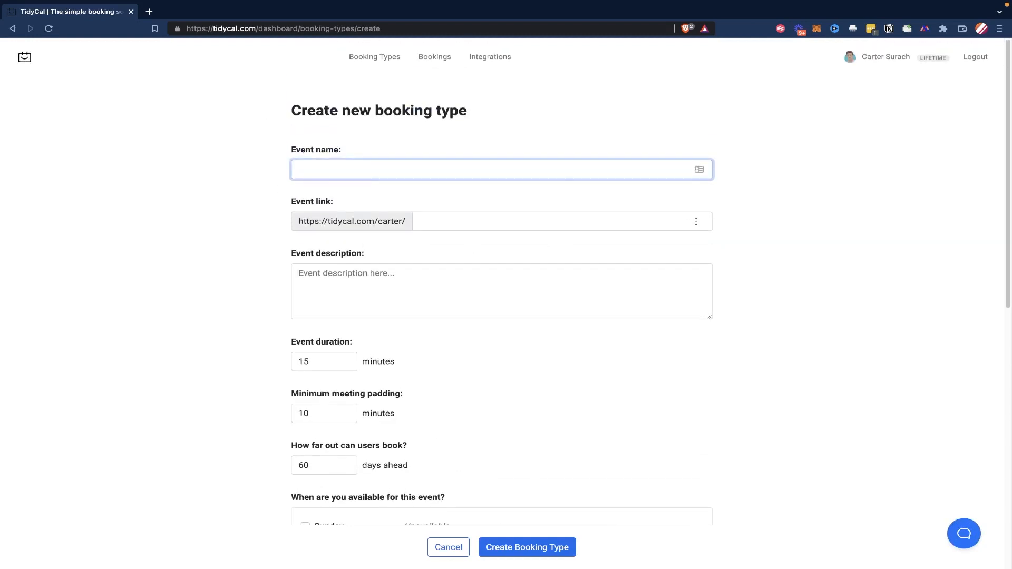
{"action": "type", "text": "General Meeting"}
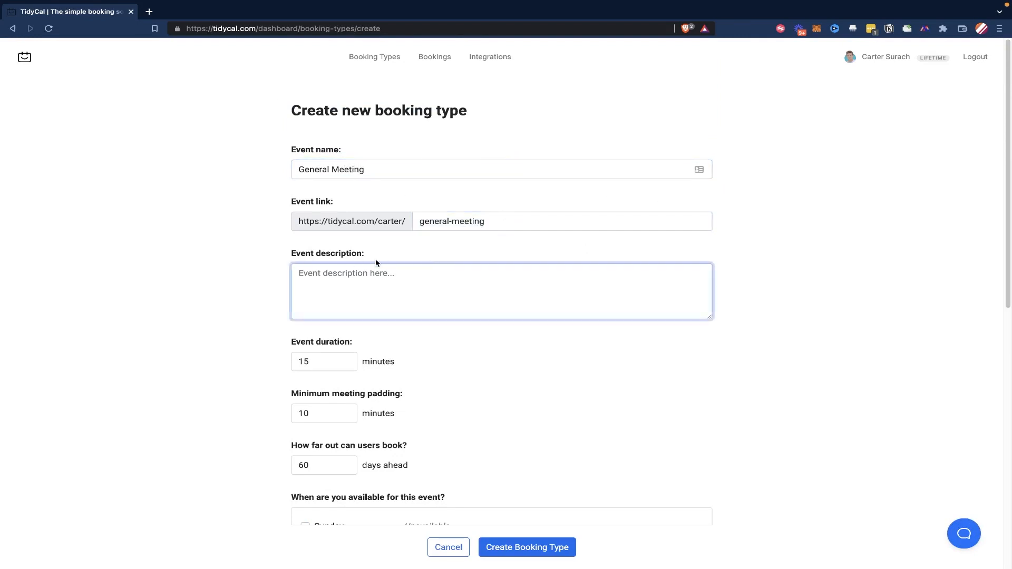
{"action": "mouse_move", "coordinate": [381, 287]}
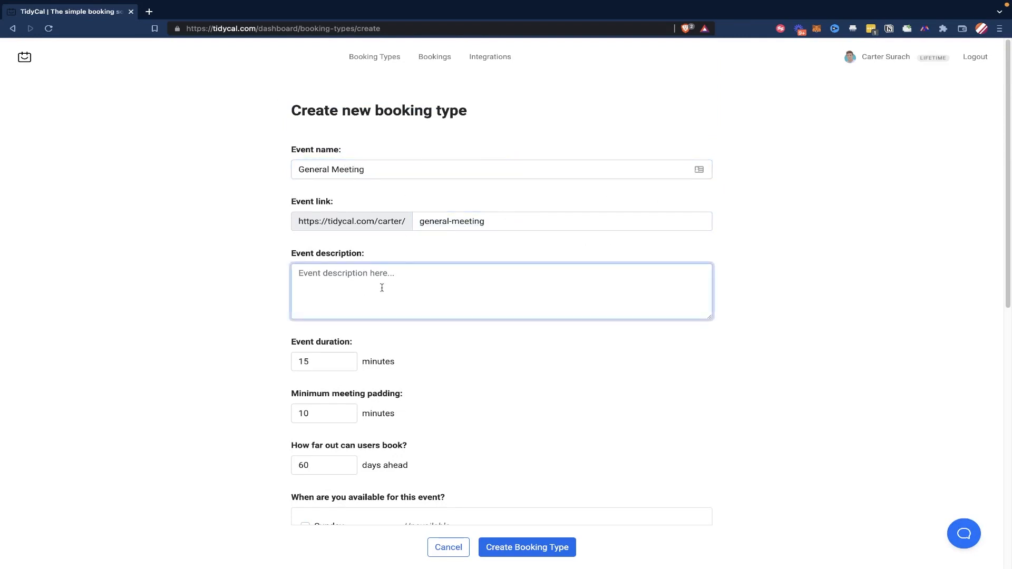
{"action": "type", "text": "A meeting"}
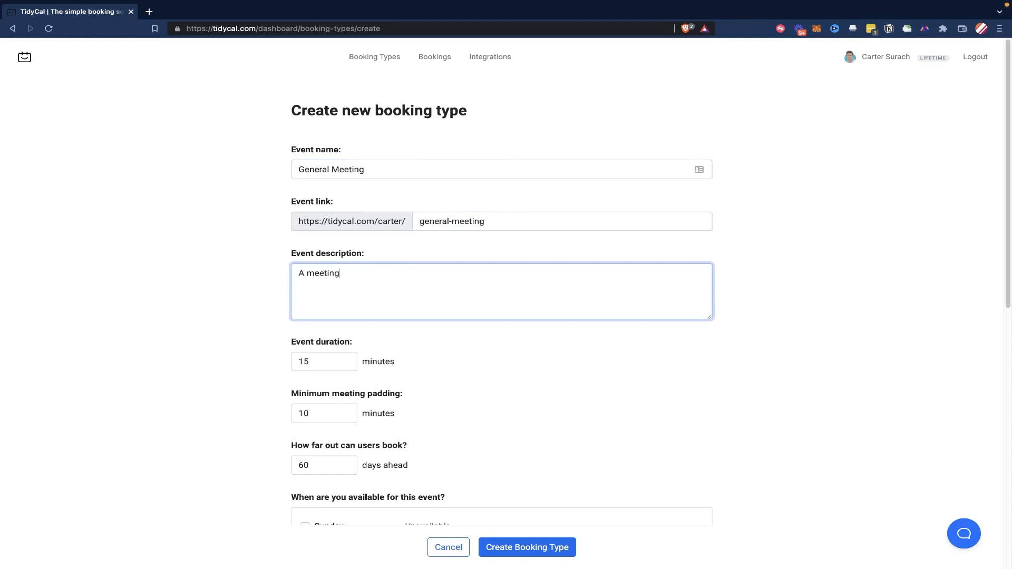
{"action": "type", "text": "type to dis"}
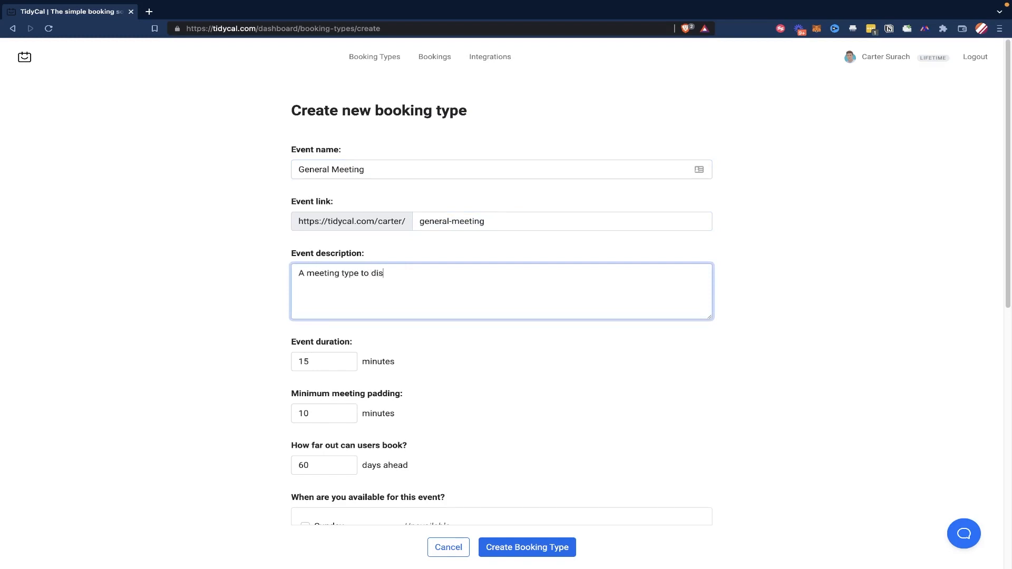
{"action": "type", "text": "cuss anything under the sun. ☀️"}
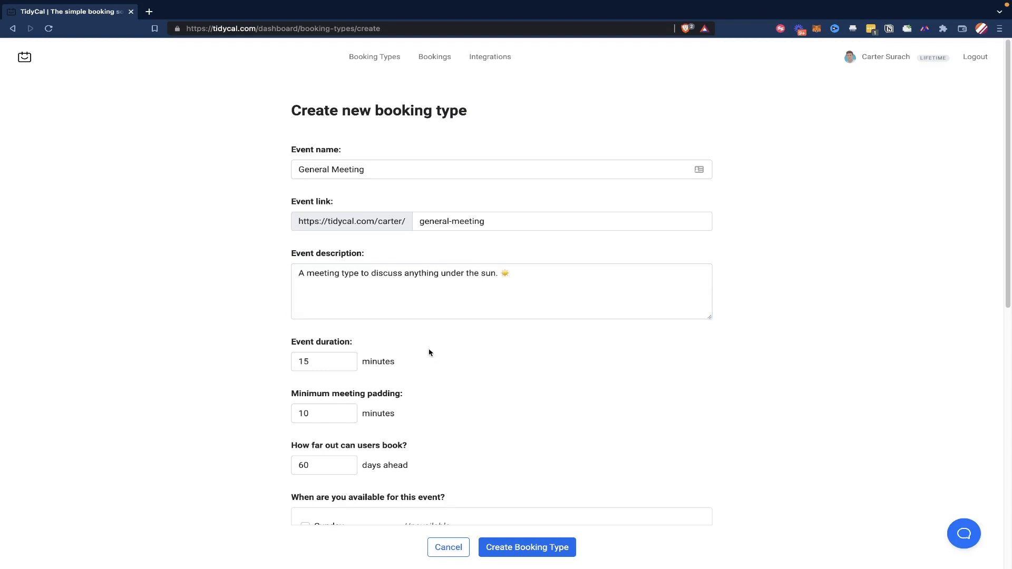
- Set the event duration to 20 minutes and reset the meeting padding to 0
{"action": "left_click", "coordinate": [345, 270]}
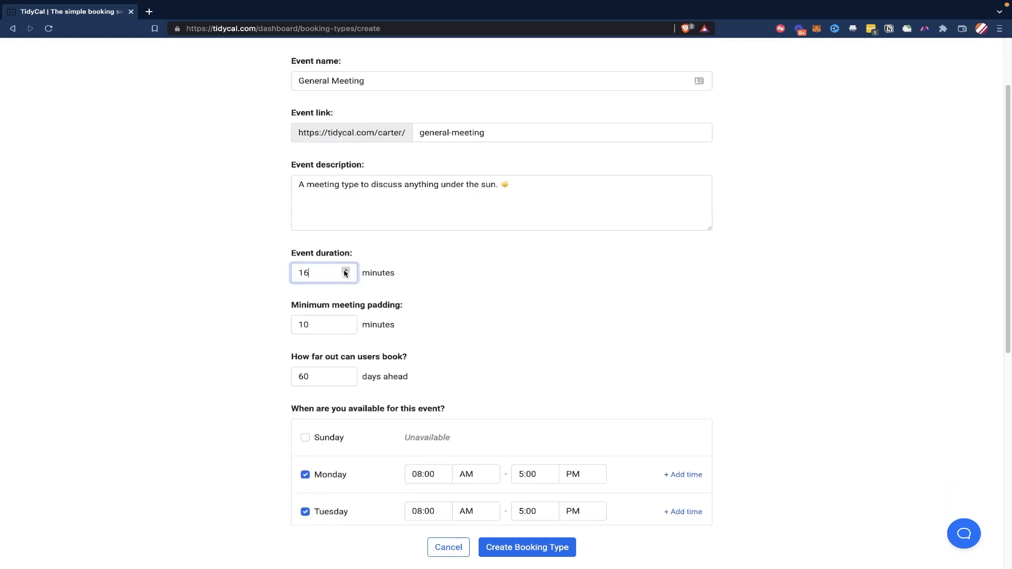
{"action": "key", "text": "Backspace"}
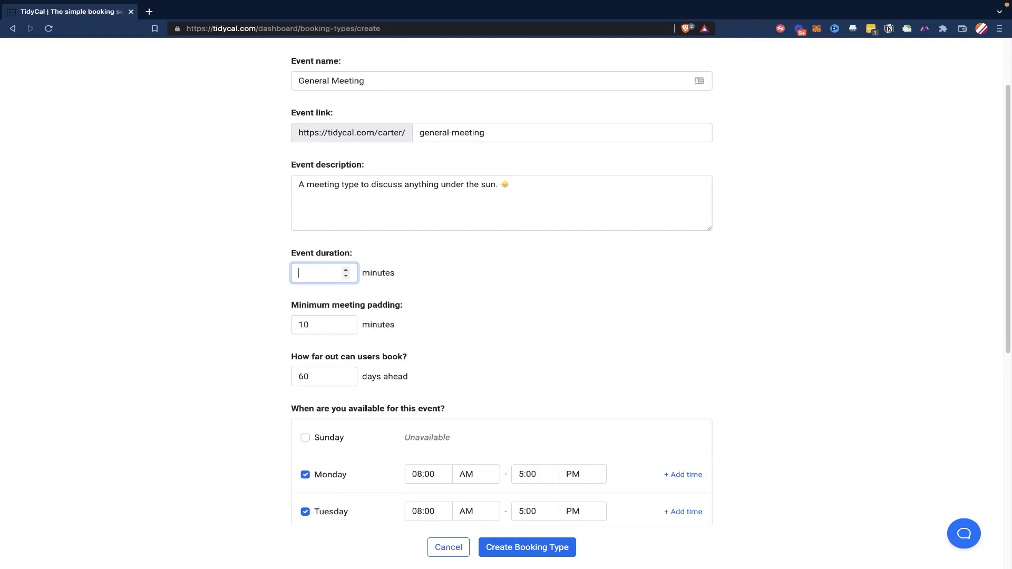
{"action": "type", "text": "20"}
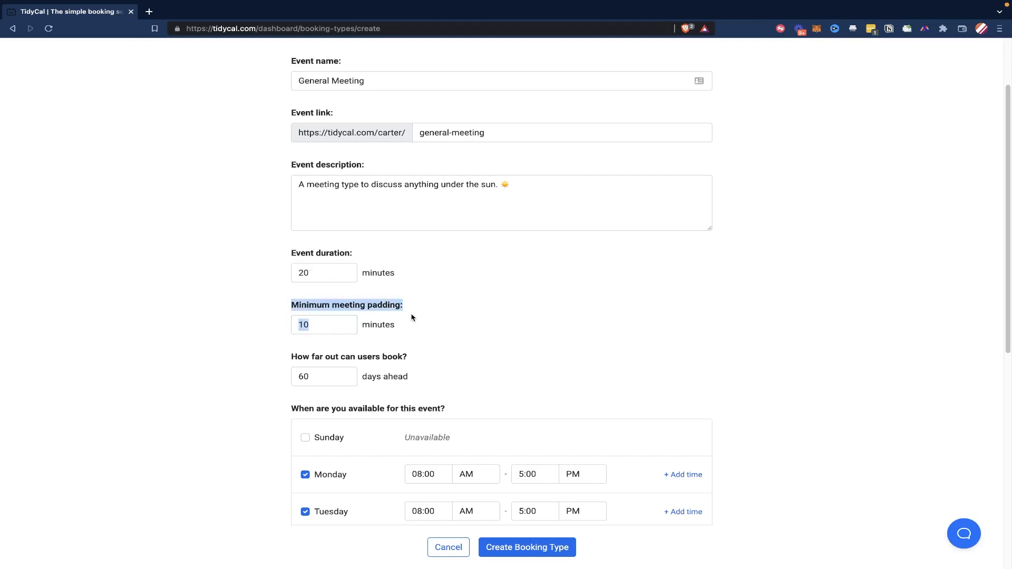
{"action": "left_click", "coordinate": [323, 324]}
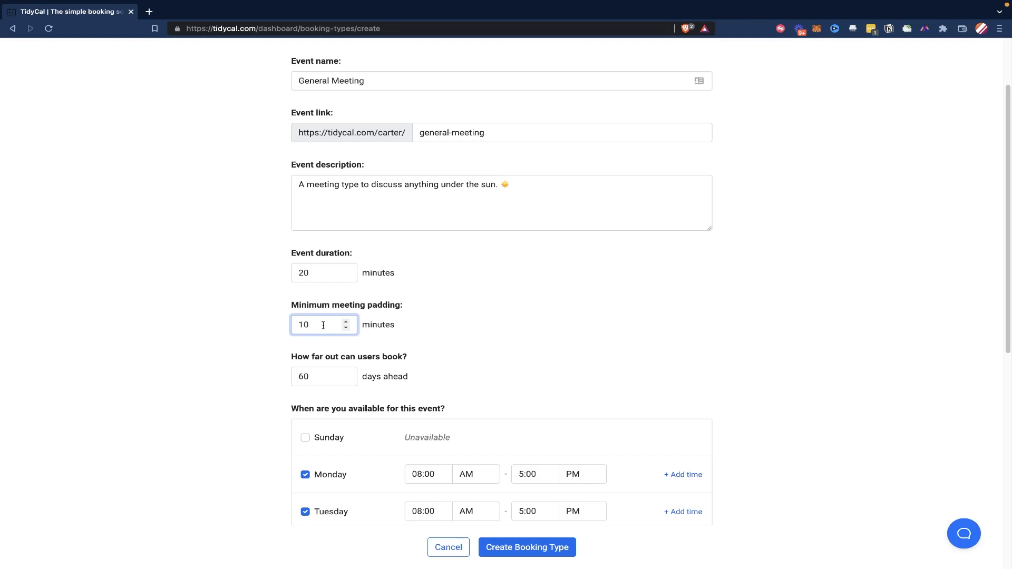
{"action": "type", "text": "0"}
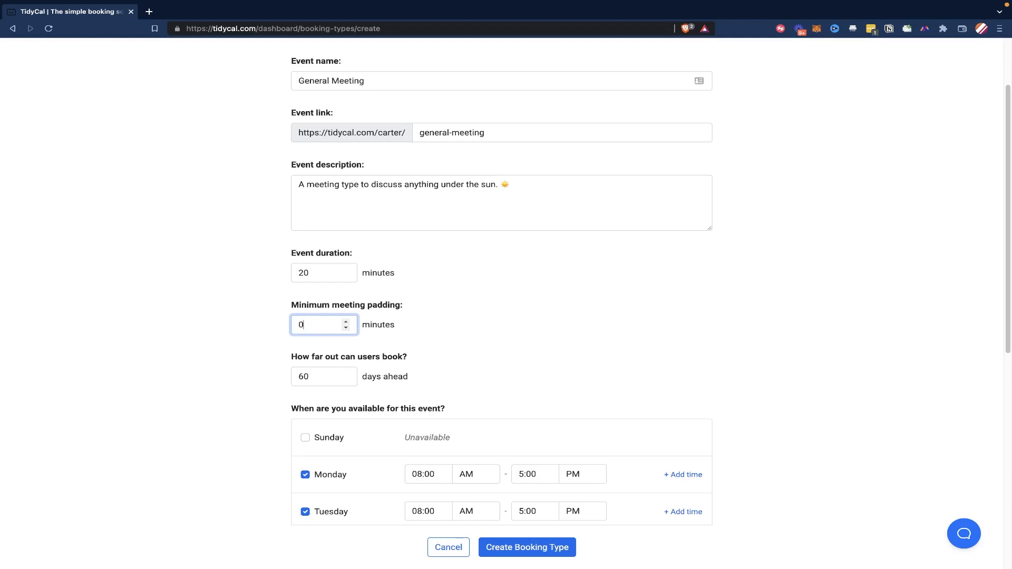
{"action": "left_click", "coordinate": [499, 353]}
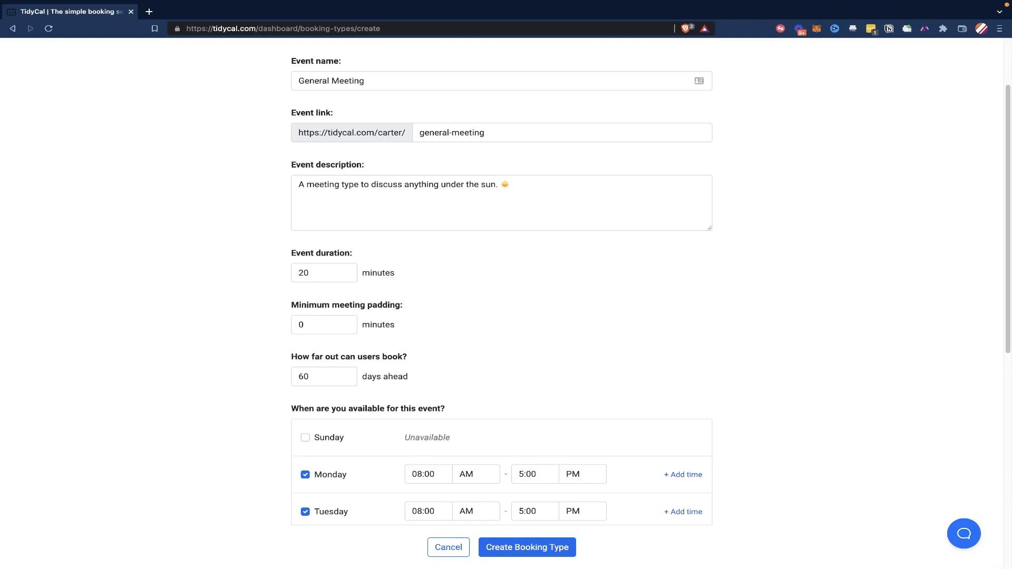
{"action": "mouse_move", "coordinate": [313, 353]}
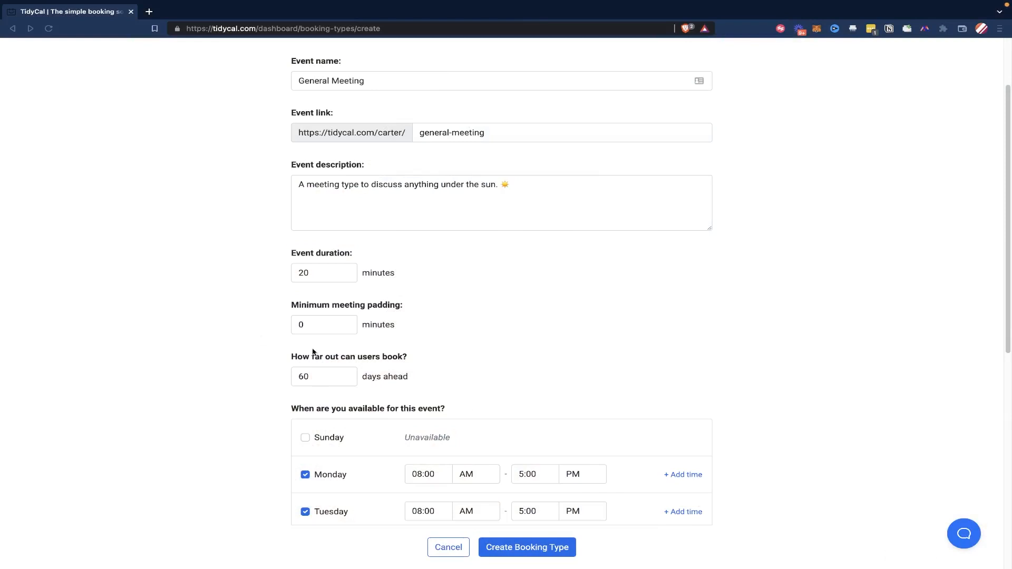
- Set minimum meeting padding to 10 minutes and the booking window to 30 days
{"action": "left_click", "coordinate": [324, 324]}
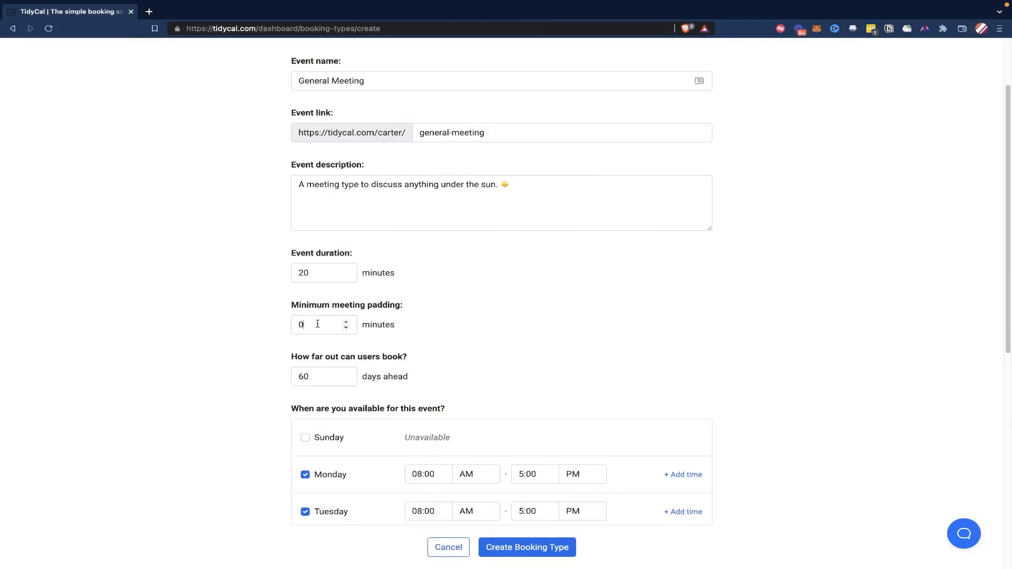
{"action": "type", "text": "10"}
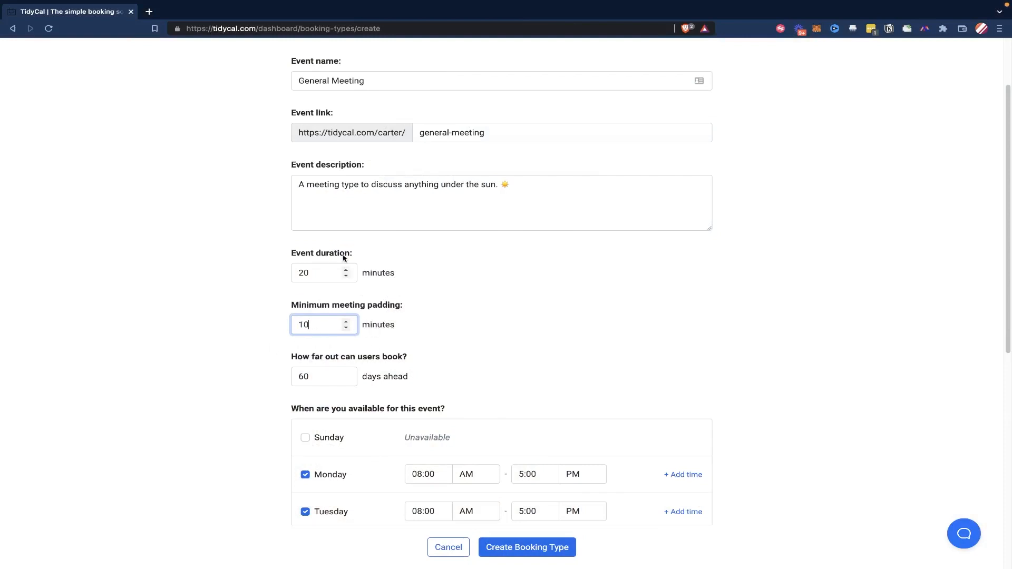
{"action": "mouse_move", "coordinate": [329, 342]}
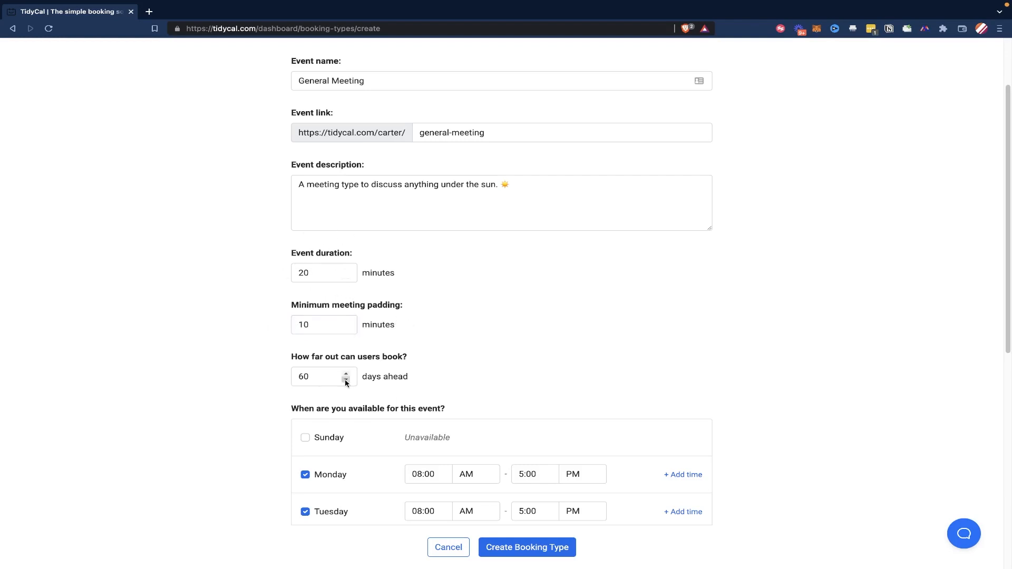
{"action": "mouse_move", "coordinate": [279, 394]}
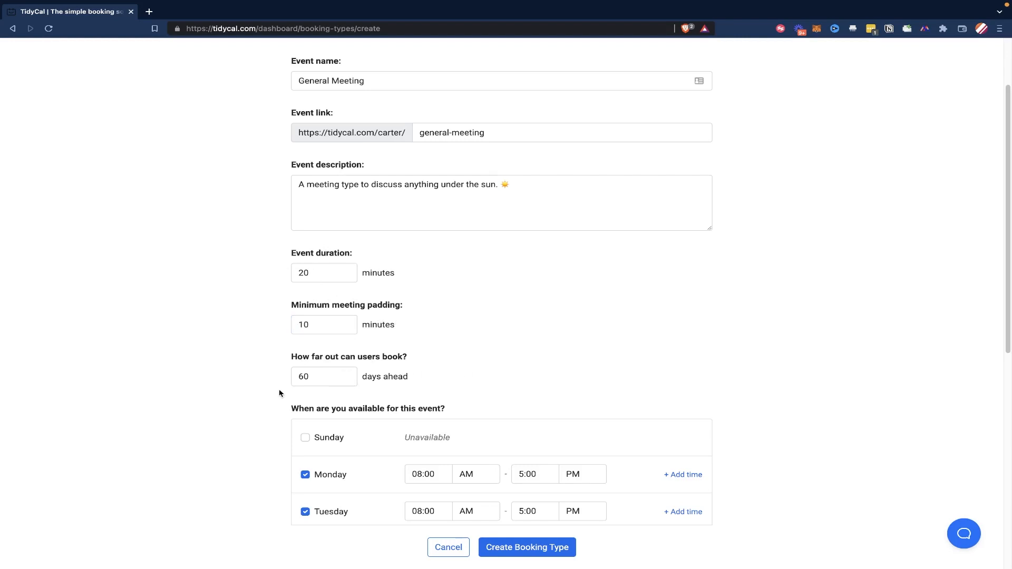
{"action": "left_click", "coordinate": [323, 376]}
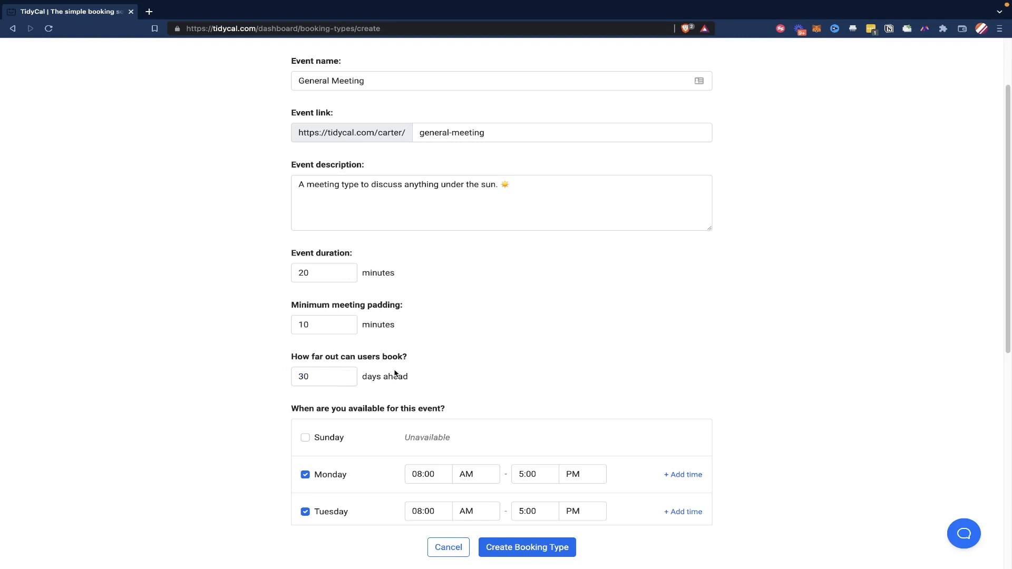
- Make Monday unavailable and change Tuesday's end time to 10:00 AM
{"action": "scroll", "scroll_direction": "down", "scroll_amount": 3}
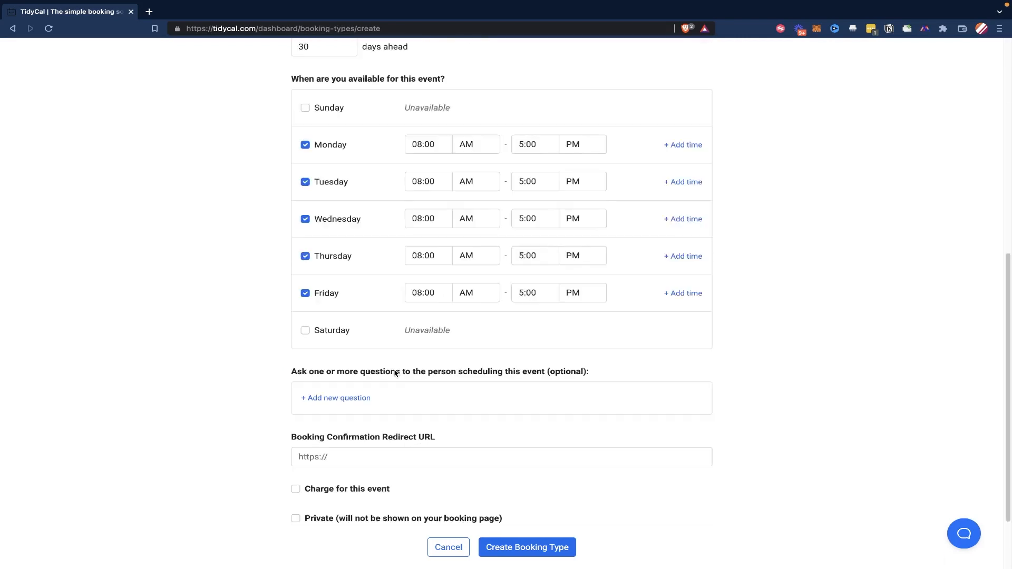
{"action": "scroll", "scroll_direction": "up", "scroll_amount": 3}
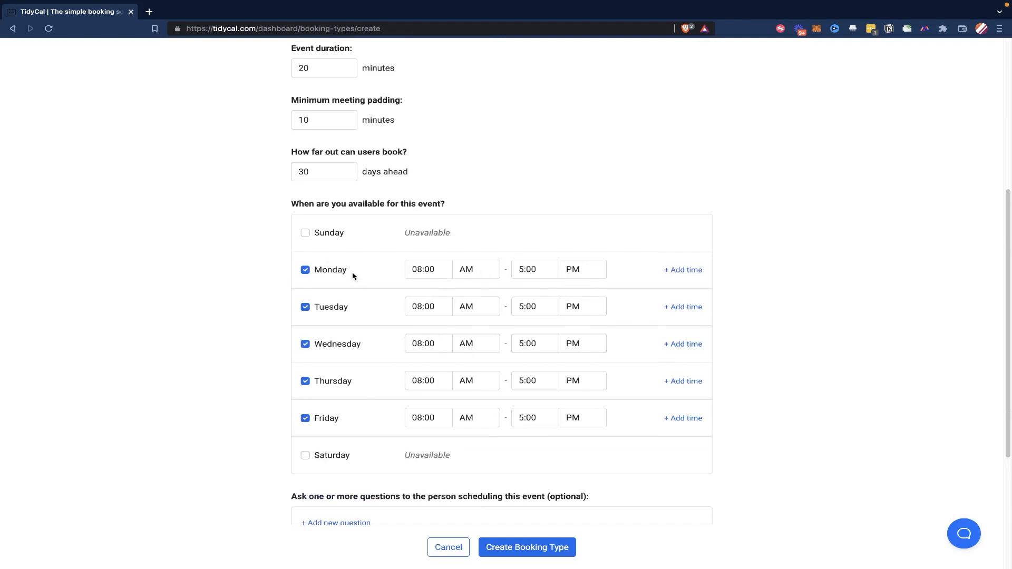
{"action": "left_click", "coordinate": [305, 269]}
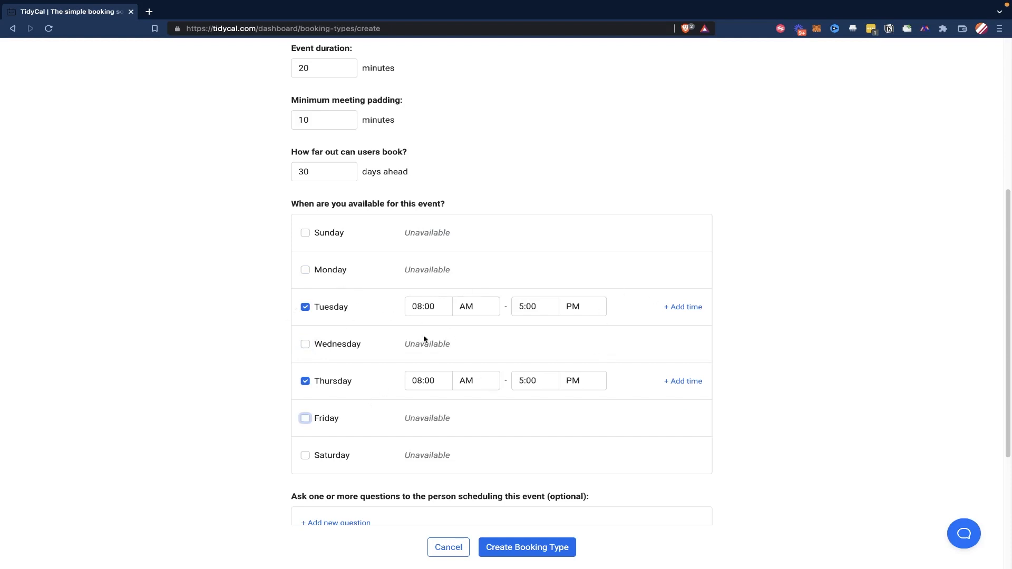
{"action": "left_click", "coordinate": [428, 307]}
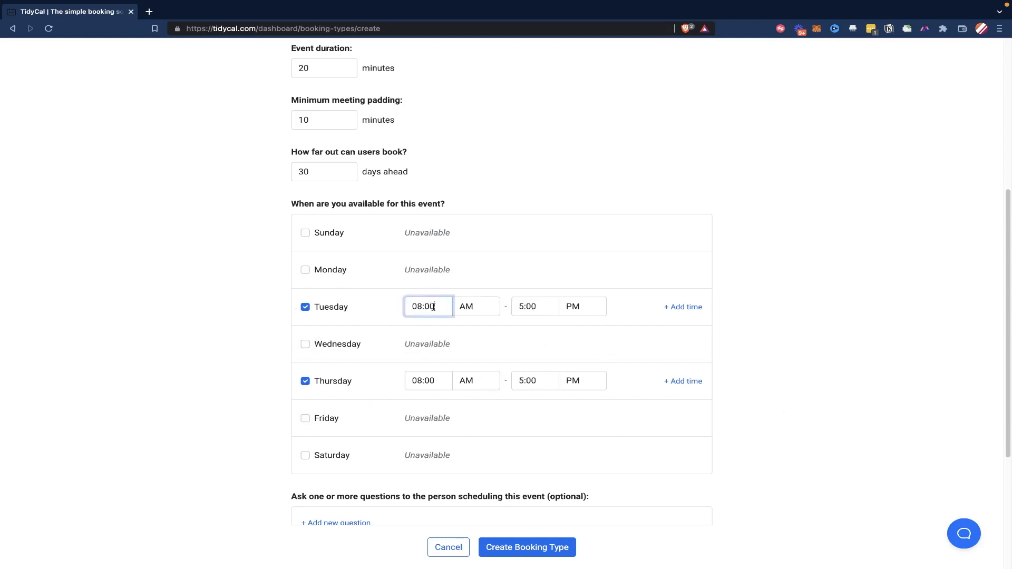
{"action": "left_click", "coordinate": [535, 307]}
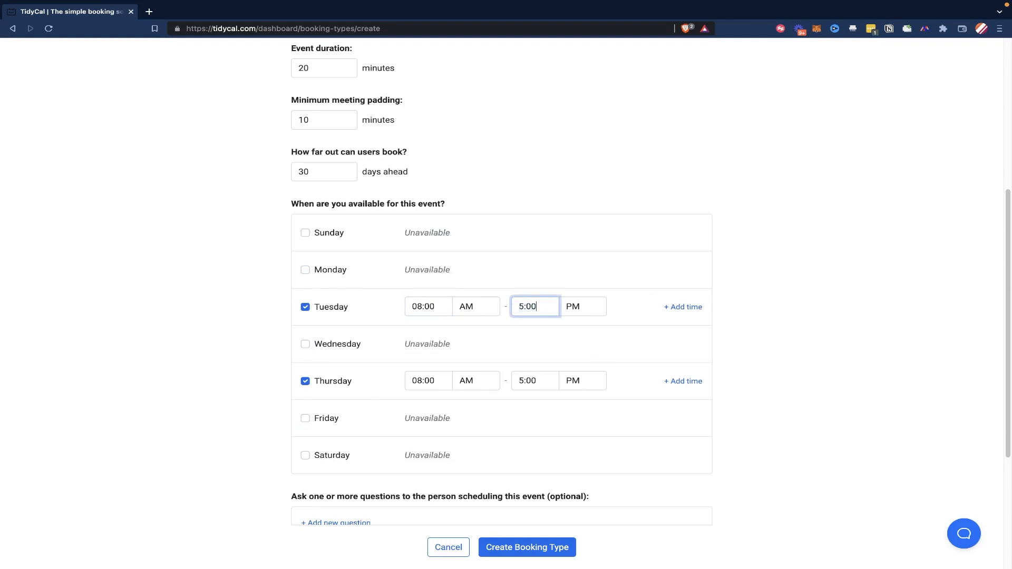
{"action": "left_click", "coordinate": [581, 307]}
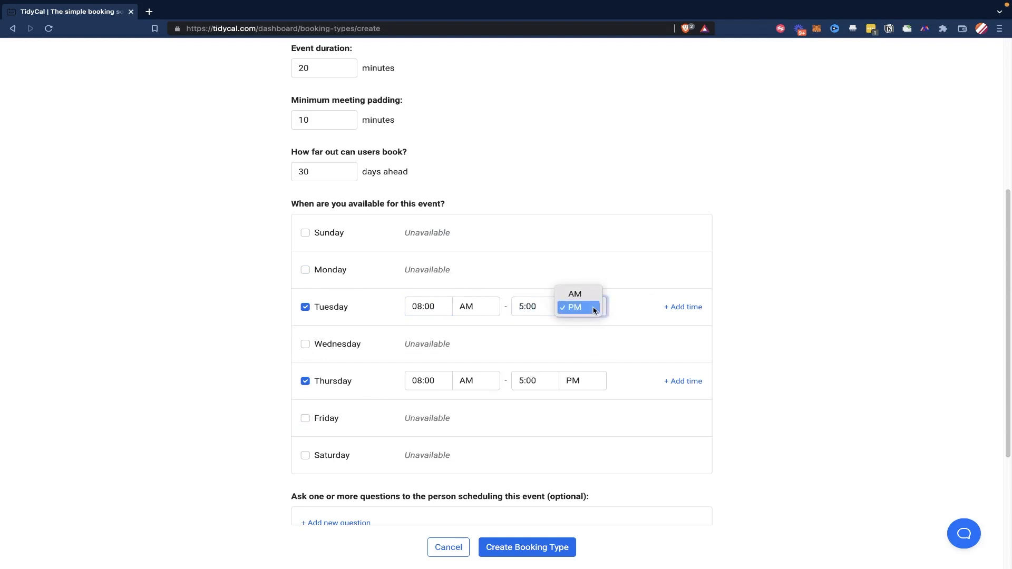
{"action": "left_click", "coordinate": [574, 296]}
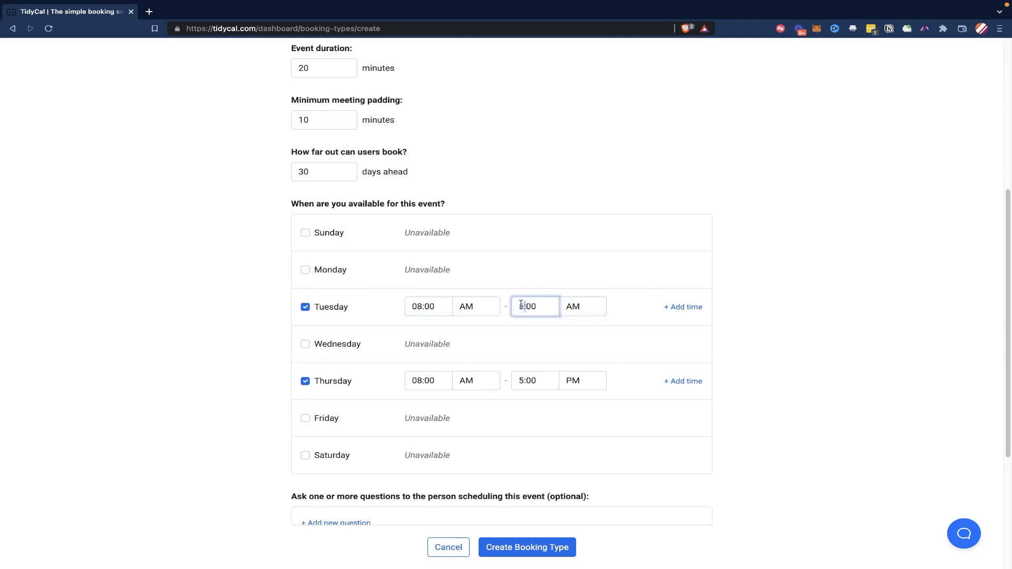
{"action": "type", "text": "5:00"}
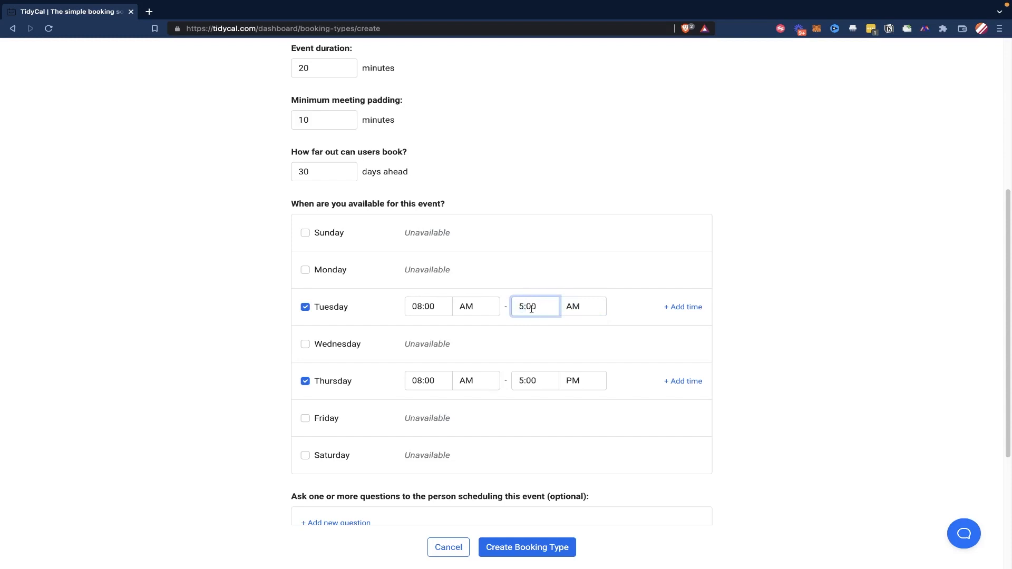
{"action": "type", "text": "10:00"}
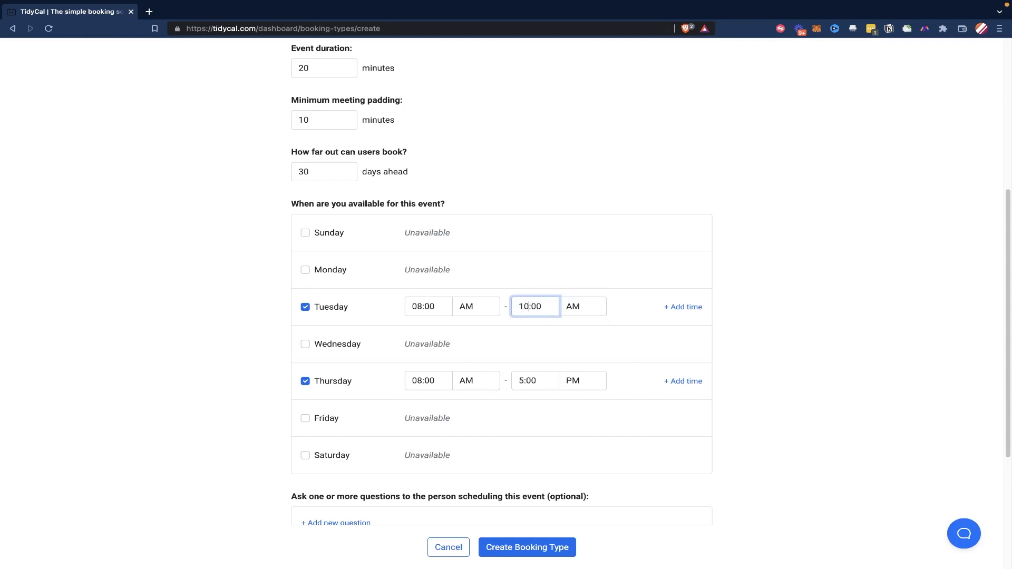
- Add a second Tuesday time range of 1:00–2:00 PM
{"action": "left_click", "coordinate": [682, 306]}
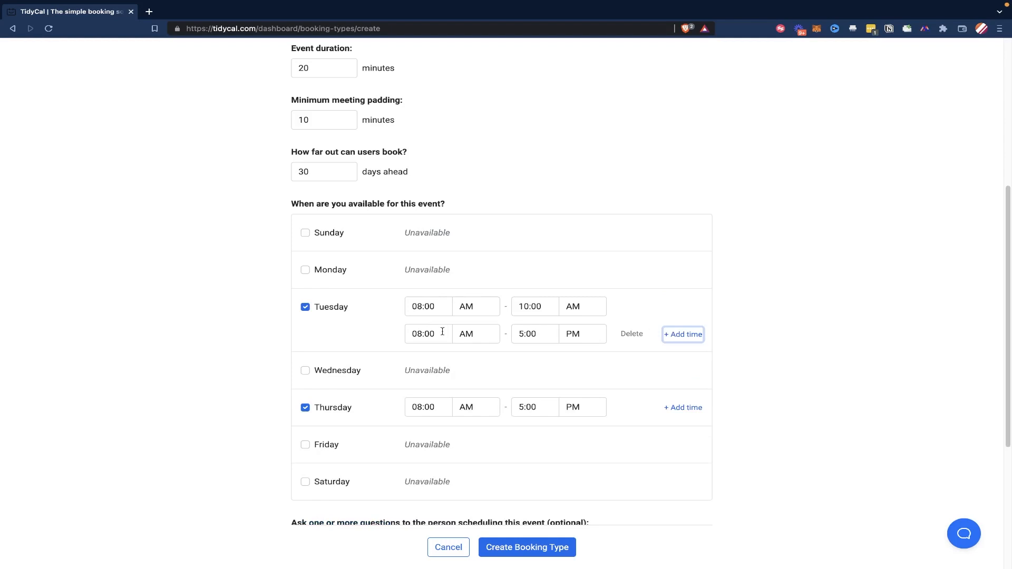
{"action": "left_click", "coordinate": [476, 334]}
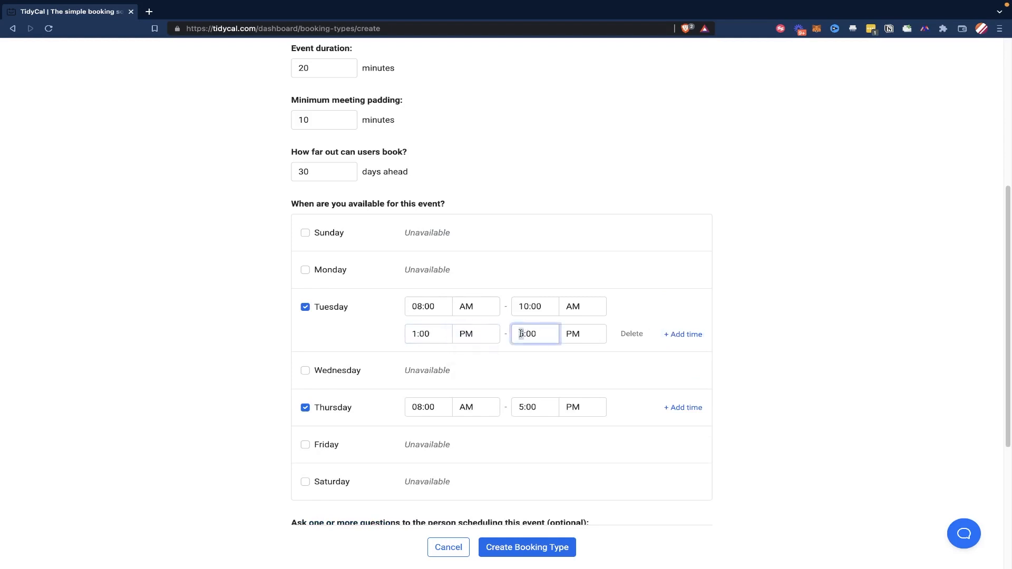
{"action": "type", "text": "2:00"}
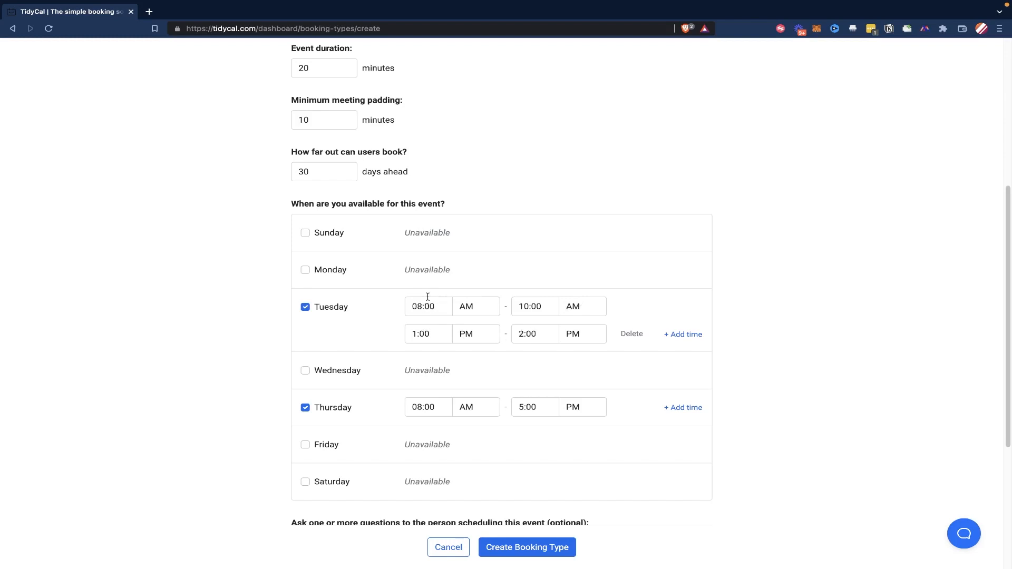
{"action": "mouse_move", "coordinate": [479, 307]}
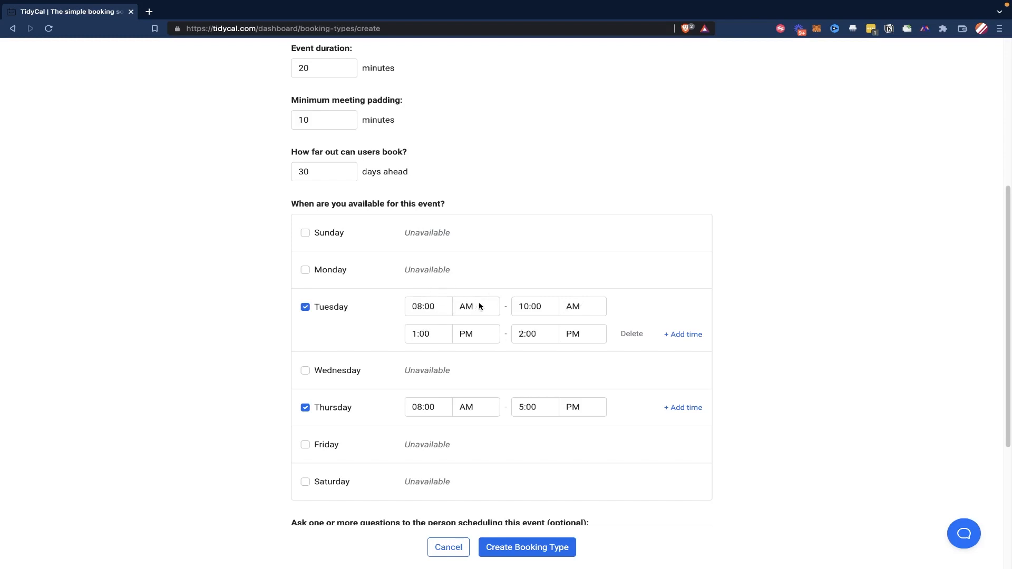
{"action": "mouse_move", "coordinate": [521, 313]}
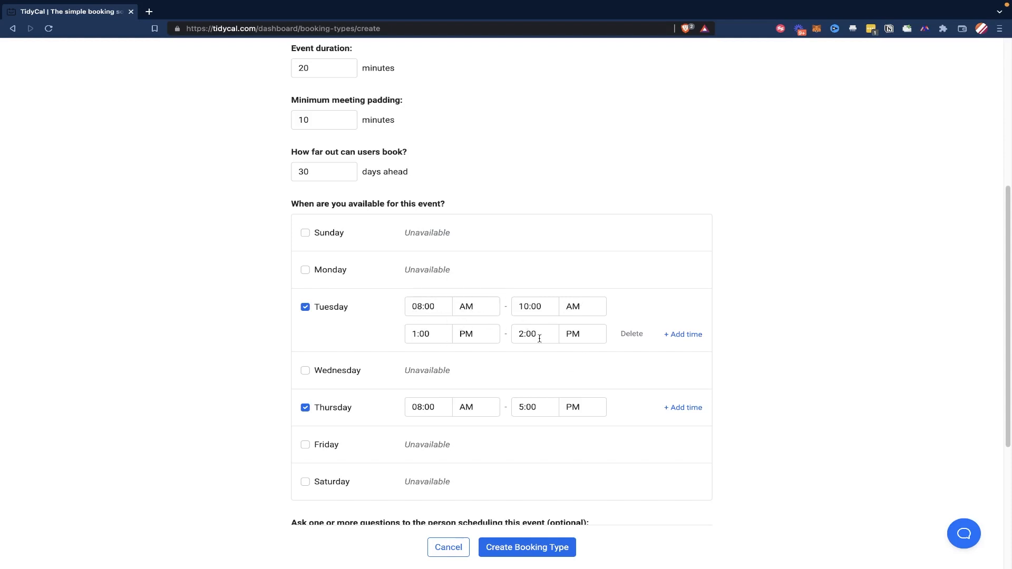
{"action": "mouse_move", "coordinate": [492, 340]}
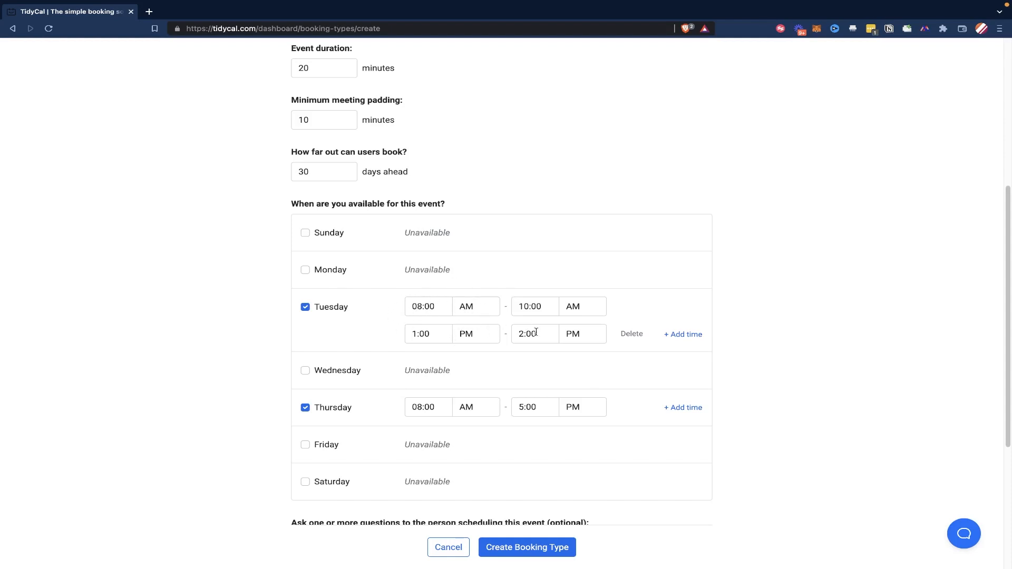
{"action": "scroll", "scroll_direction": "down", "scroll_amount": 3}
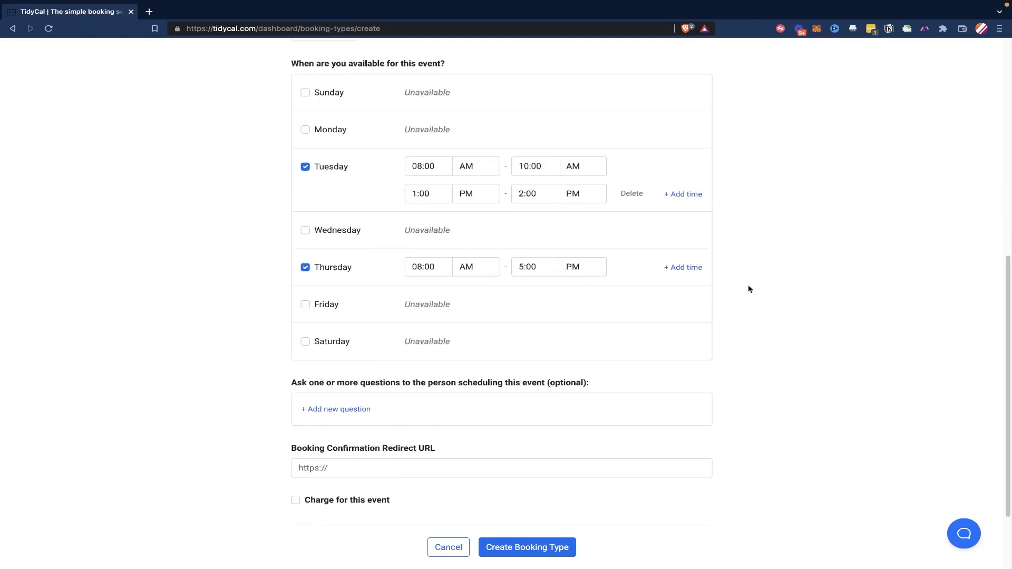
{"action": "scroll", "scroll_direction": "down", "scroll_amount": 3}
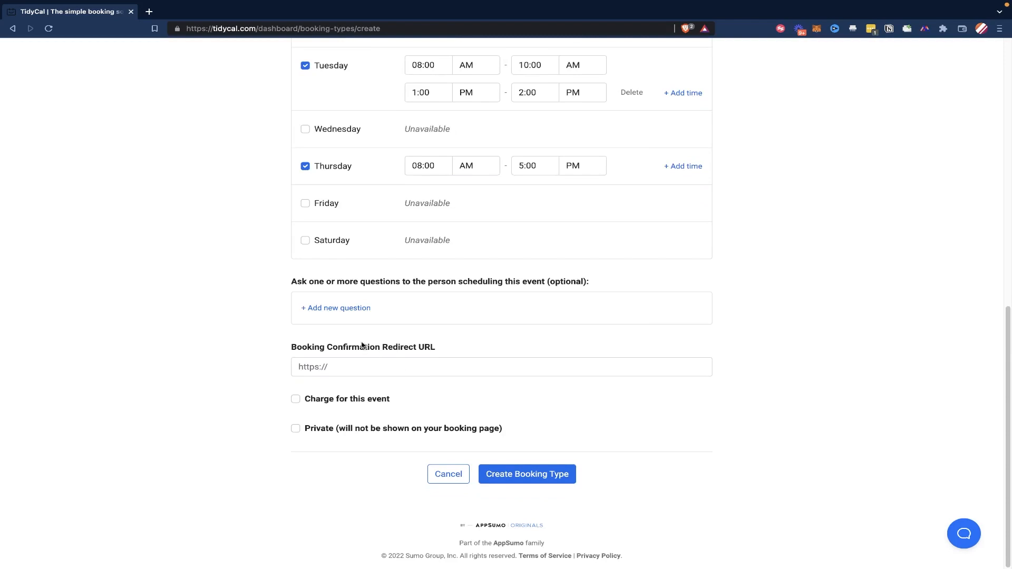
- Add required question 'Where did you learn about my services?' and redirect to youtube.com/c/productive-dude
{"action": "left_click", "coordinate": [336, 308]}
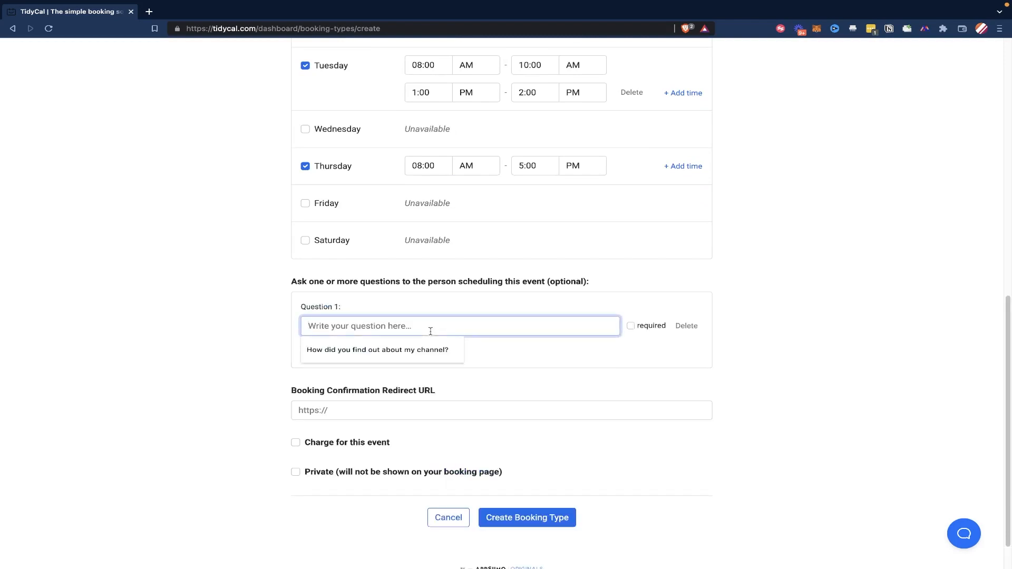
{"action": "type", "text": "Where did"}
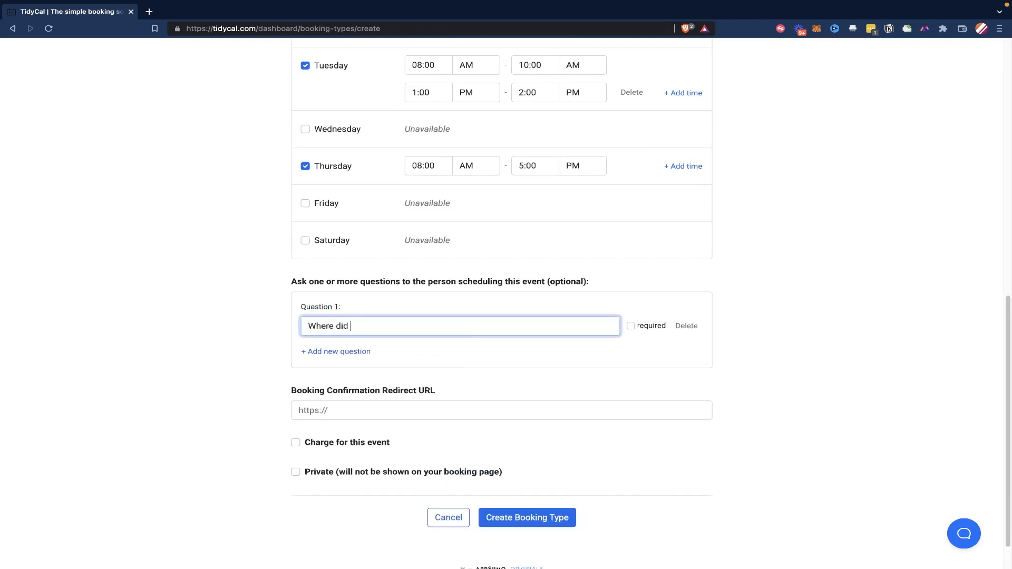
{"action": "type", "text": "you learn about my"}
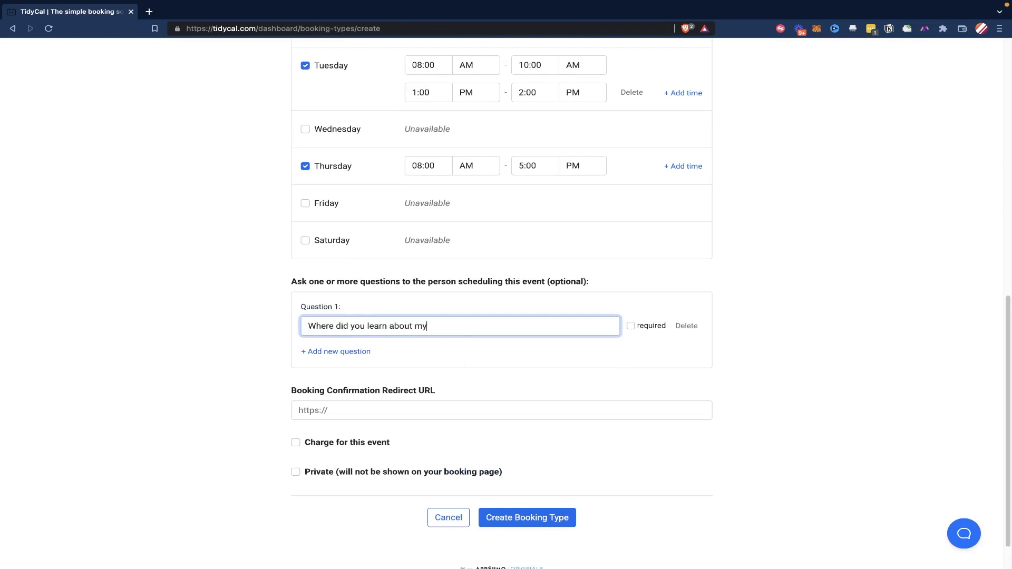
{"action": "type", "text": "services?"}
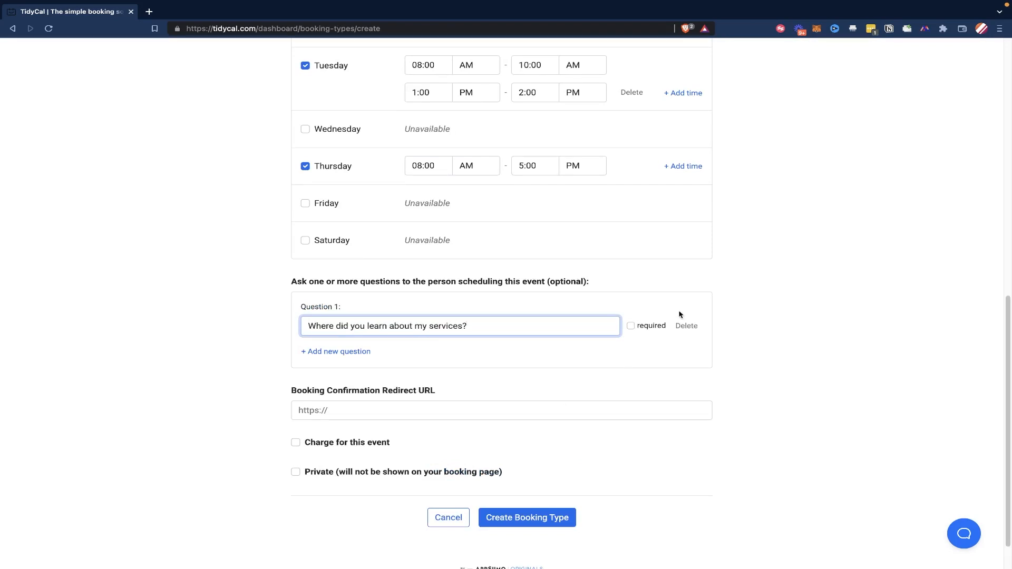
{"action": "left_click", "coordinate": [630, 326]}
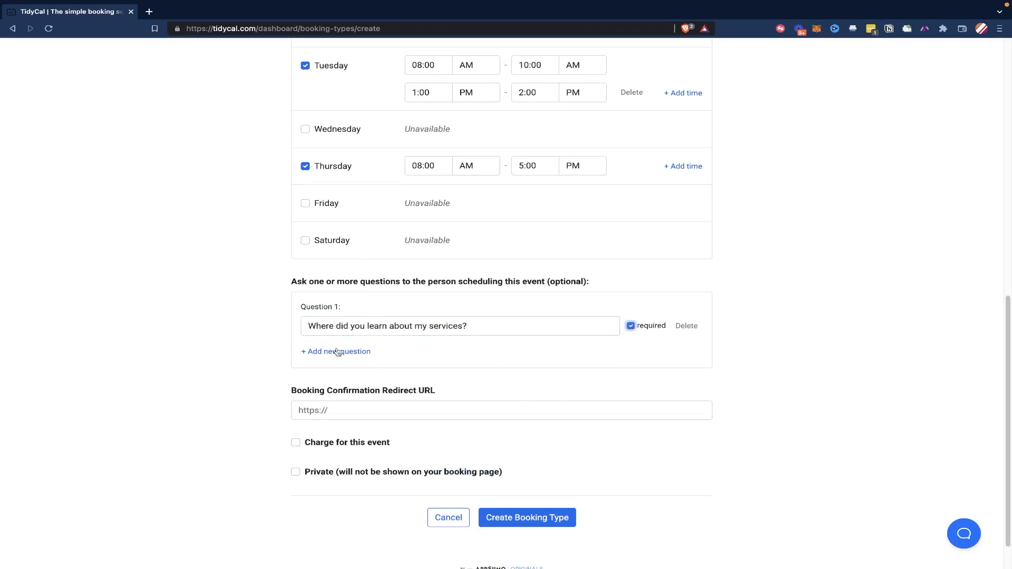
{"action": "left_click", "coordinate": [501, 366]}
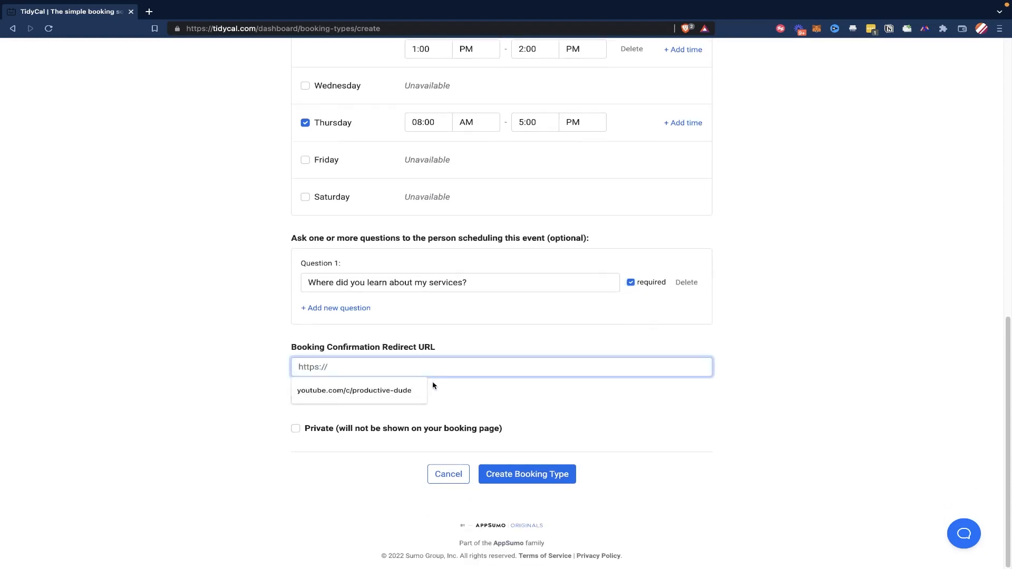
{"action": "left_click", "coordinate": [354, 391]}
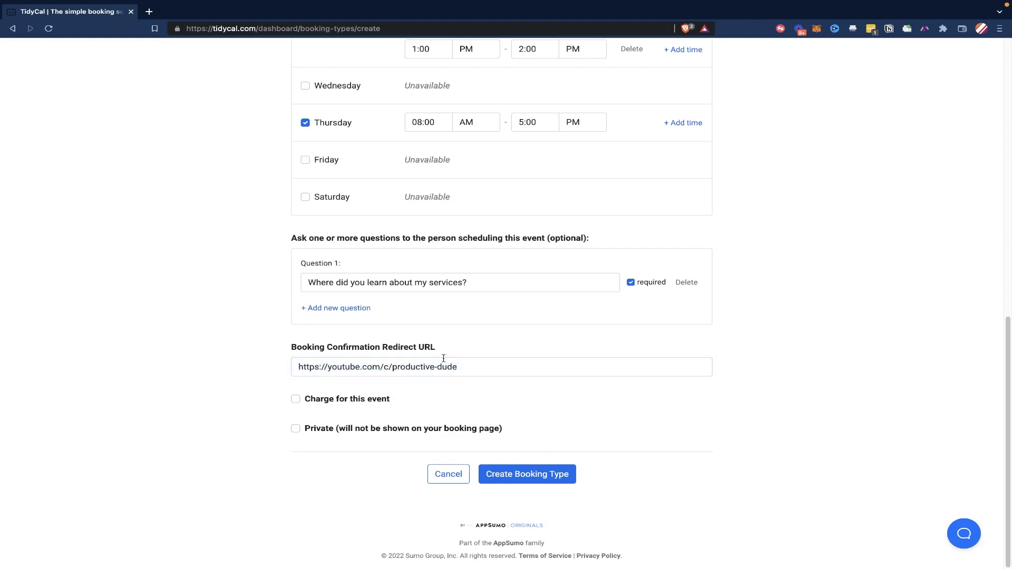
- Turn on charging for the General Meeting event and set the price to $2
{"action": "left_click", "coordinate": [521, 366]}
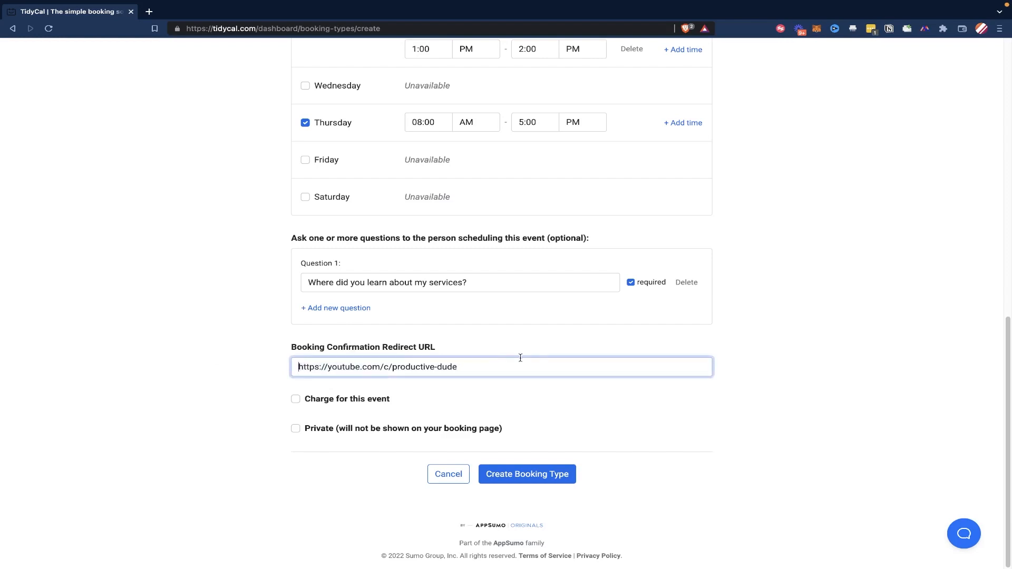
{"action": "left_click", "coordinate": [296, 399]}
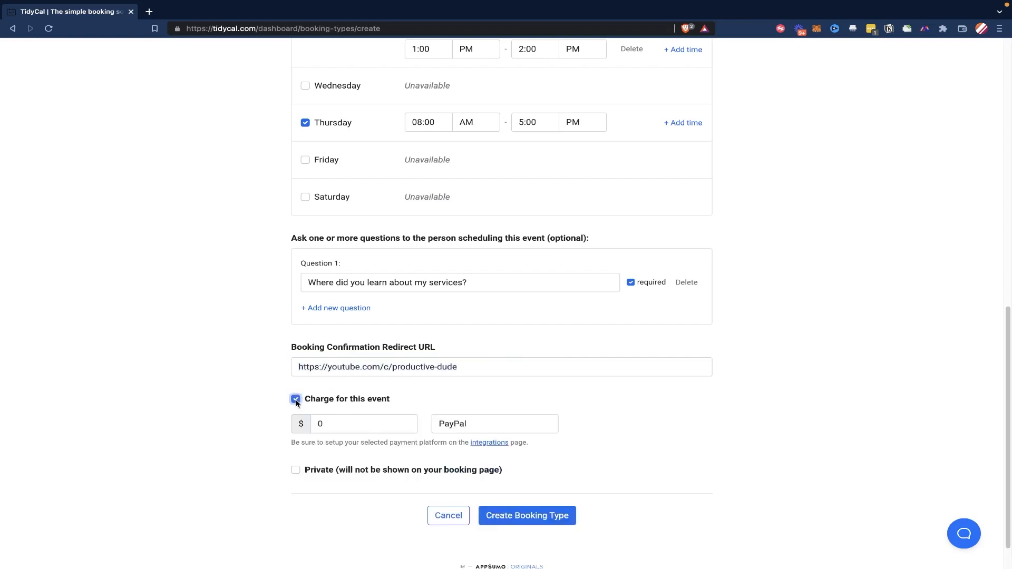
{"action": "left_click", "coordinate": [363, 423]}
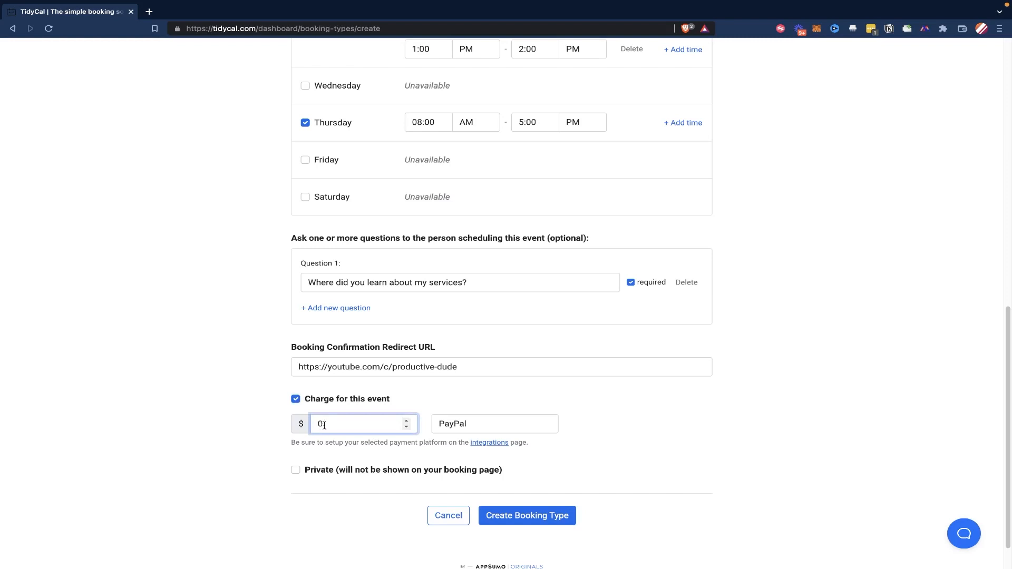
- Check the PayPal/Stripe payment options and open the integrations page in a new tab
{"action": "left_click", "coordinate": [494, 423]}
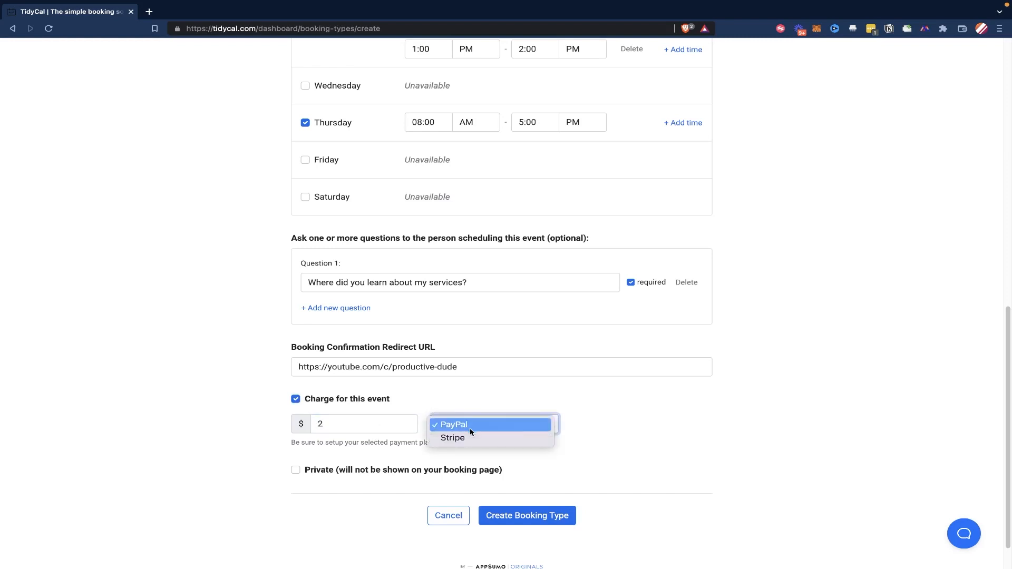
{"action": "mouse_move", "coordinate": [465, 438]}
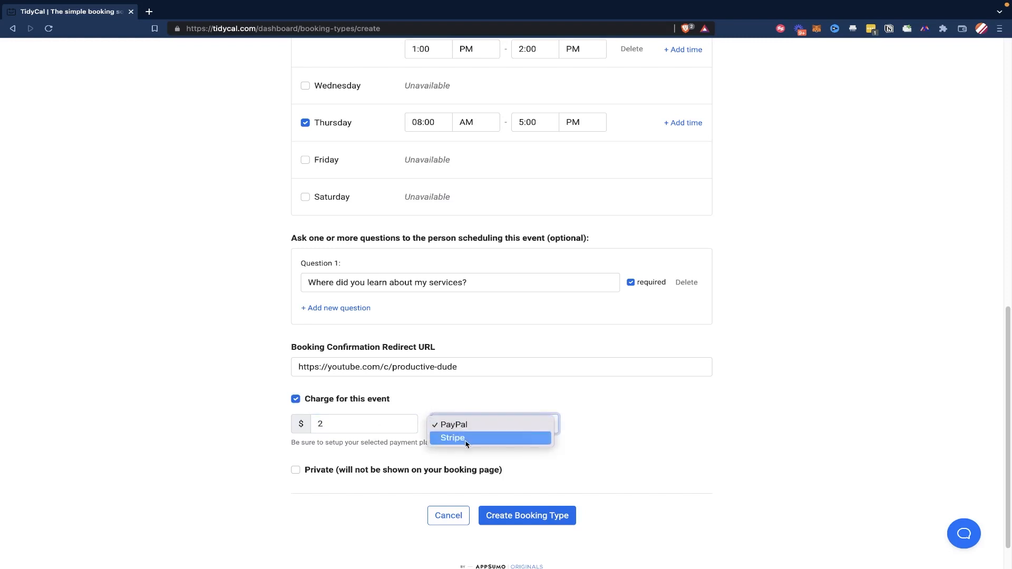
{"action": "right_click", "coordinate": [483, 443]}
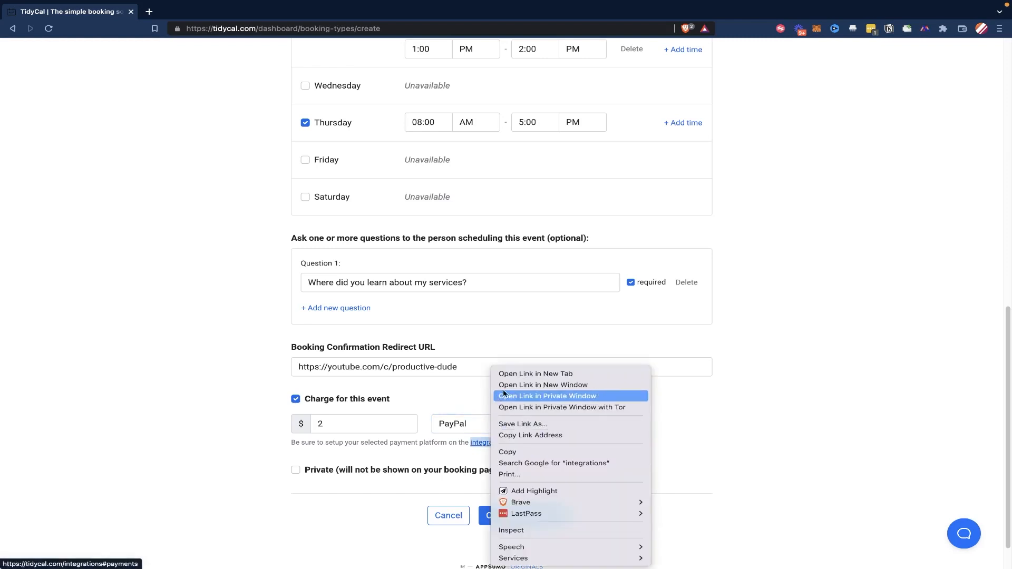
{"action": "left_click", "coordinate": [535, 374]}
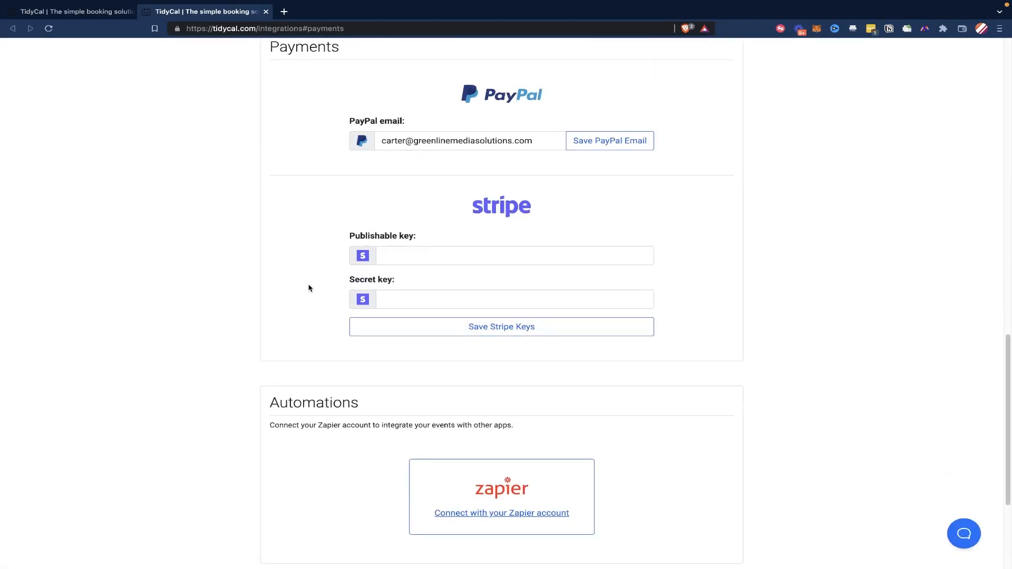
{"action": "mouse_move", "coordinate": [422, 267]}
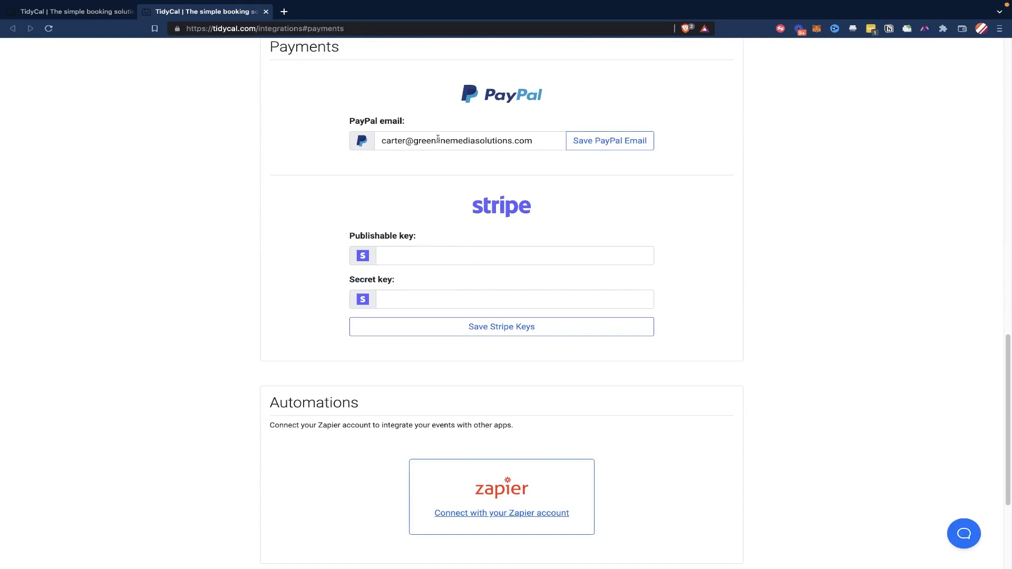
{"action": "scroll", "scroll_direction": "down", "scroll_amount": 3}
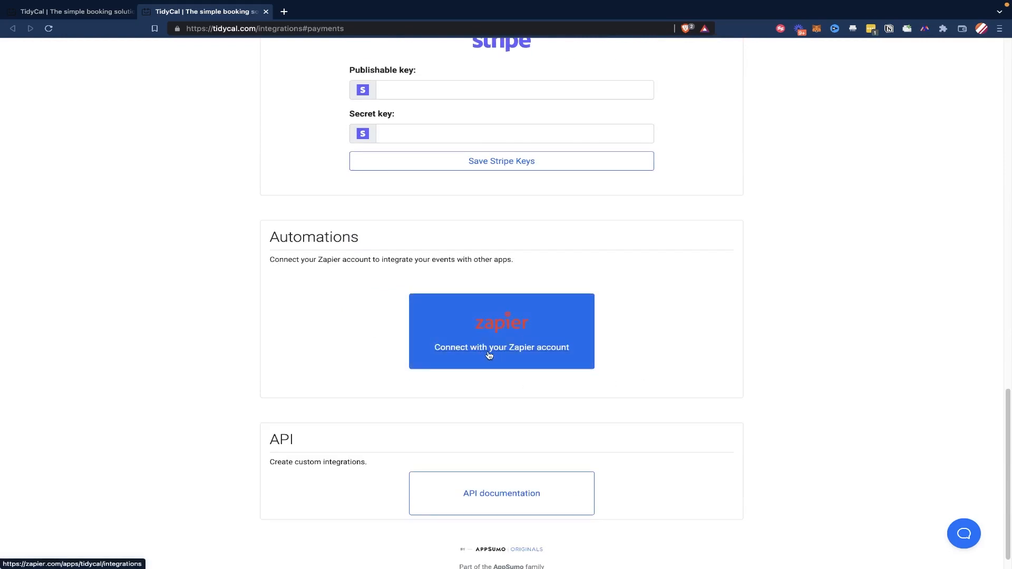
{"action": "scroll", "scroll_direction": "up", "scroll_amount": 3}
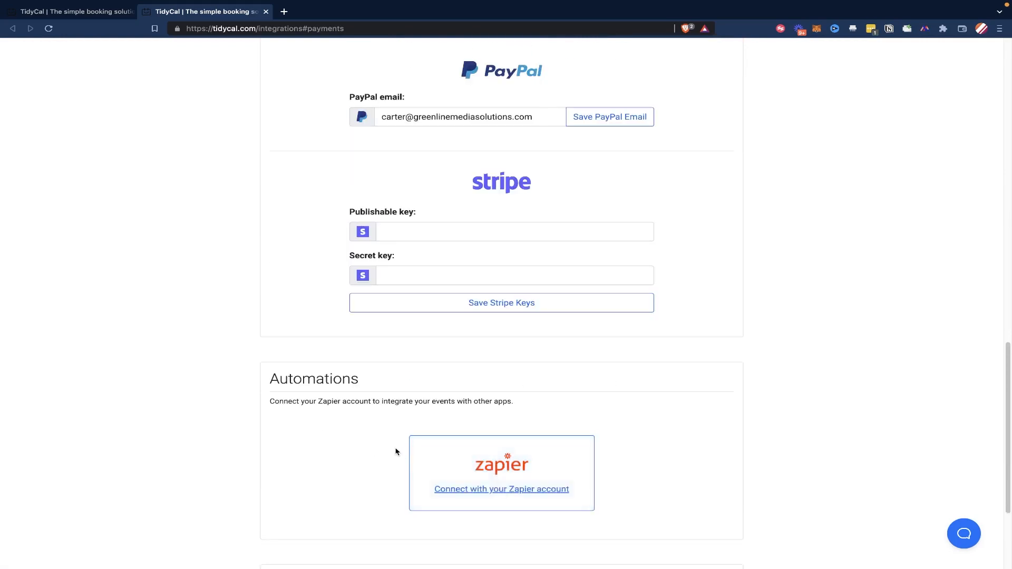
{"action": "mouse_move", "coordinate": [429, 456]}
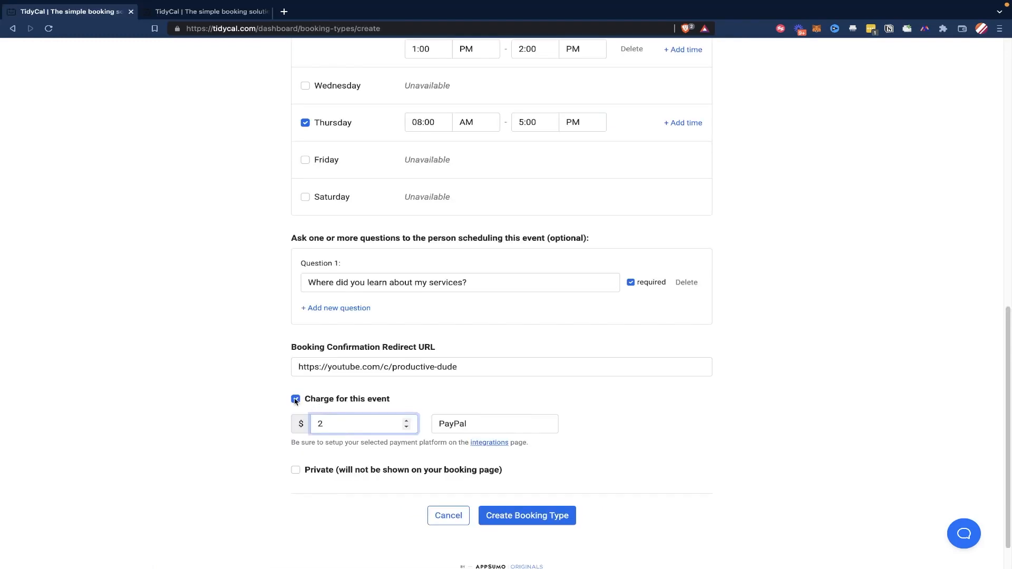
- Turn off charging, mark General Meeting as private, and create the booking type
{"action": "left_click", "coordinate": [296, 399]}
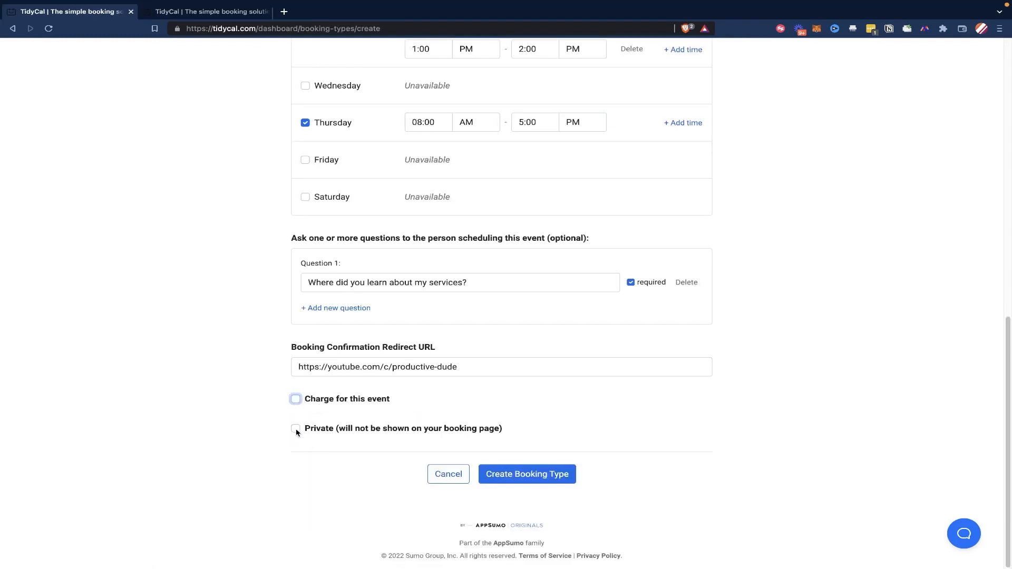
{"action": "left_click", "coordinate": [296, 428]}
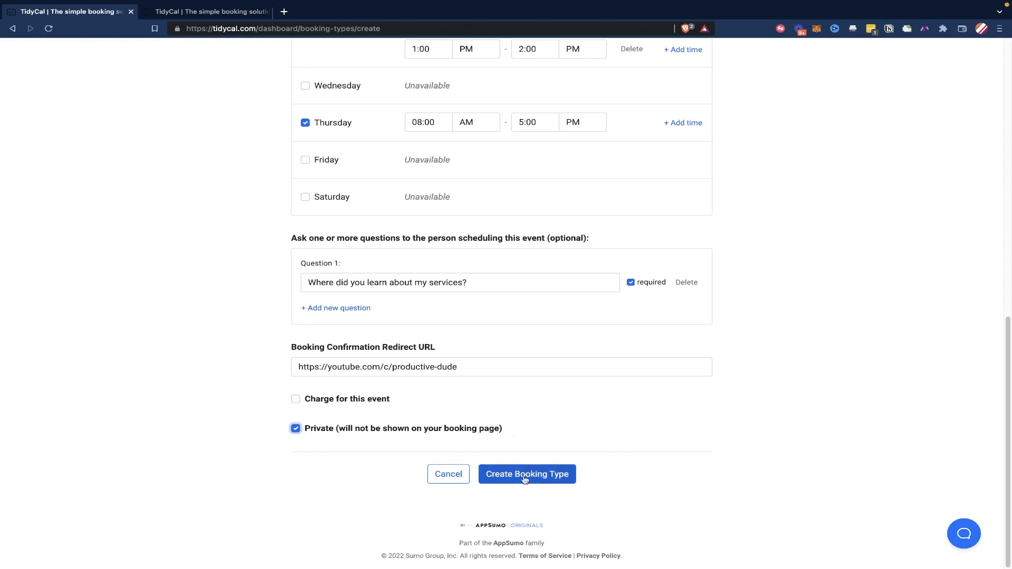
{"action": "left_click", "coordinate": [526, 474]}
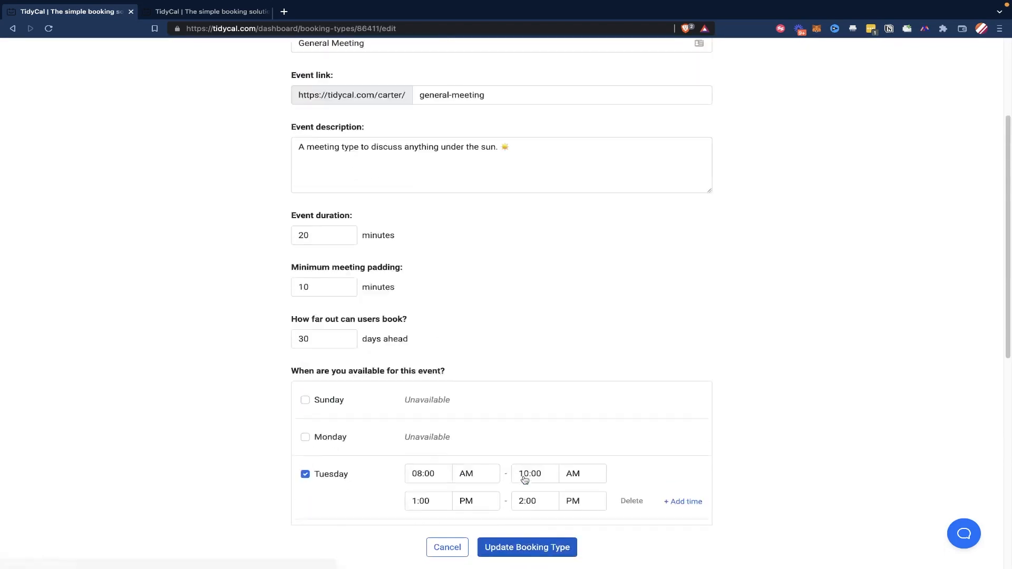
{"action": "left_click", "coordinate": [526, 547]}
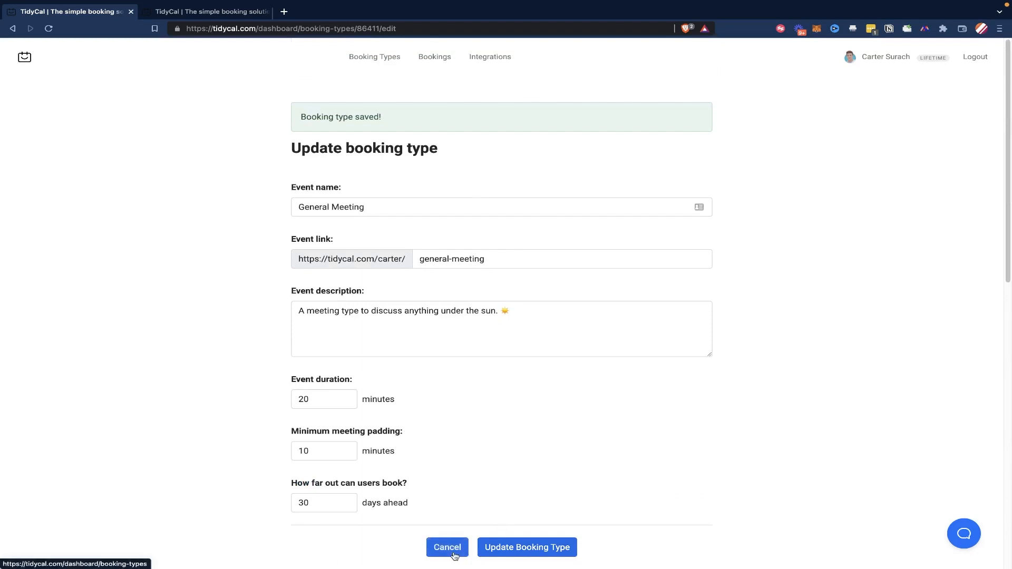
- Open the /general-meeting booking page from Booking types and compare March 8 and March 15 slots
{"action": "left_click", "coordinate": [446, 547]}
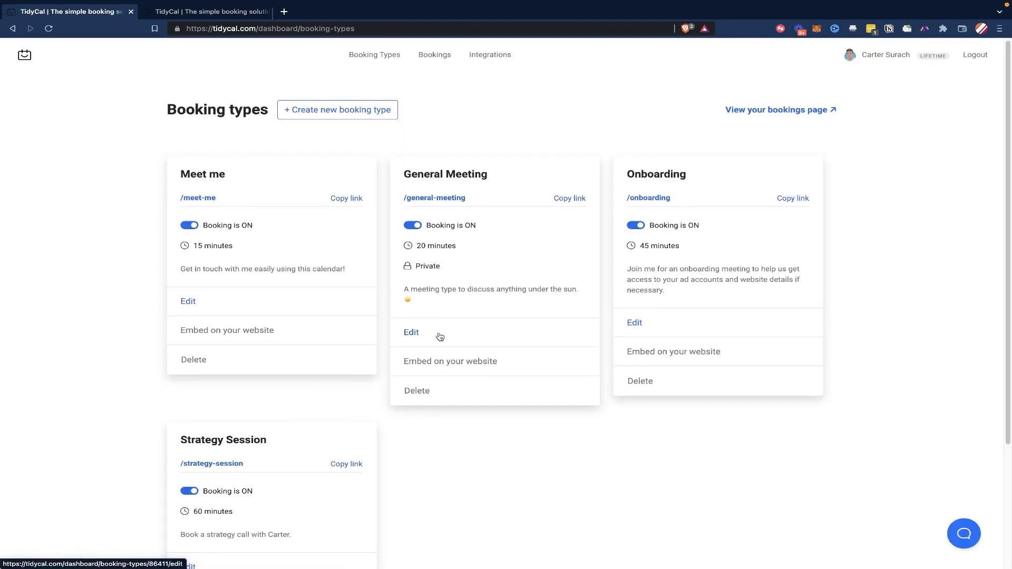
{"action": "left_click", "coordinate": [569, 198]}
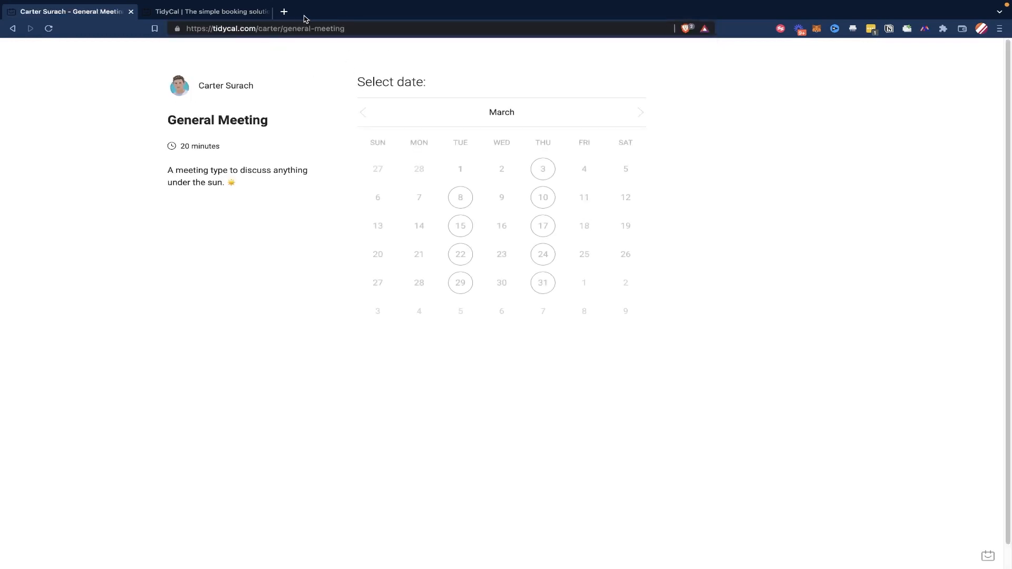
{"action": "left_click", "coordinate": [460, 198]}
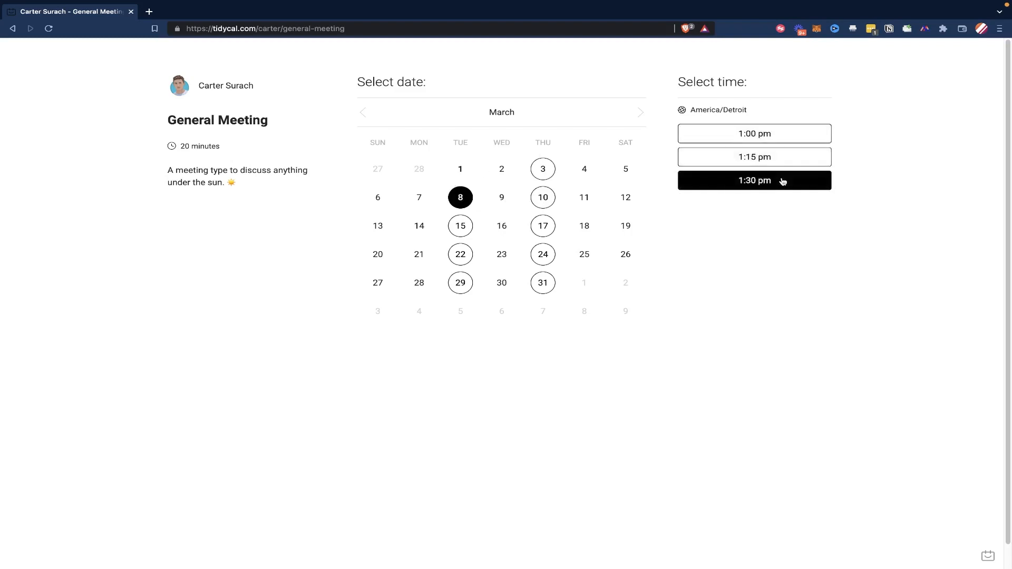
{"action": "mouse_move", "coordinate": [460, 205]}
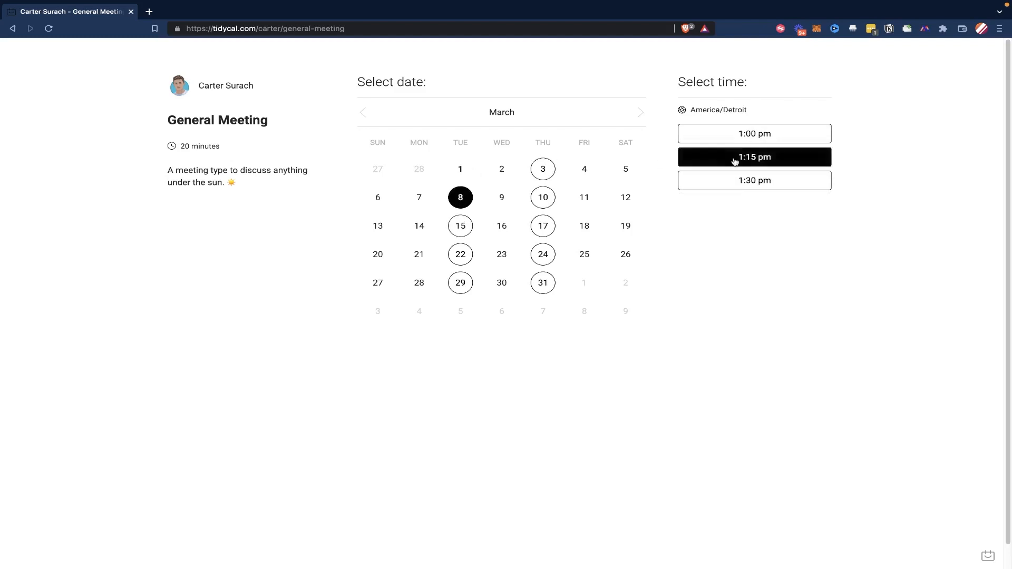
{"action": "left_click", "coordinate": [460, 225]}
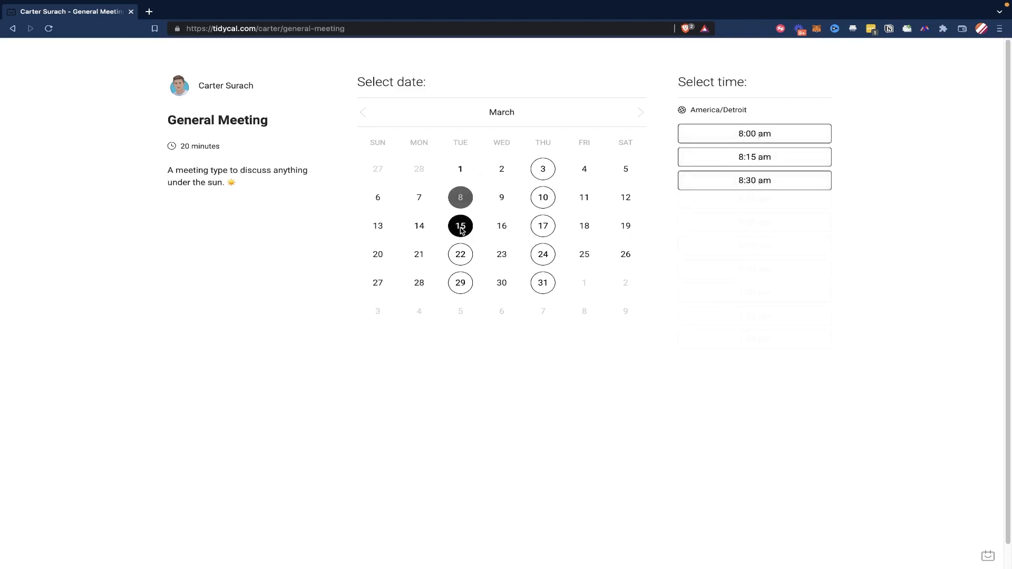
{"action": "left_click", "coordinate": [461, 226]}
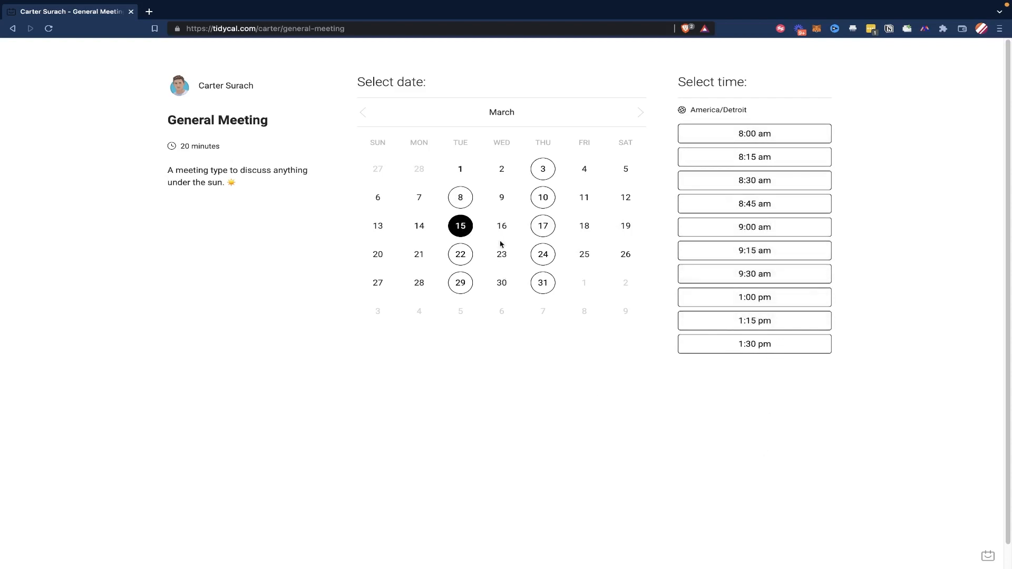
{"action": "left_click", "coordinate": [459, 196]}
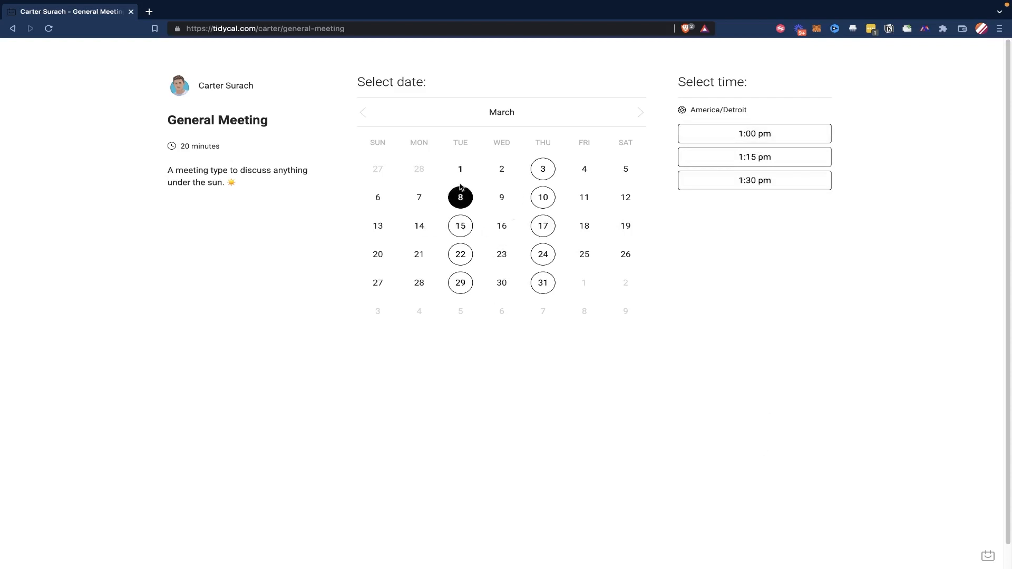
{"action": "left_click", "coordinate": [459, 226]}
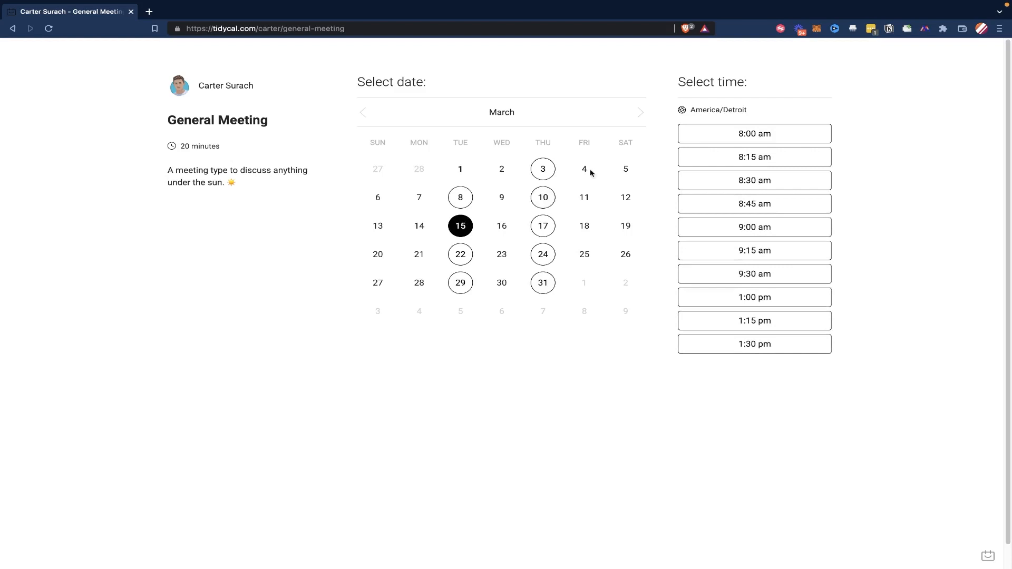
{"action": "mouse_move", "coordinate": [514, 84]}
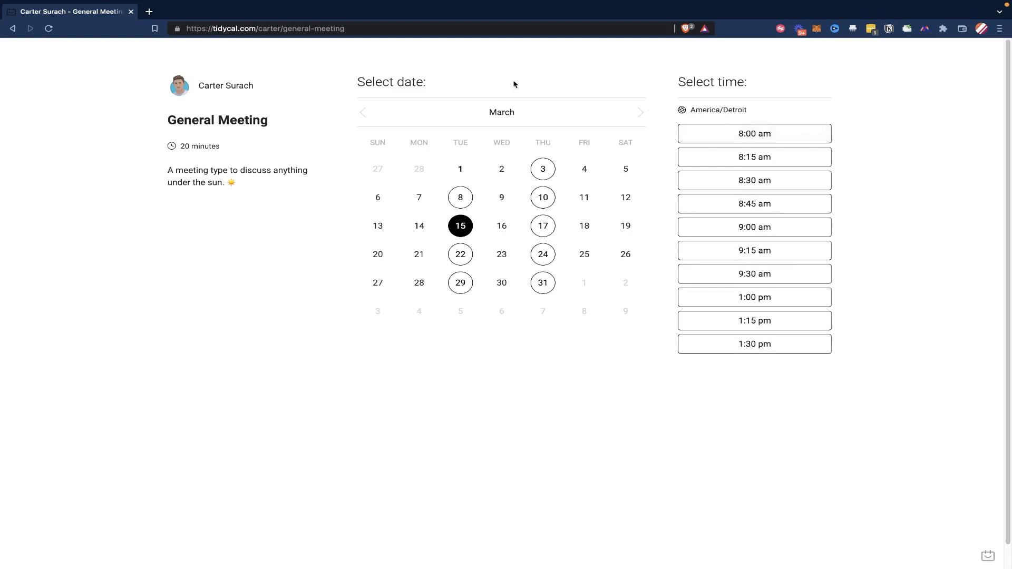
{"action": "mouse_move", "coordinate": [636, 149]}
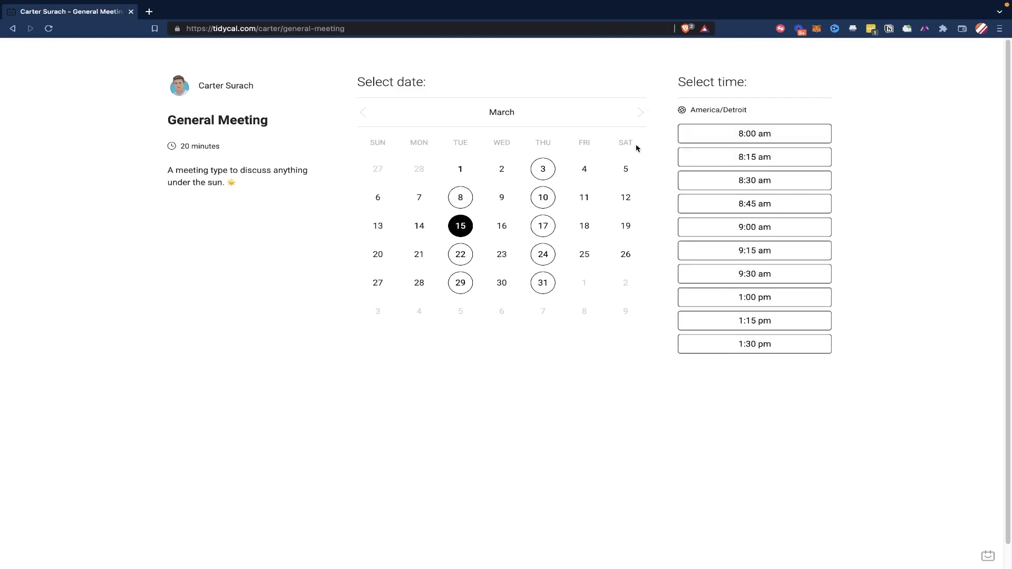
- Choose the March 3, 9:30 am slot and answer the required question with 'Google SEO'
{"action": "left_click", "coordinate": [754, 274]}
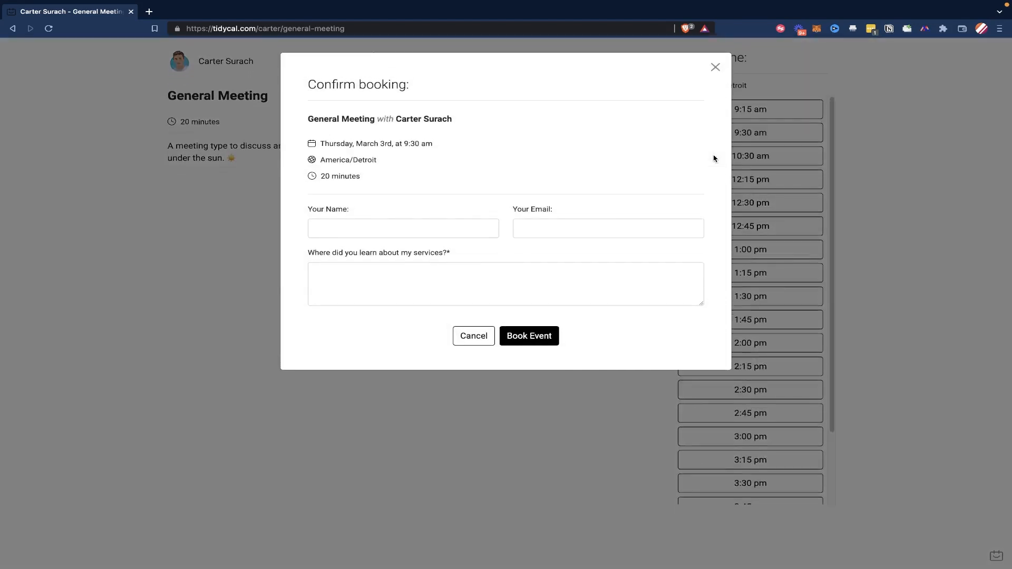
{"action": "left_click", "coordinate": [403, 227]}
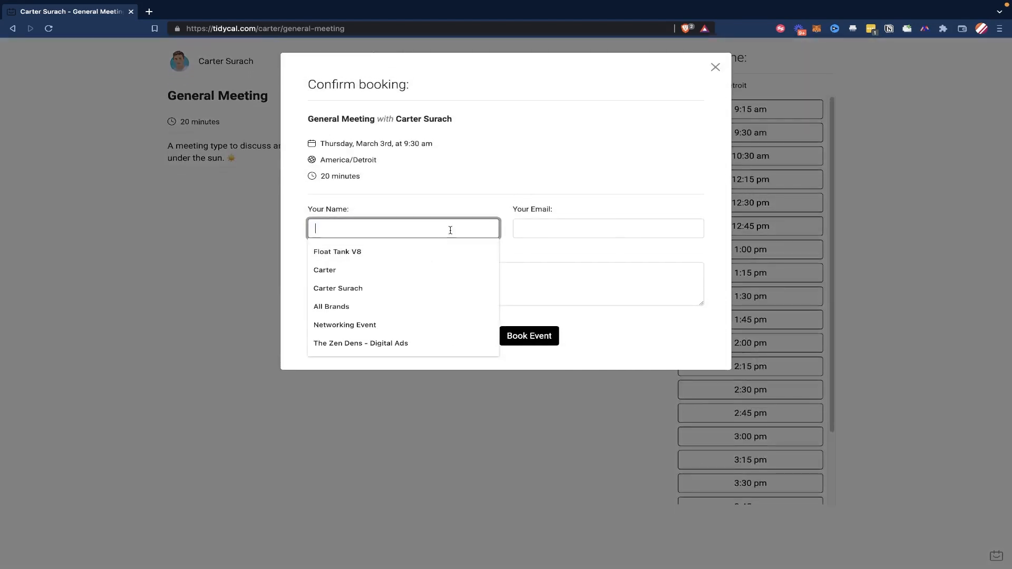
{"action": "left_click", "coordinate": [324, 269]}
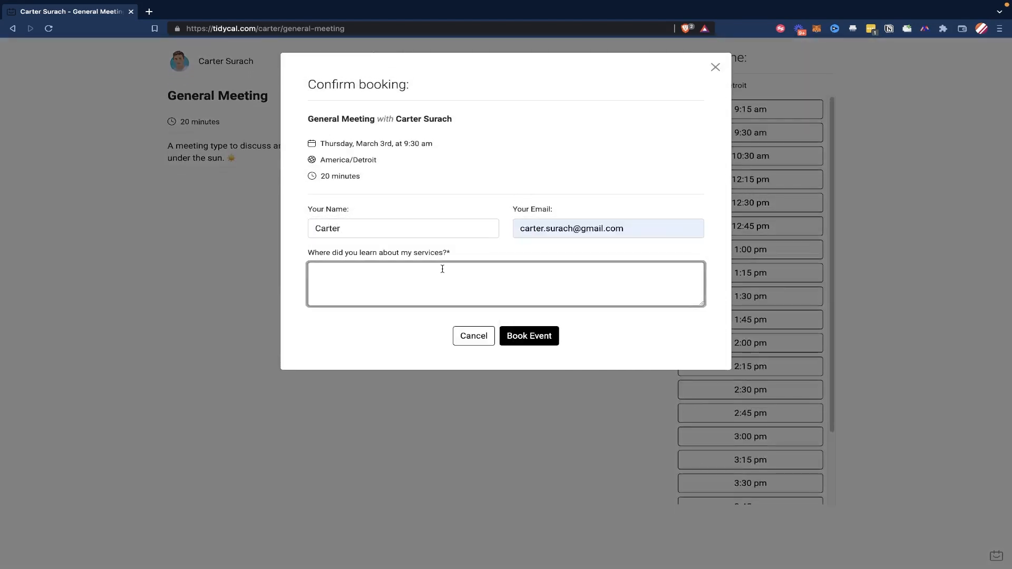
{"action": "type", "text": "Google SEO"}
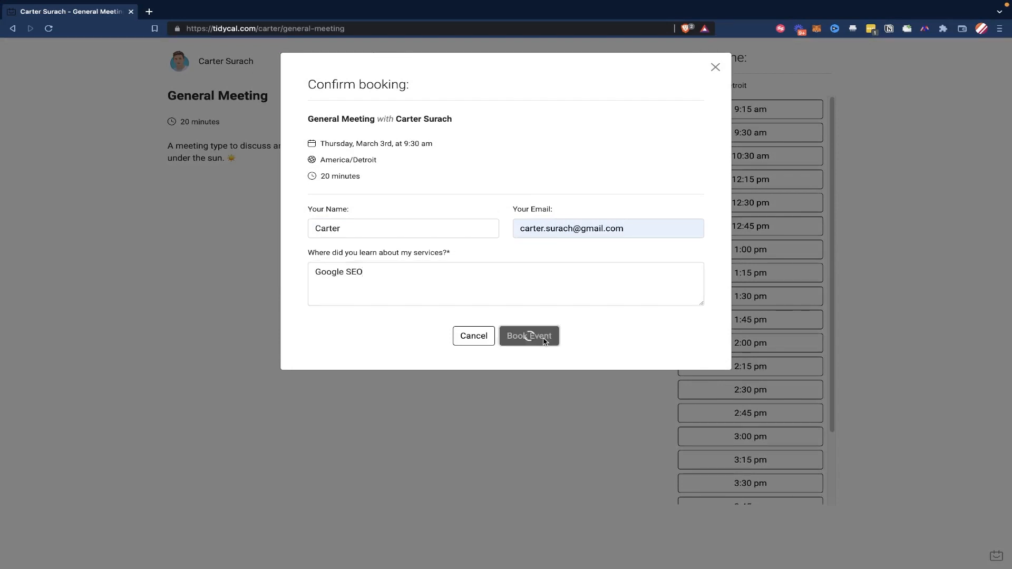